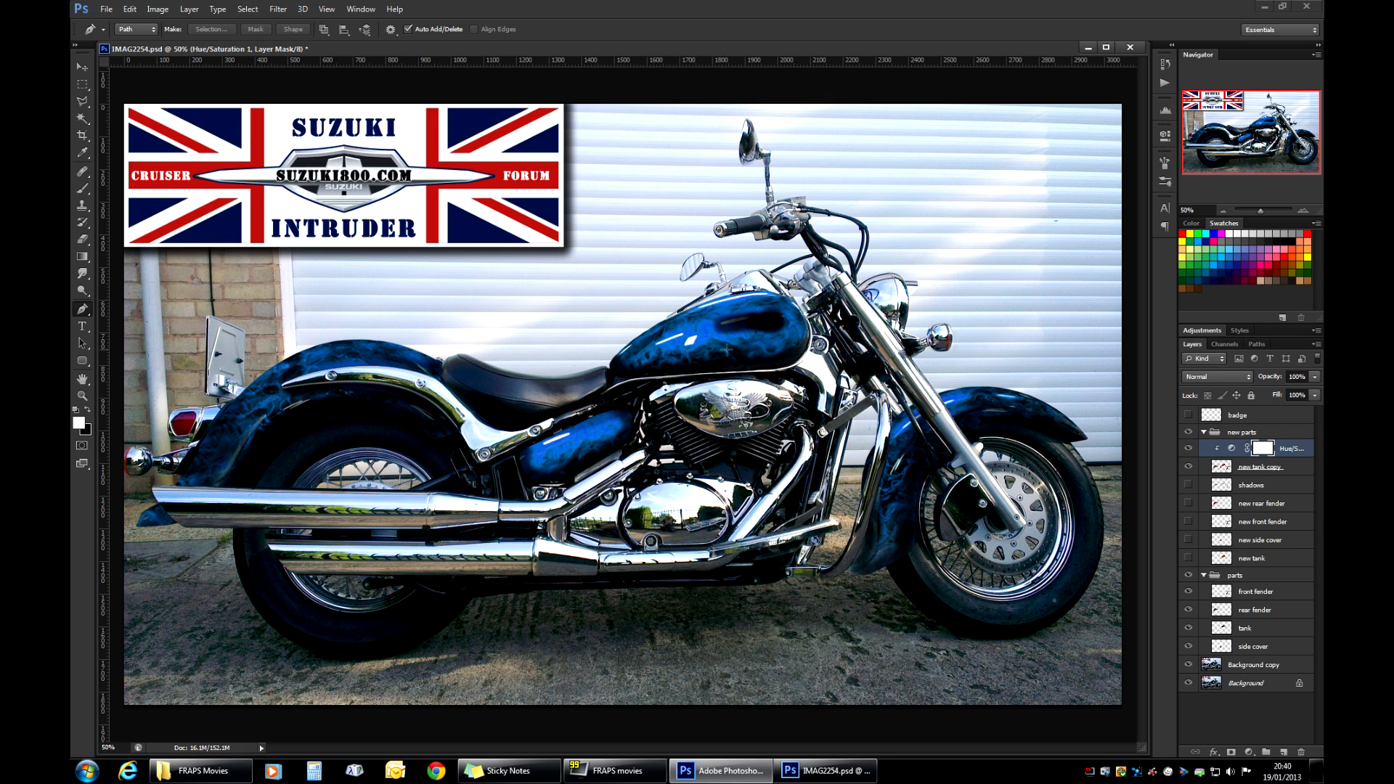
Hide the blue tank copy and its Hue/Saturation adjustment and show the red flame tank layer.
{"action": "left_click", "coordinate": [1260, 466]}
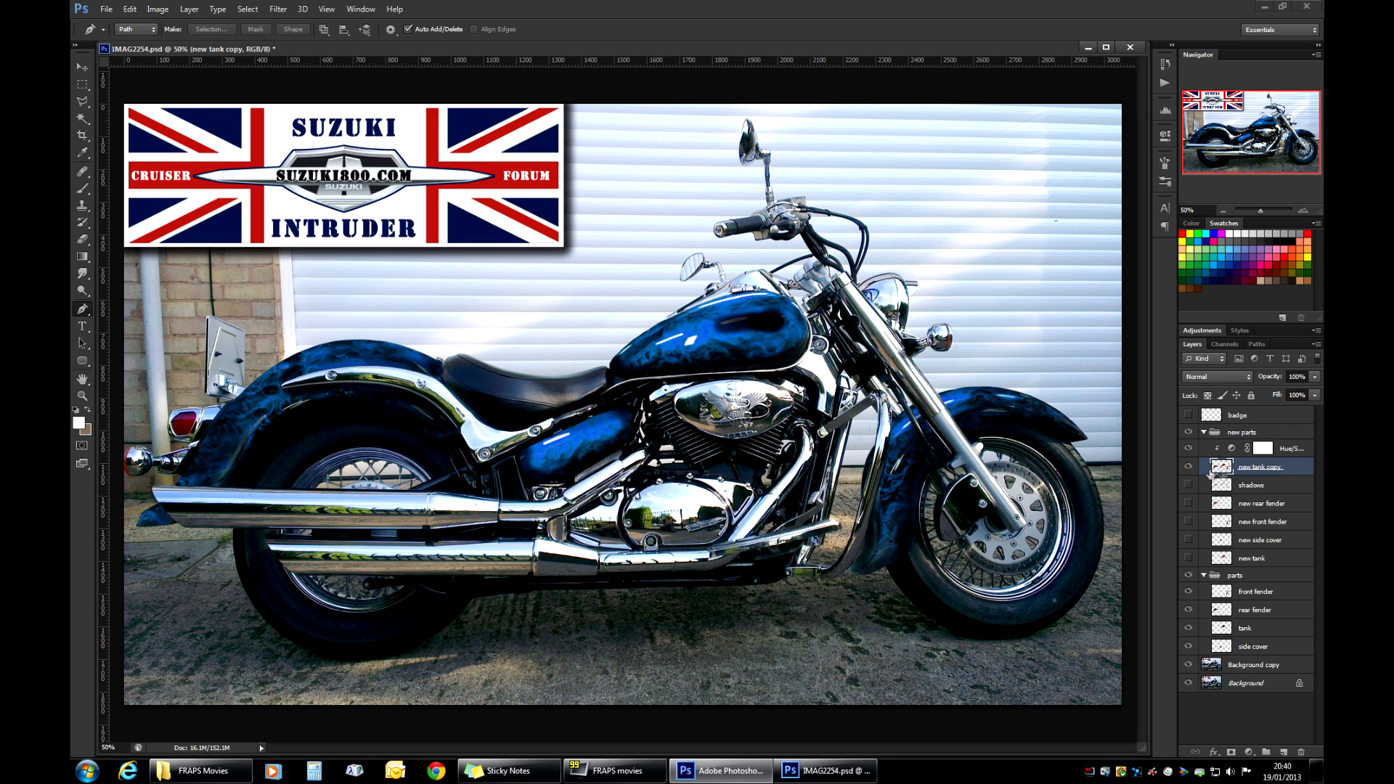
{"action": "left_click", "coordinate": [1189, 466]}
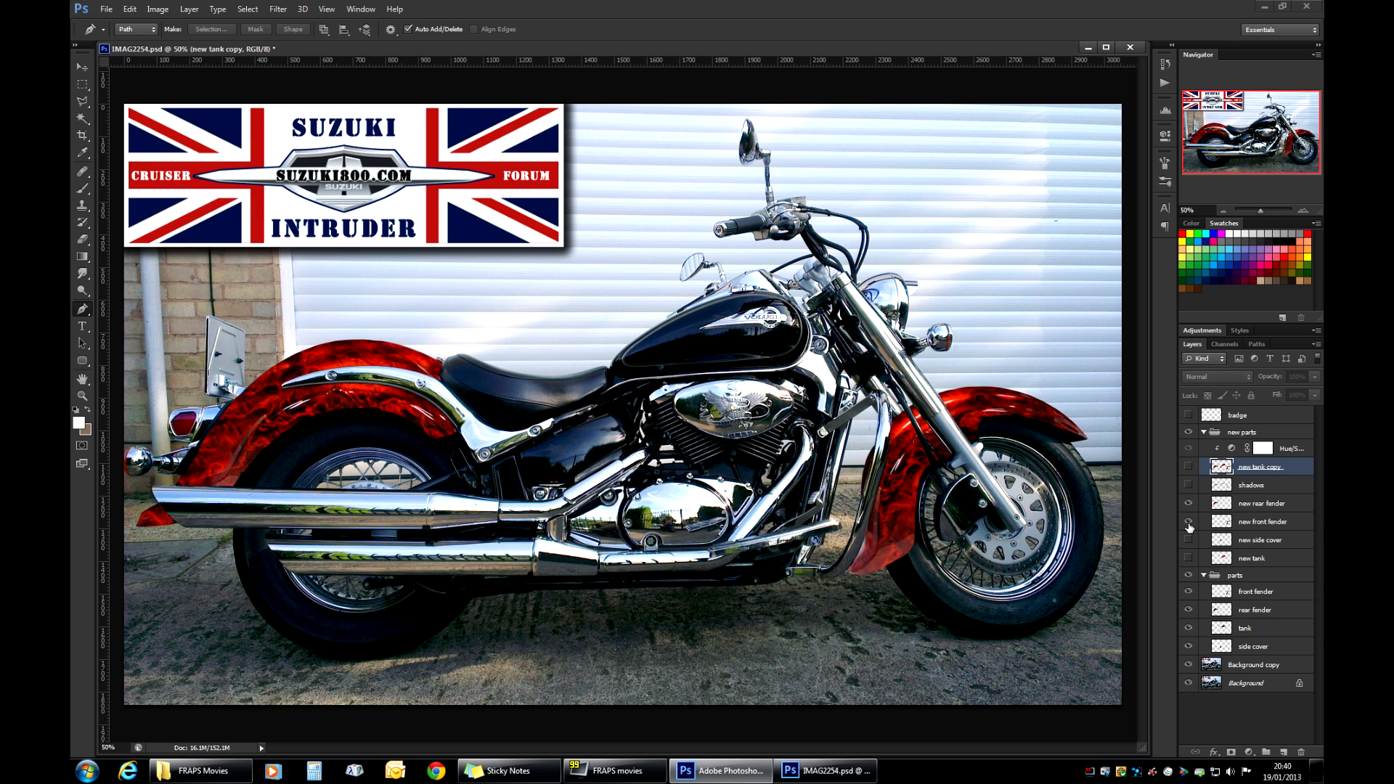
{"action": "left_click", "coordinate": [1187, 558]}
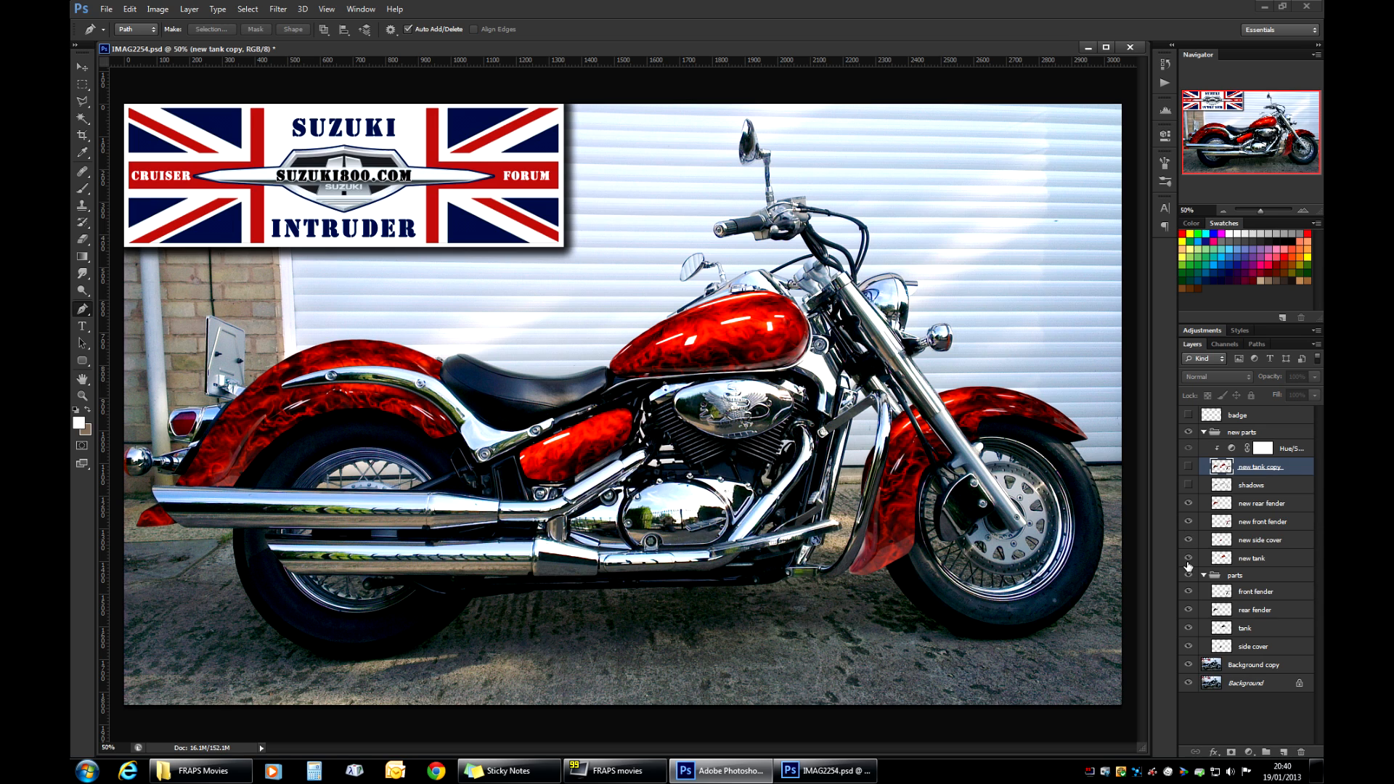
{"action": "left_click", "coordinate": [1260, 504]}
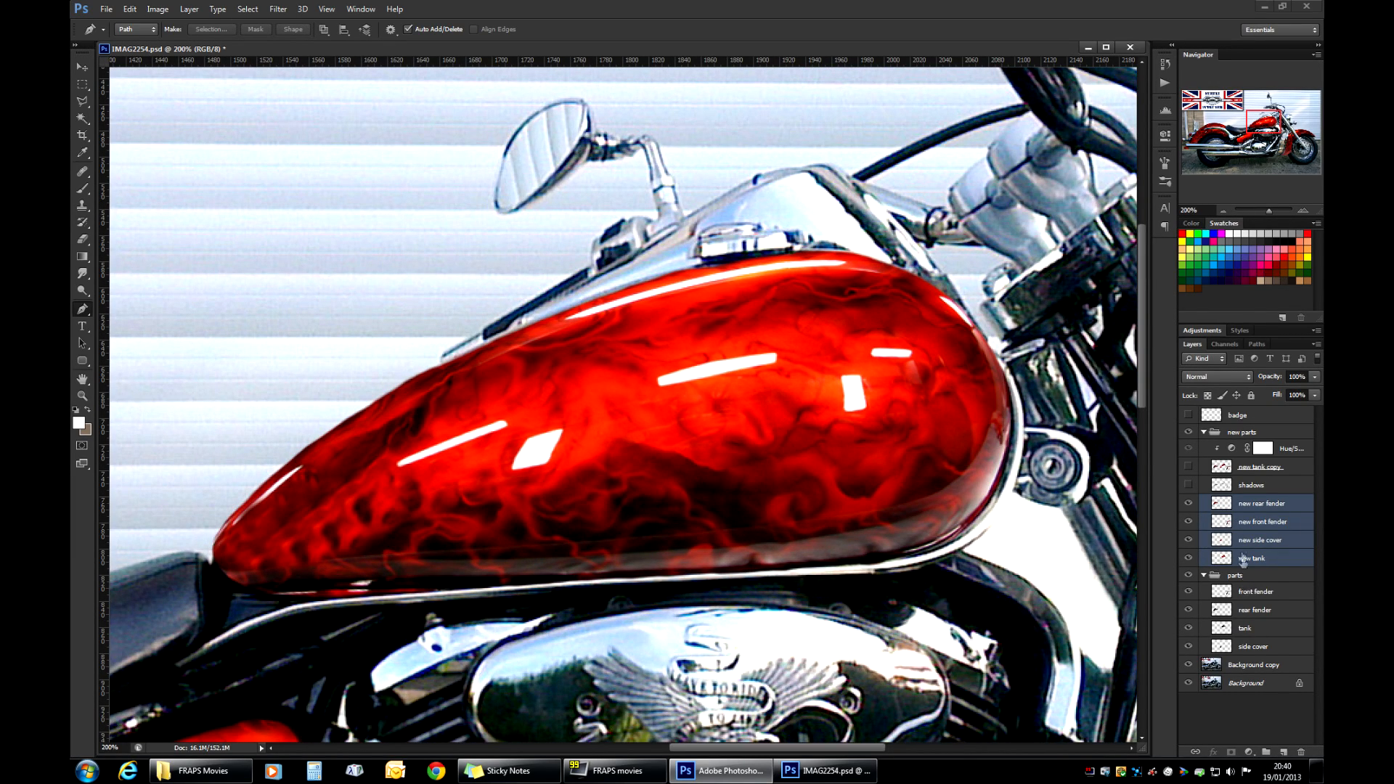
{"action": "left_click", "coordinate": [1237, 414]}
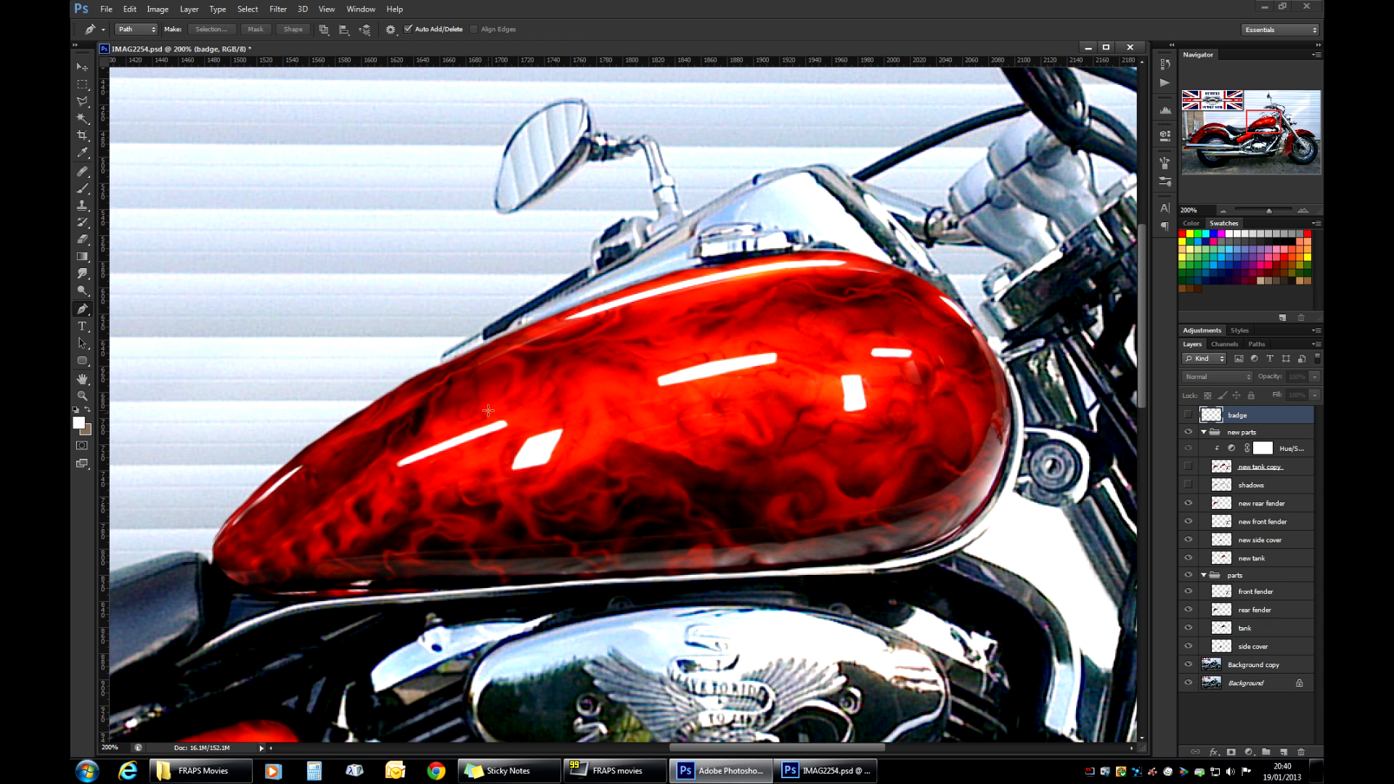
{"action": "mouse_move", "coordinate": [84, 314]}
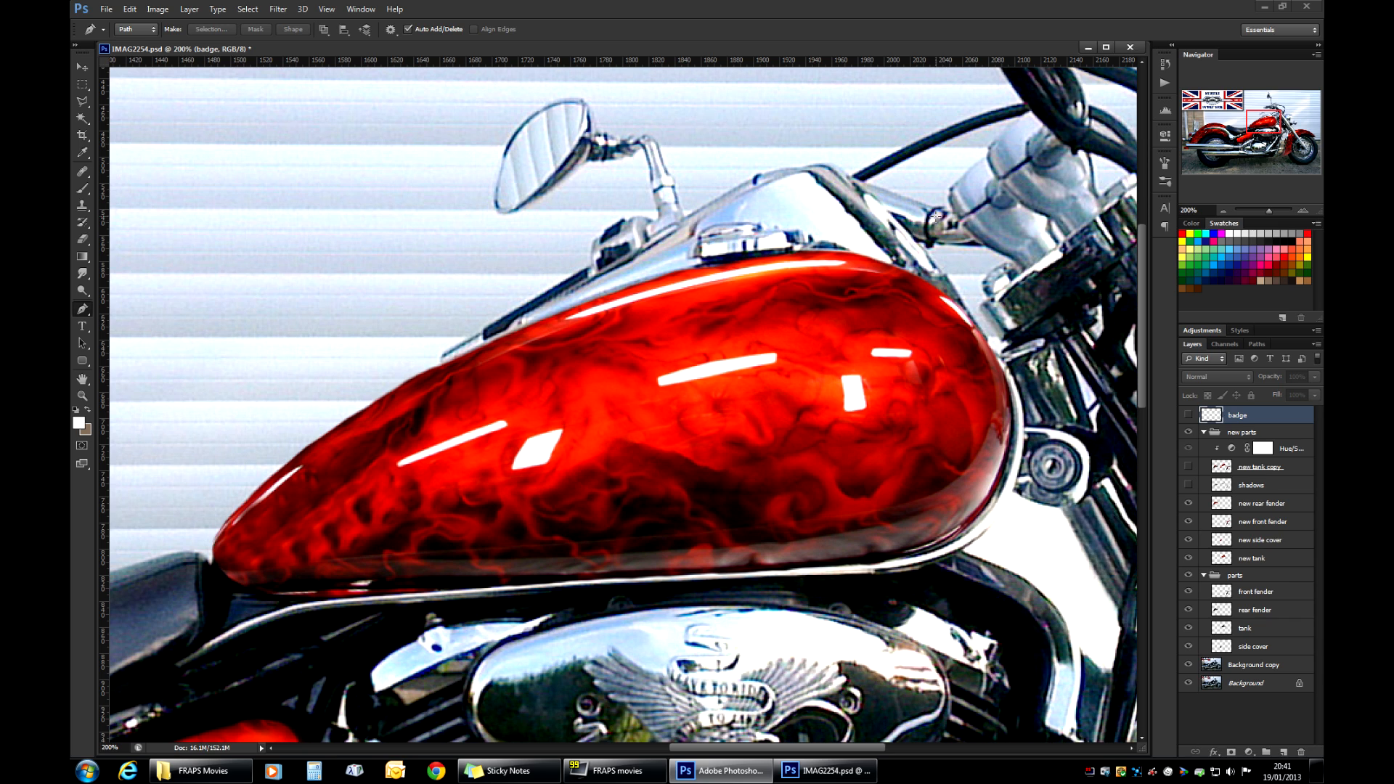
{"action": "mouse_move", "coordinate": [1058, 569]}
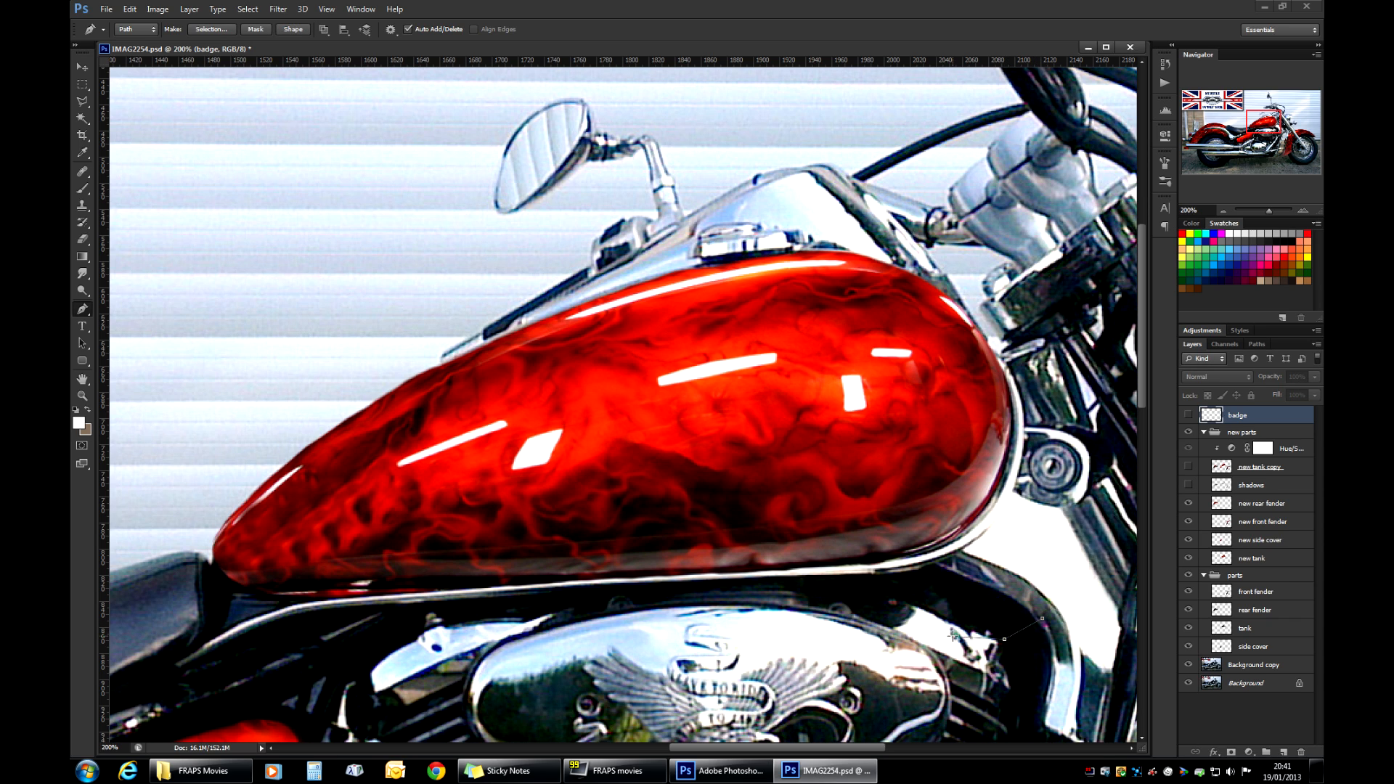
{"action": "mouse_move", "coordinate": [920, 601]}
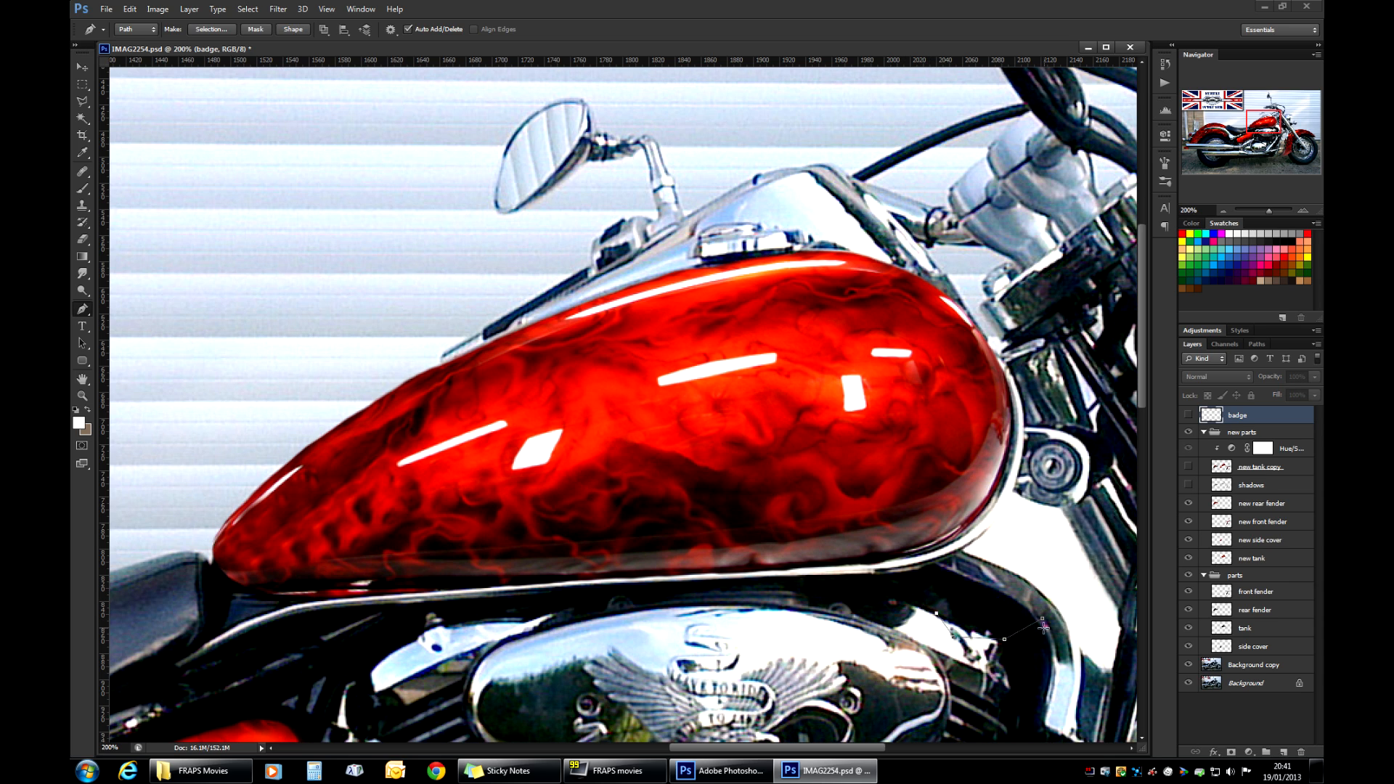
{"action": "mouse_move", "coordinate": [1033, 634]}
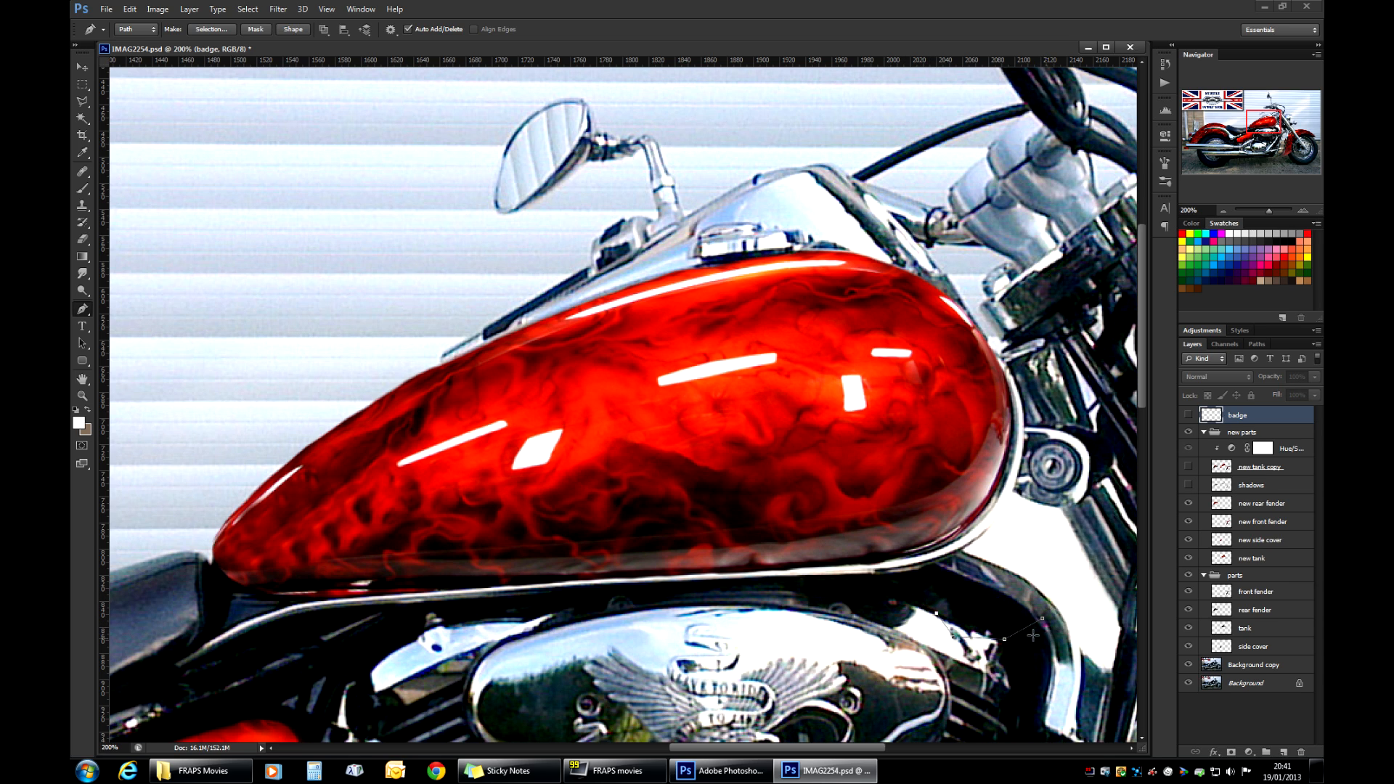
{"action": "mouse_move", "coordinate": [897, 583]}
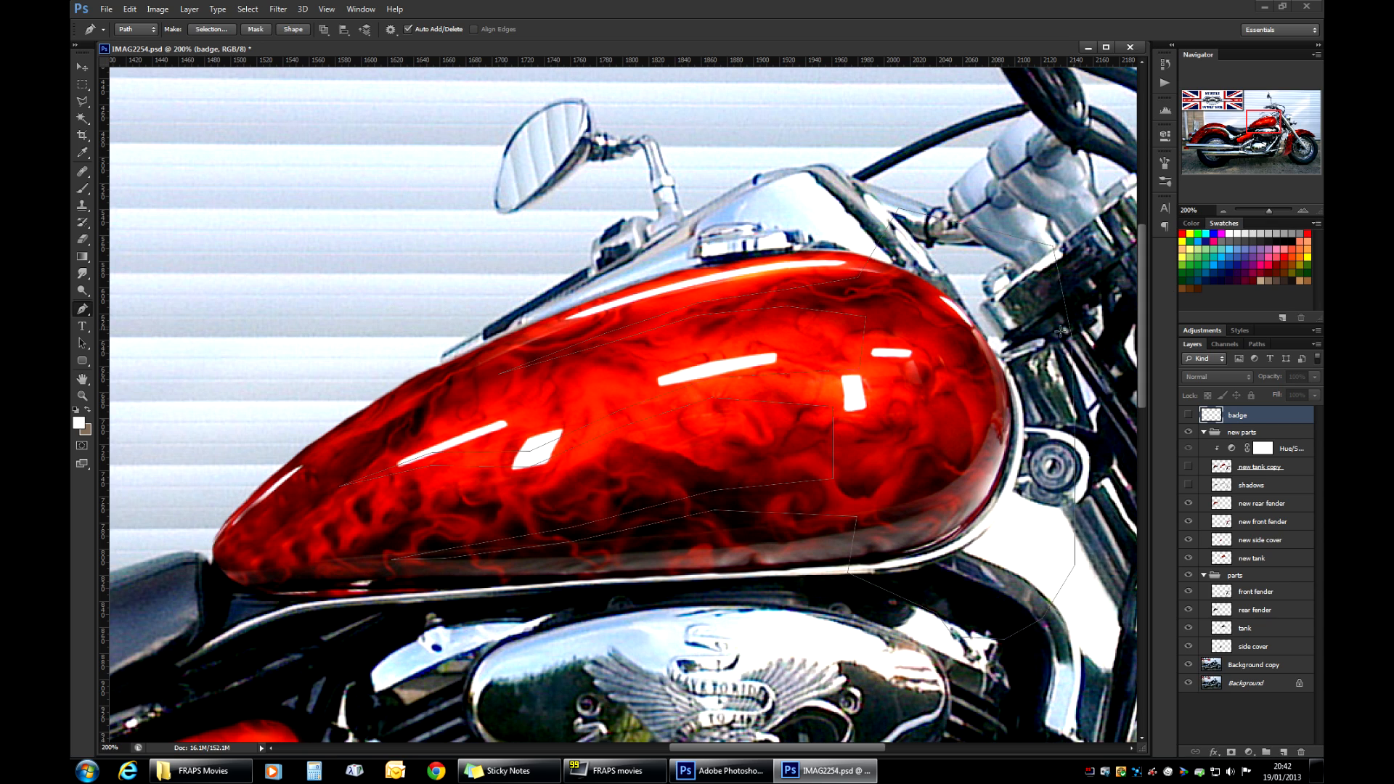
{"action": "mouse_move", "coordinate": [834, 514]}
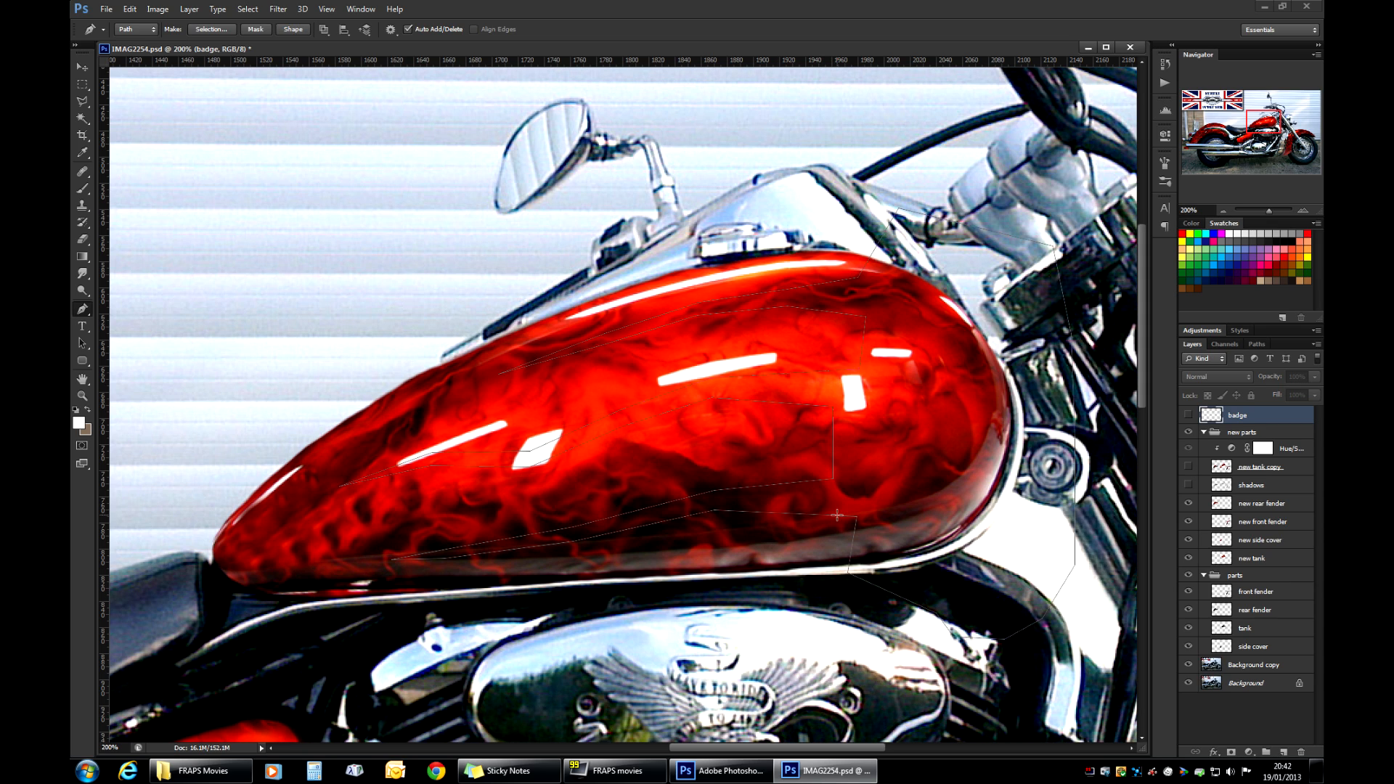
{"action": "mouse_move", "coordinate": [975, 430]}
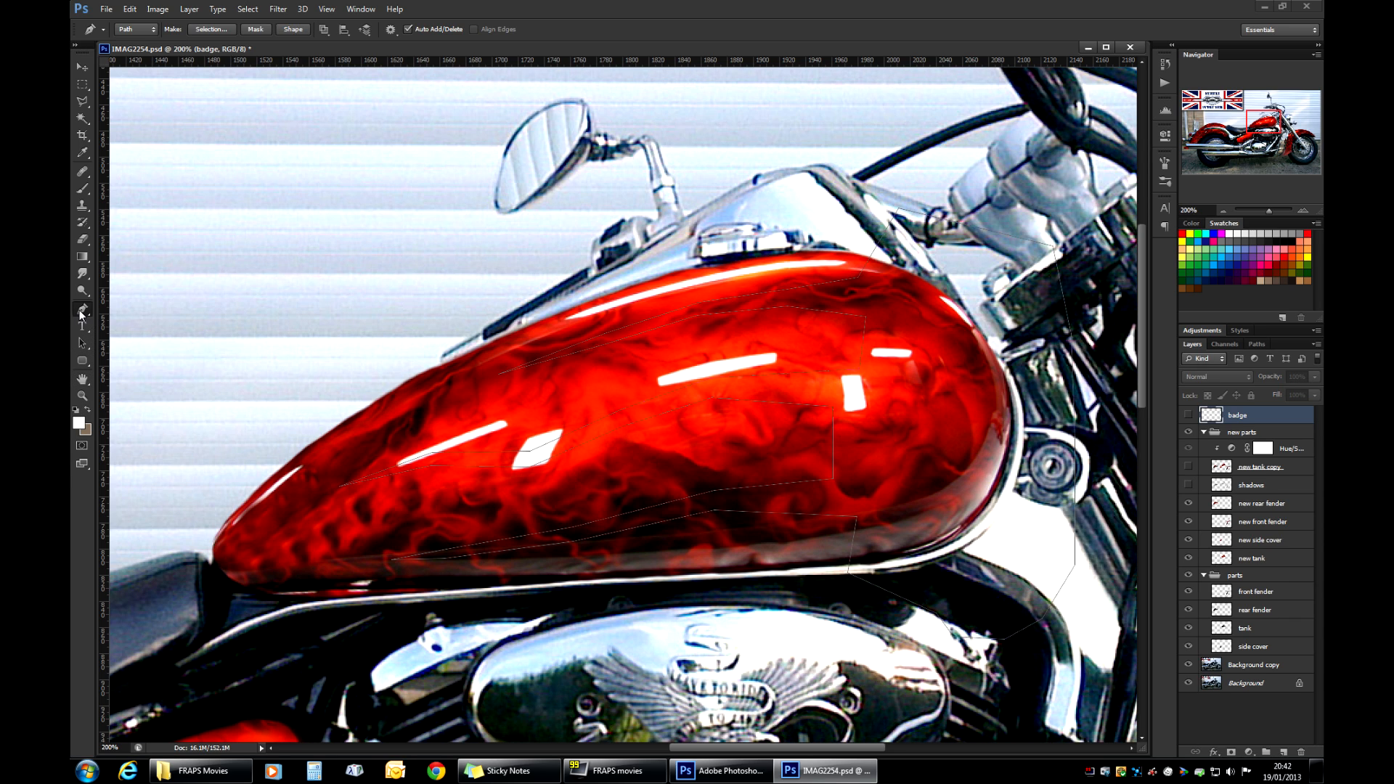
Switch to the Convert Point Tool from the Pen Tool flyout to expose the flame path's anchors.
{"action": "left_click", "coordinate": [82, 312]}
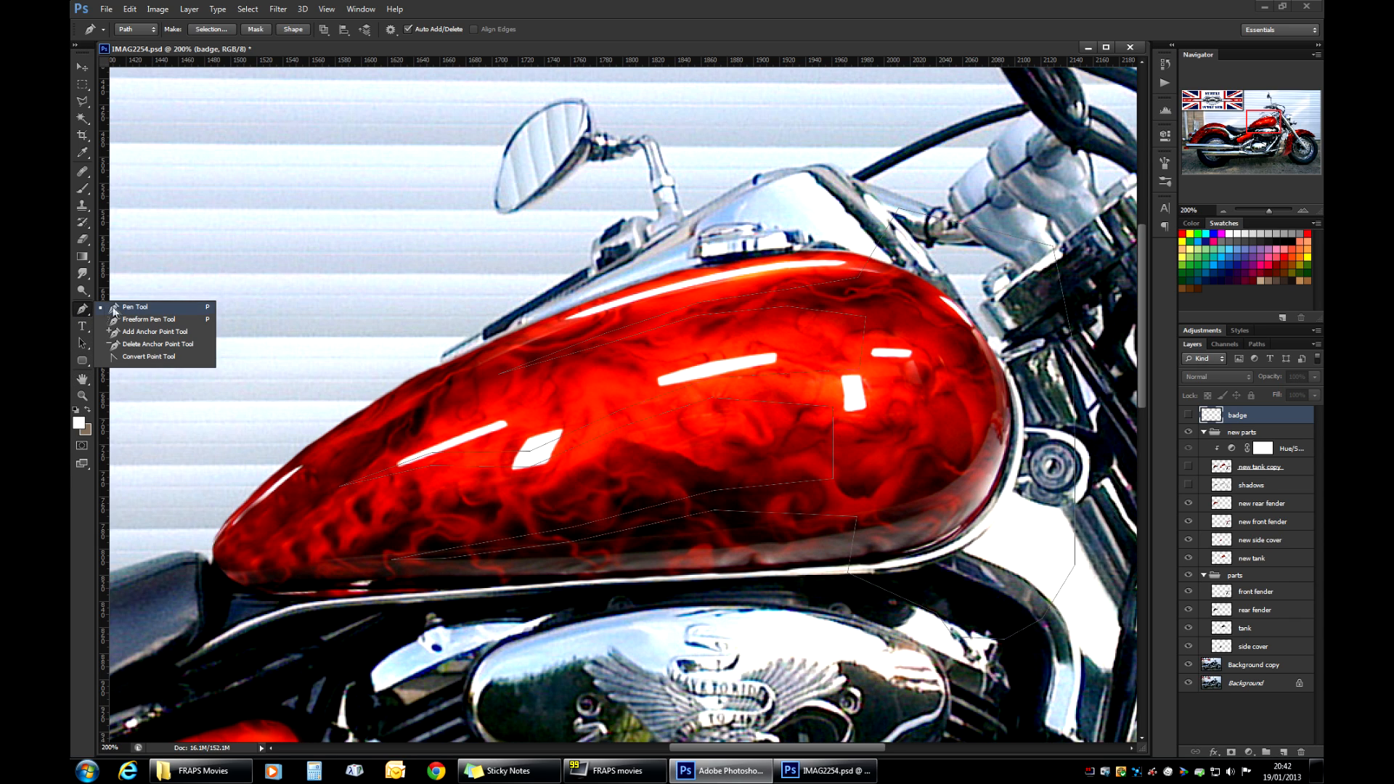
{"action": "mouse_move", "coordinate": [148, 358]}
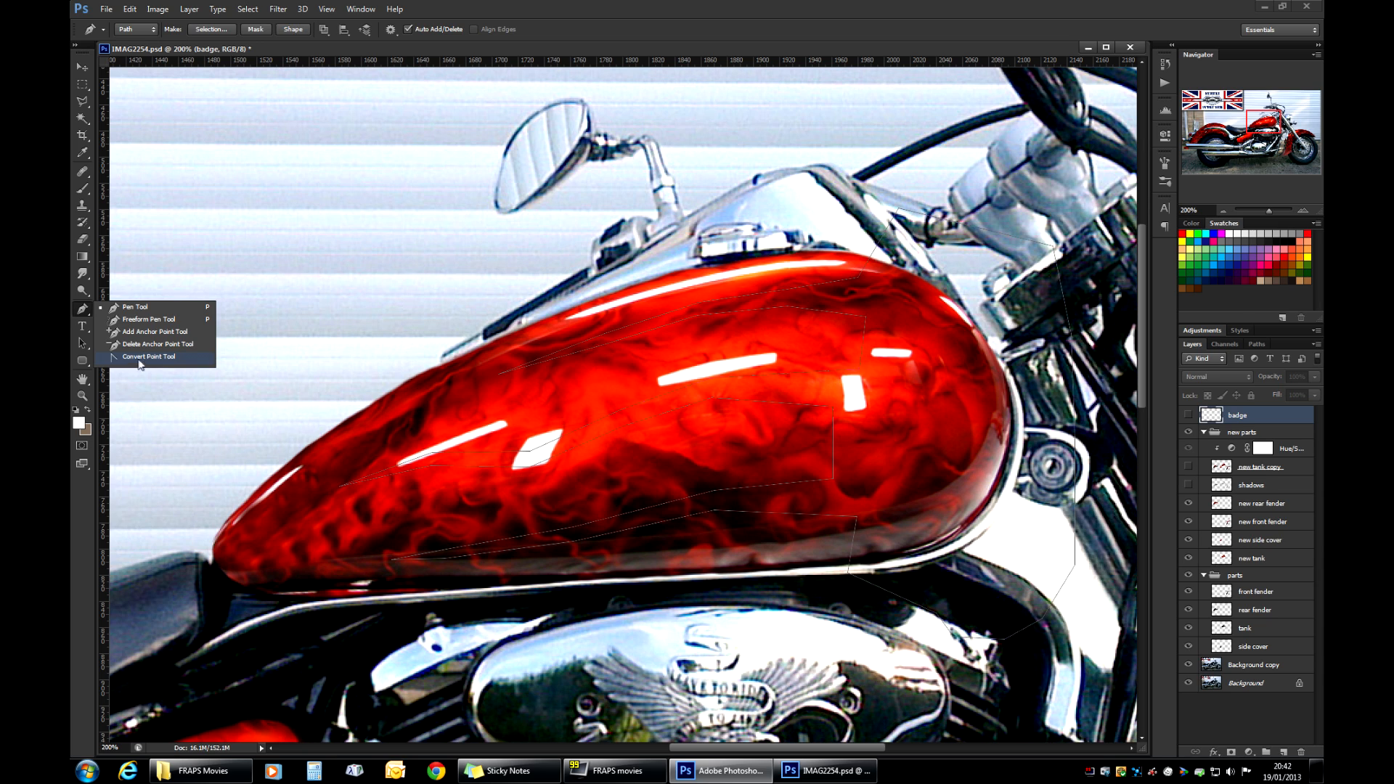
{"action": "left_click", "coordinate": [148, 357]}
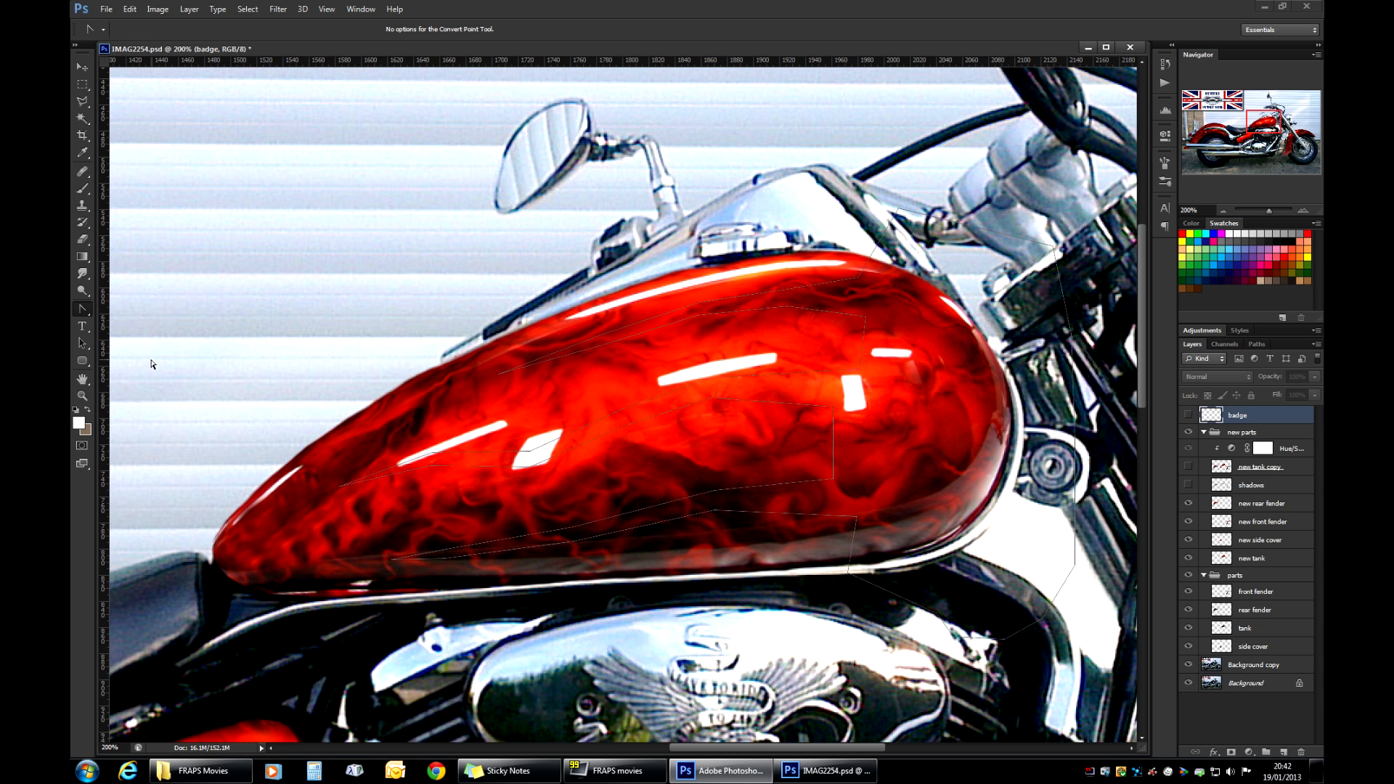
{"action": "mouse_move", "coordinate": [851, 544]}
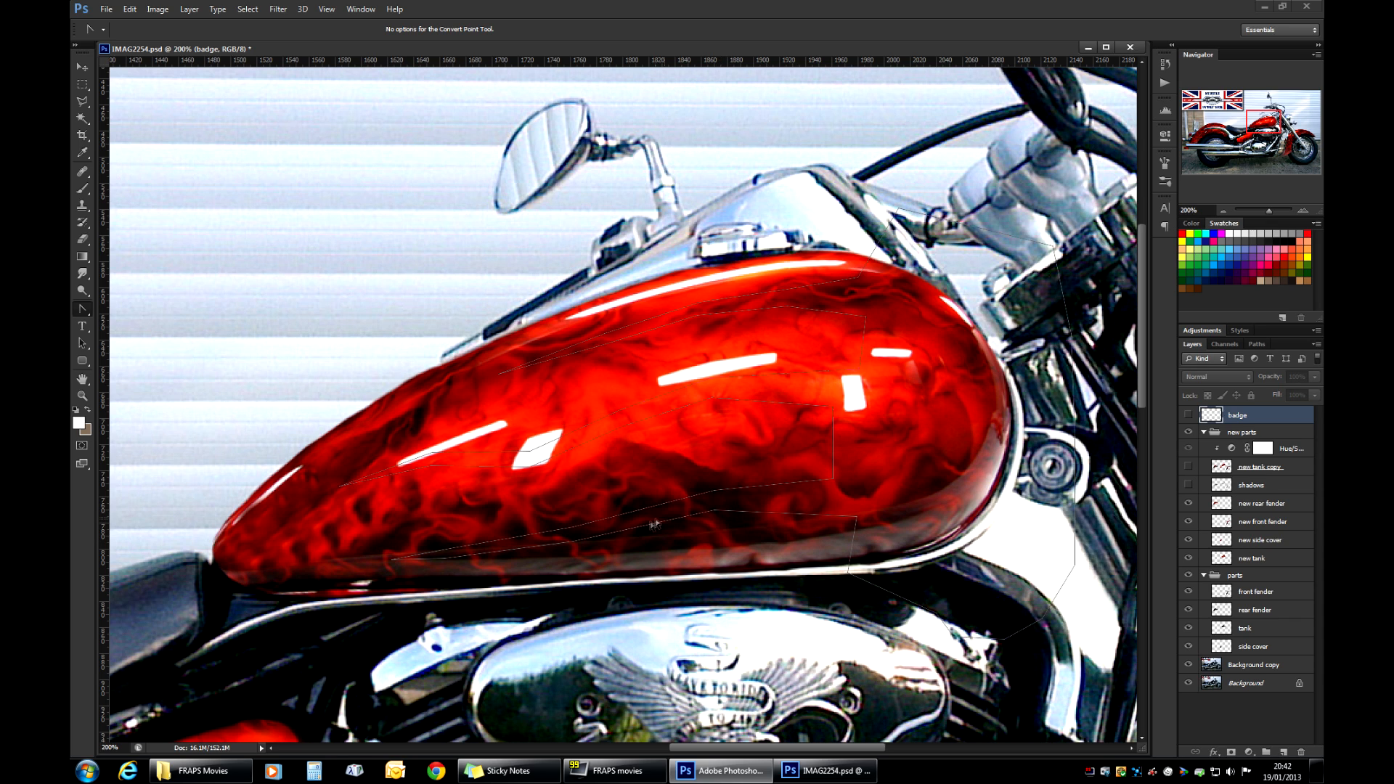
{"action": "mouse_move", "coordinate": [922, 558]}
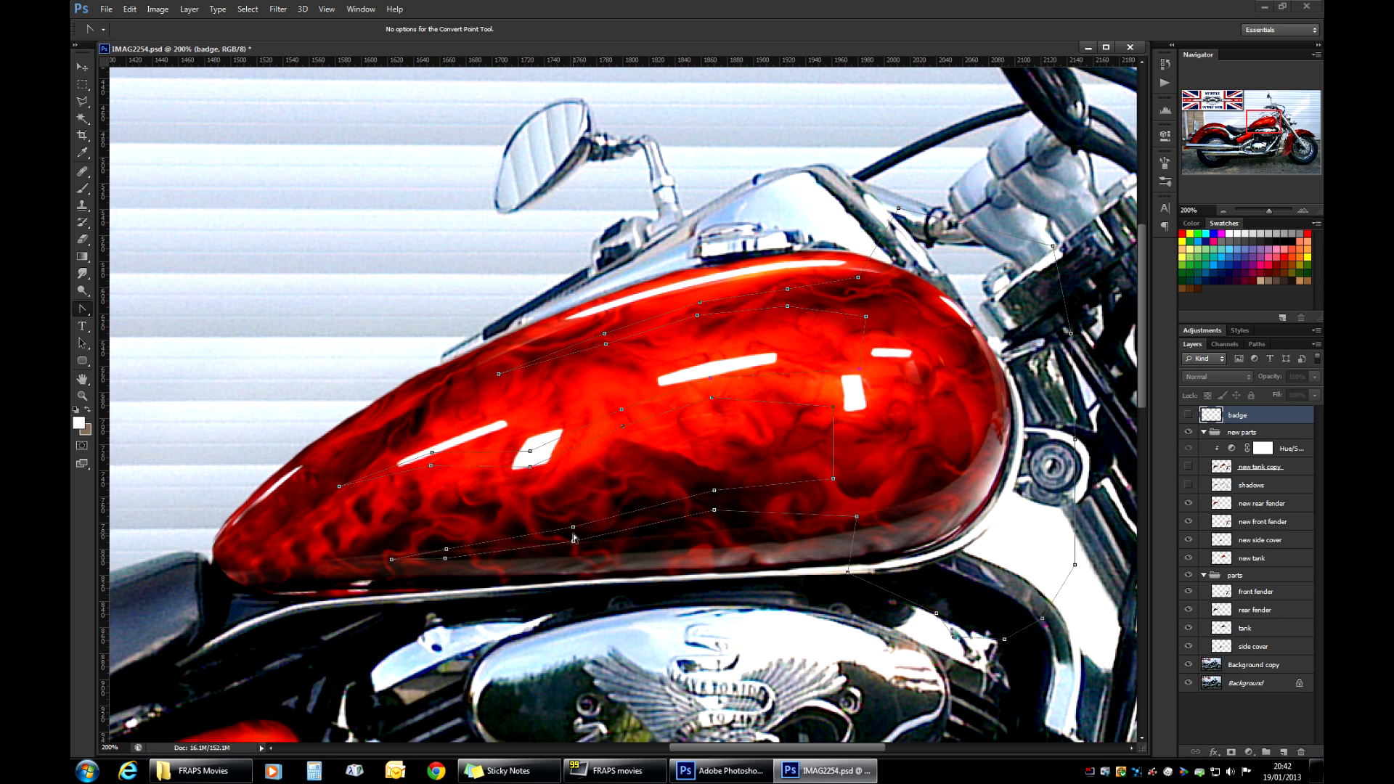
{"action": "mouse_move", "coordinate": [858, 522]}
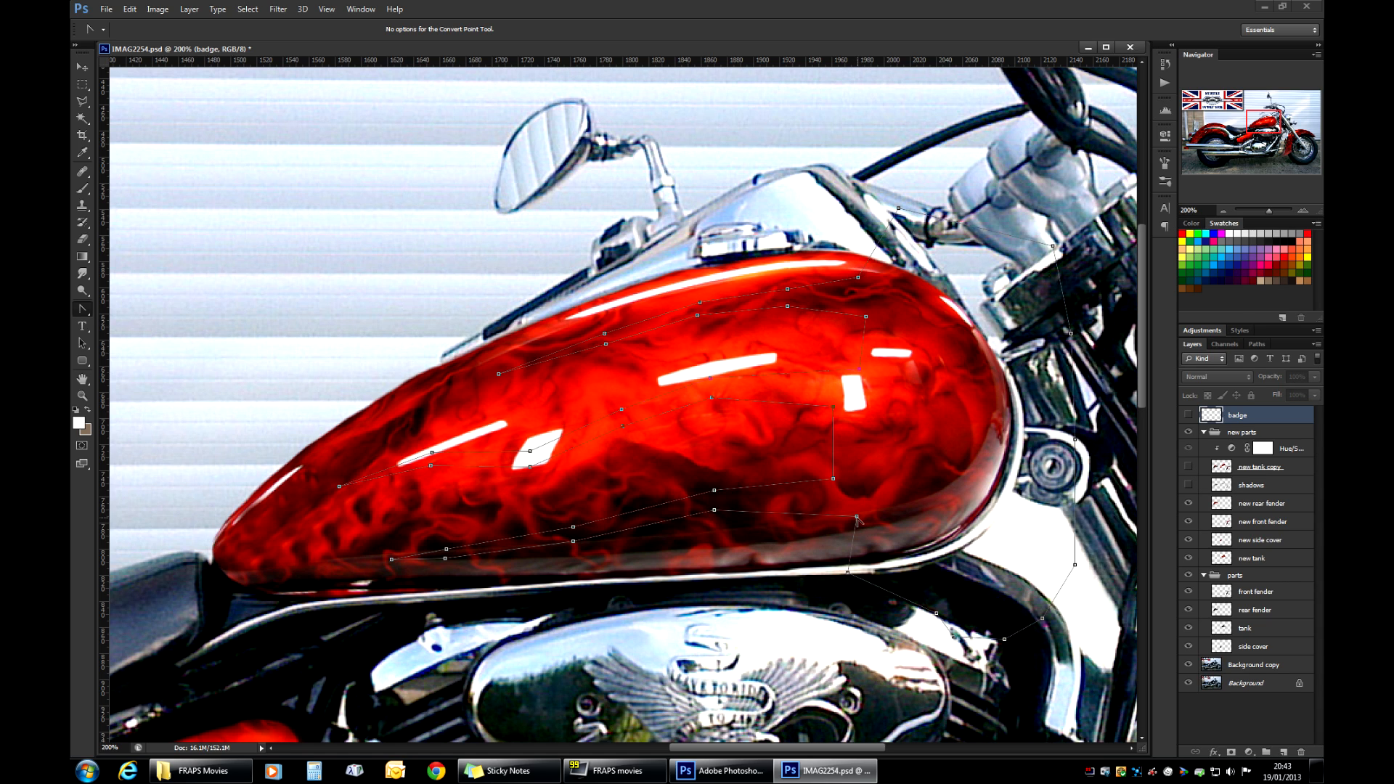
Convert three sharp corners of the flame path on the tank into smooth curves.
{"action": "left_click_drag", "start_coordinate": [830, 508], "coordinate": [840, 477]}
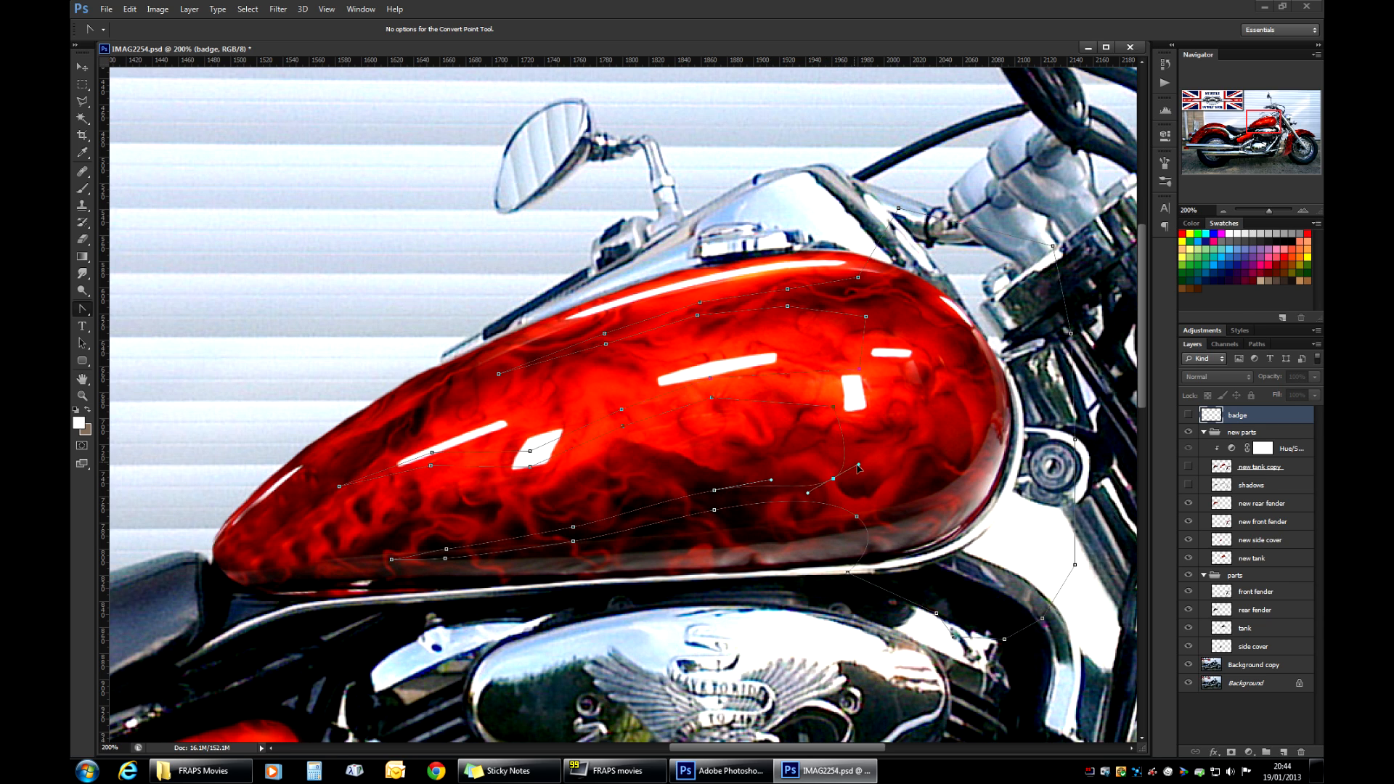
{"action": "left_click_drag", "start_coordinate": [858, 469], "coordinate": [925, 478]}
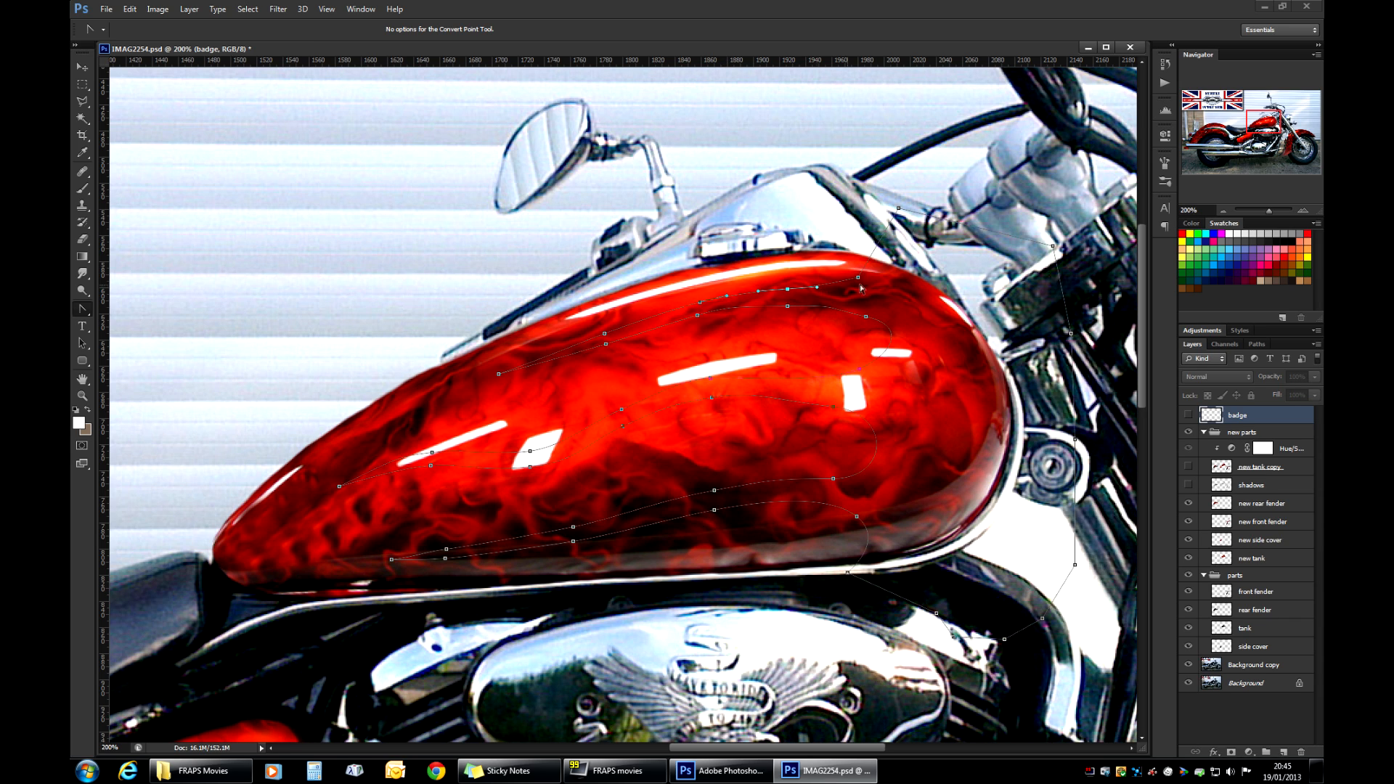
{"action": "left_click_drag", "start_coordinate": [875, 272], "coordinate": [842, 289]}
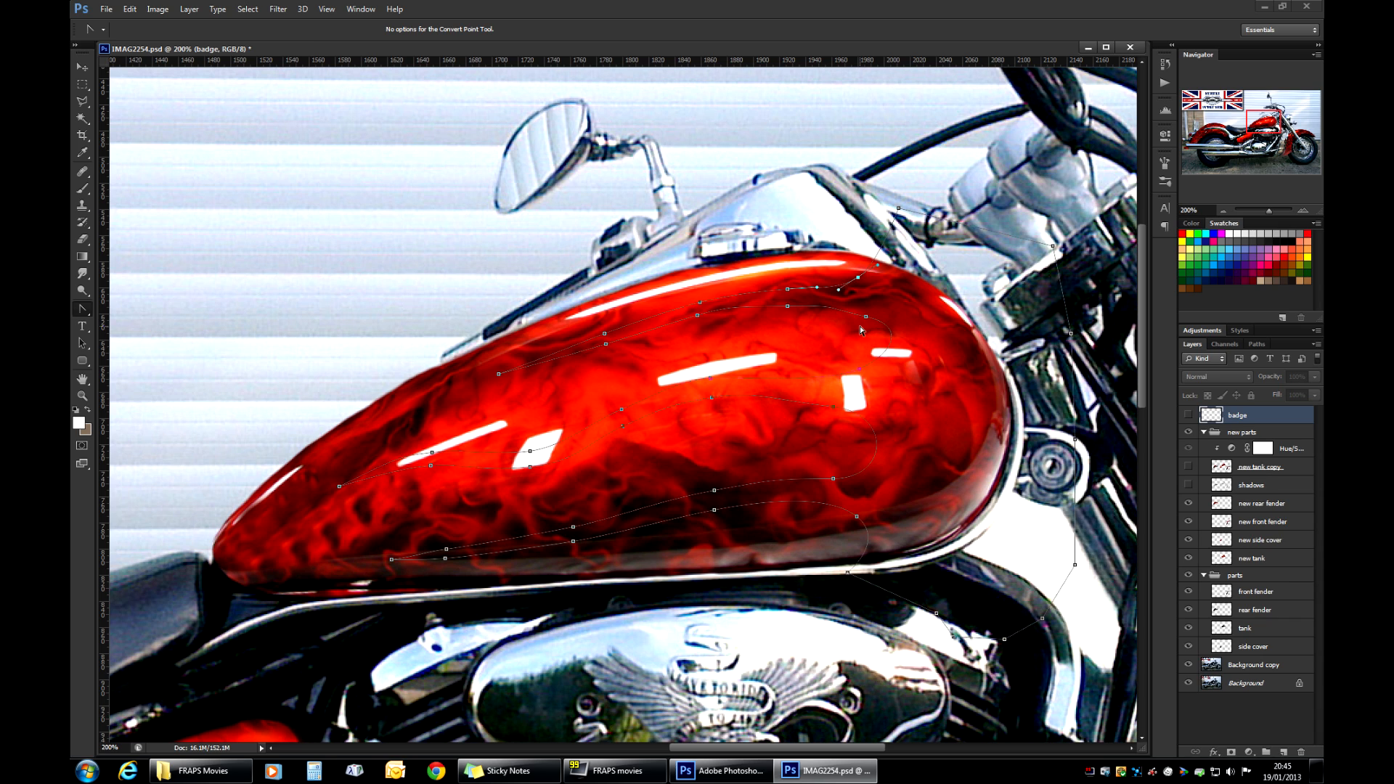
{"action": "mouse_move", "coordinate": [695, 318]}
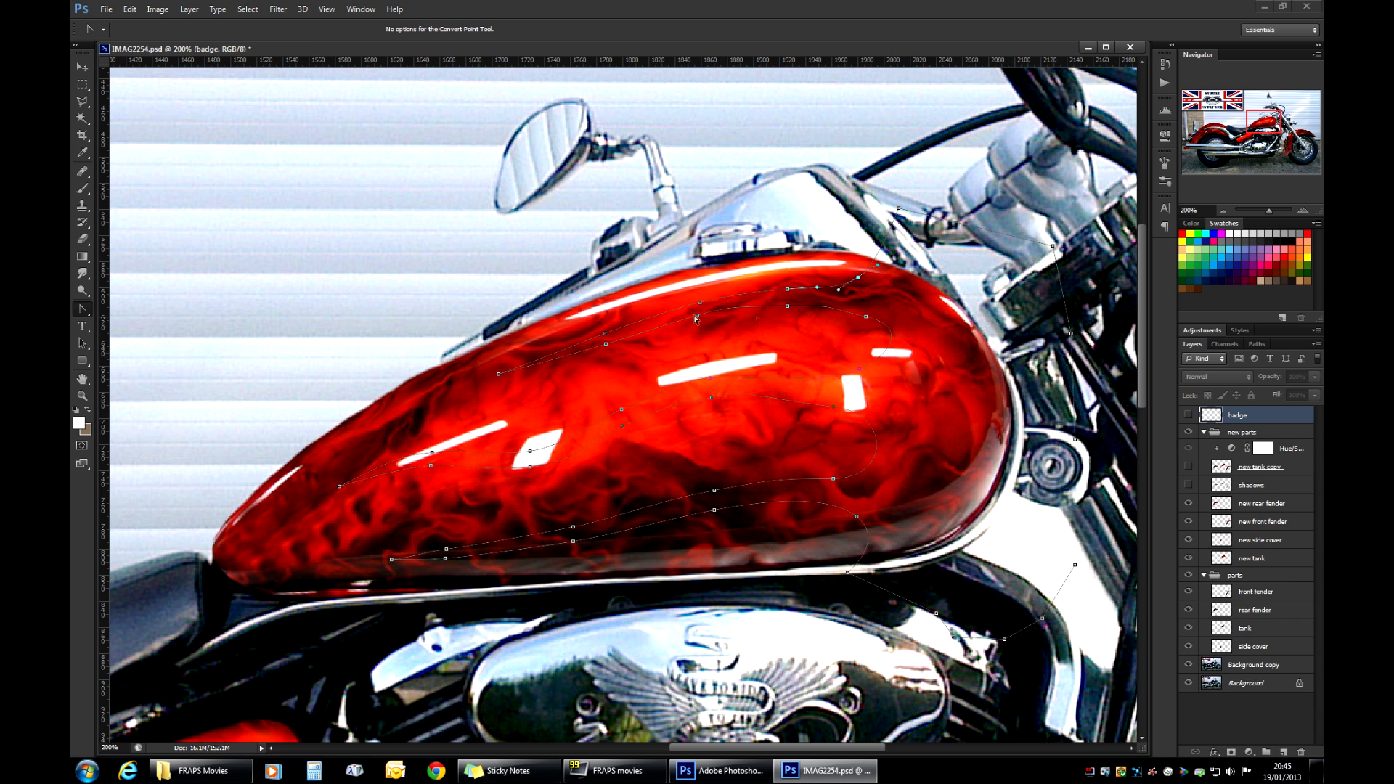
{"action": "mouse_move", "coordinate": [867, 448]}
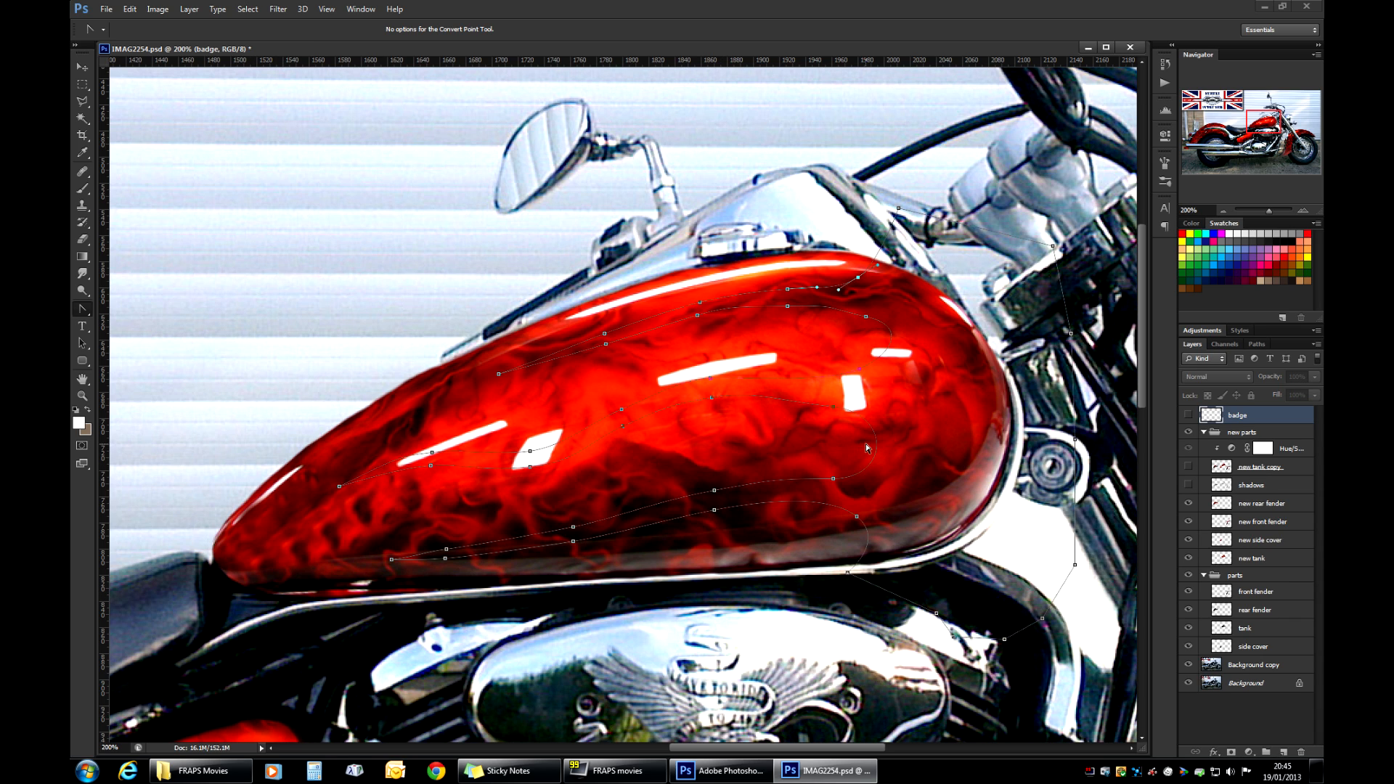
{"action": "mouse_move", "coordinate": [858, 331]}
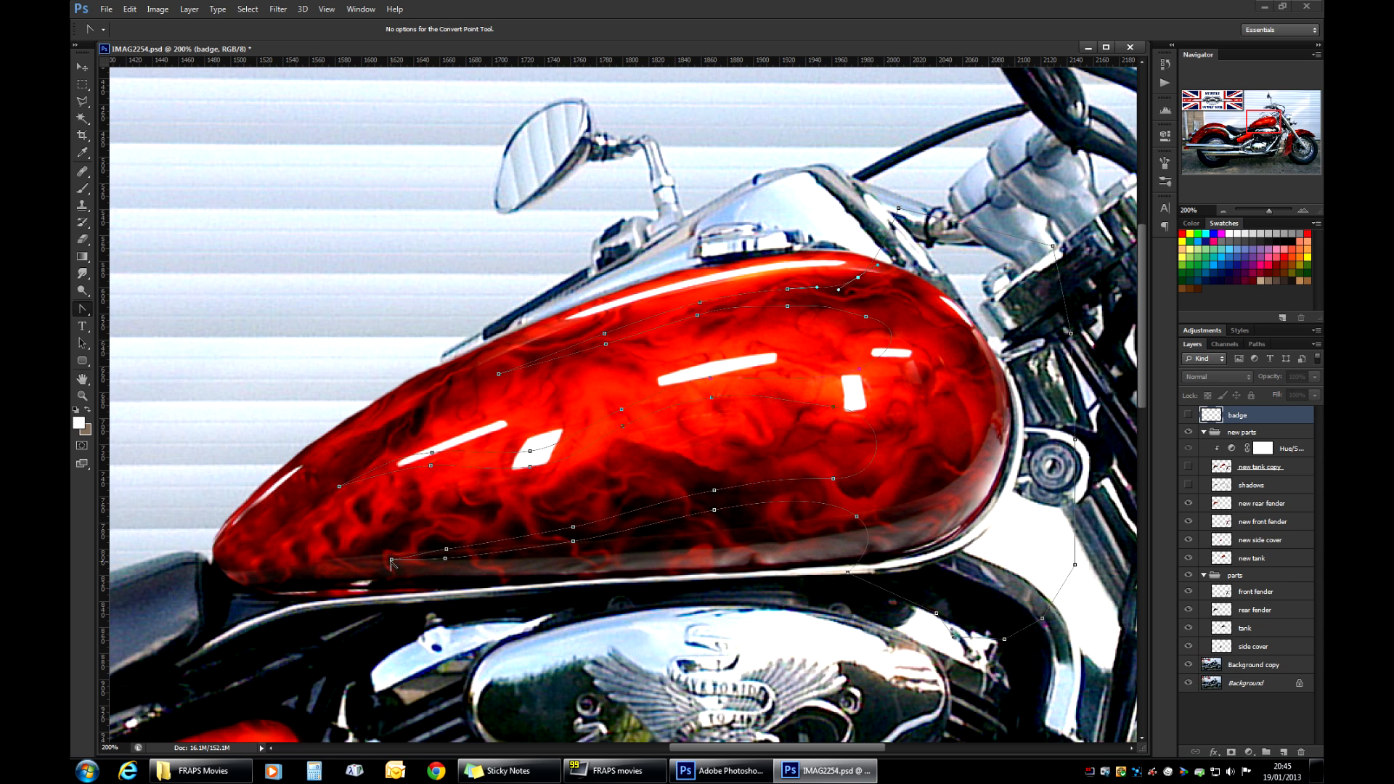
{"action": "mouse_move", "coordinate": [729, 569]}
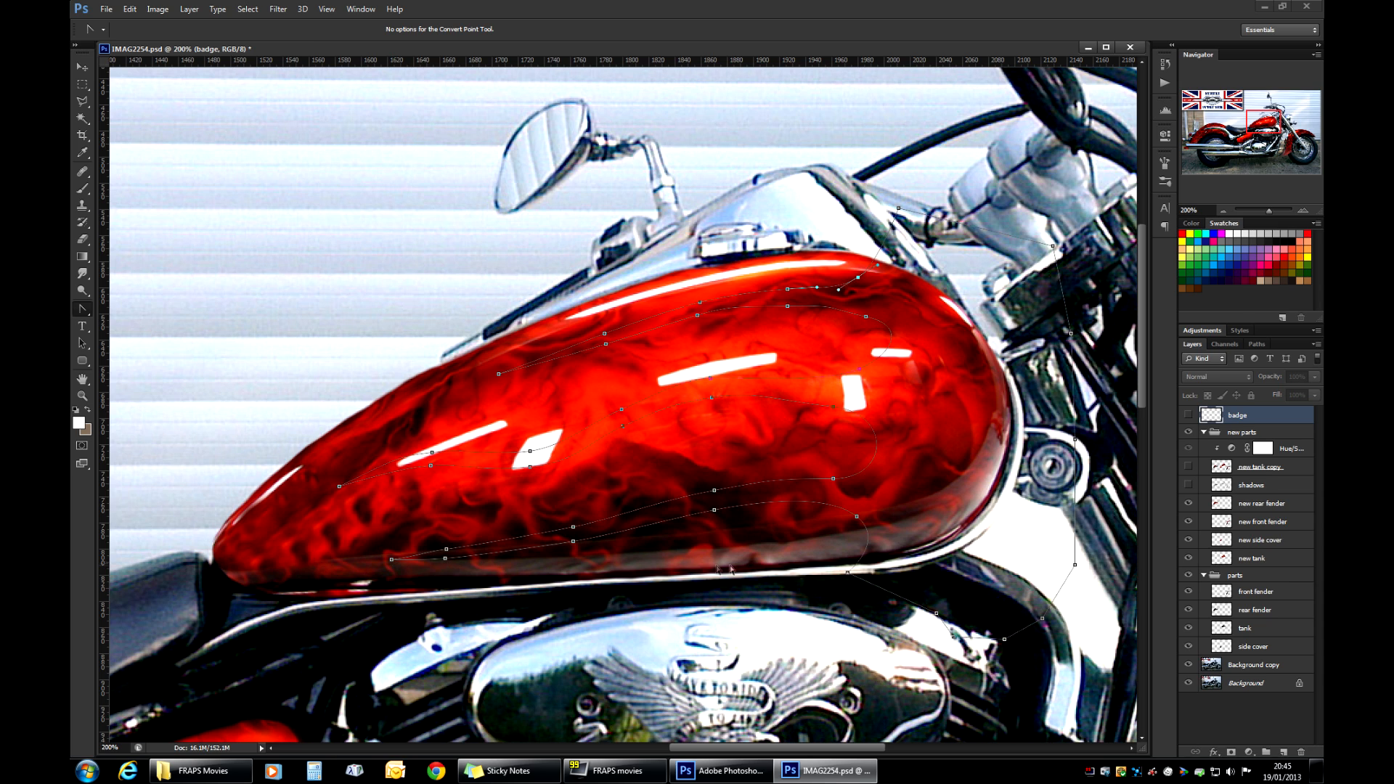
{"action": "mouse_move", "coordinate": [611, 302]}
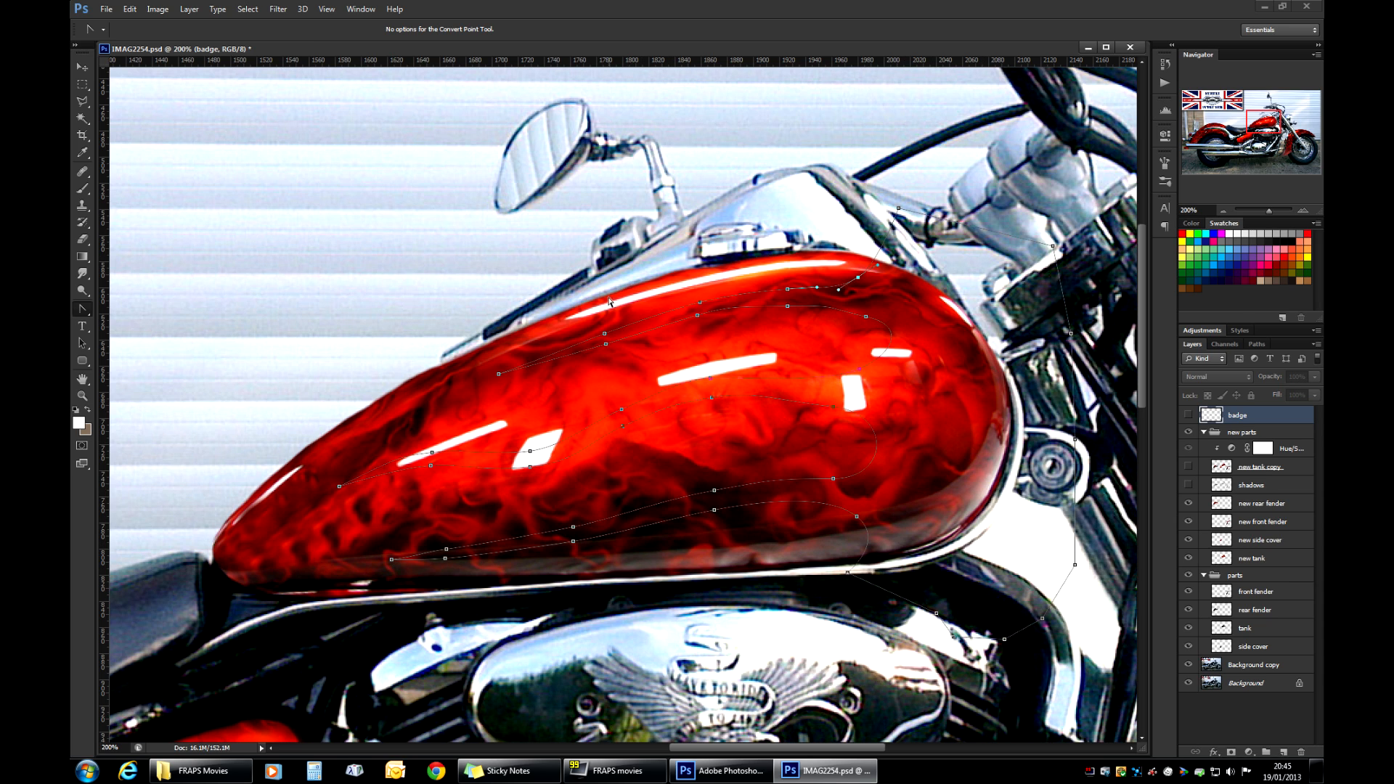
{"action": "mouse_move", "coordinate": [276, 469]}
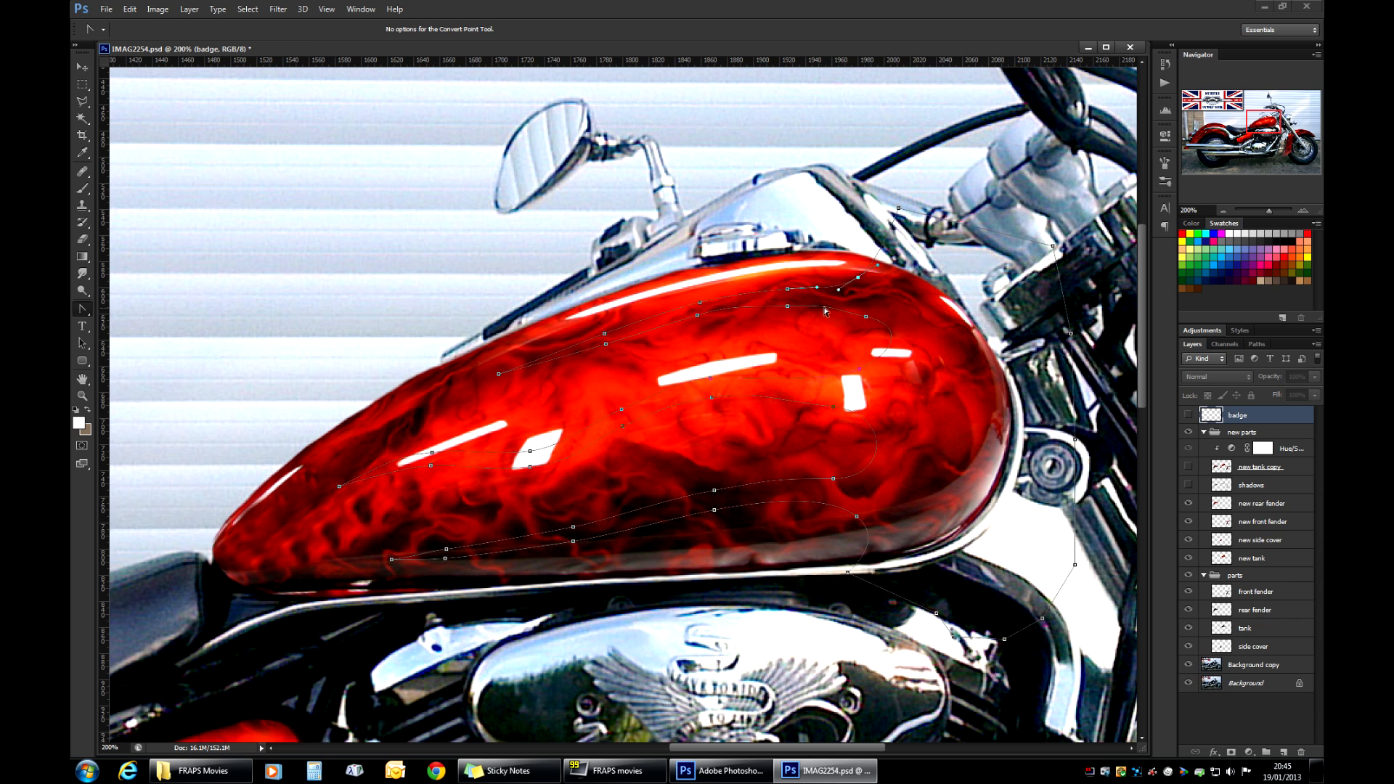
{"action": "mouse_move", "coordinate": [867, 322]}
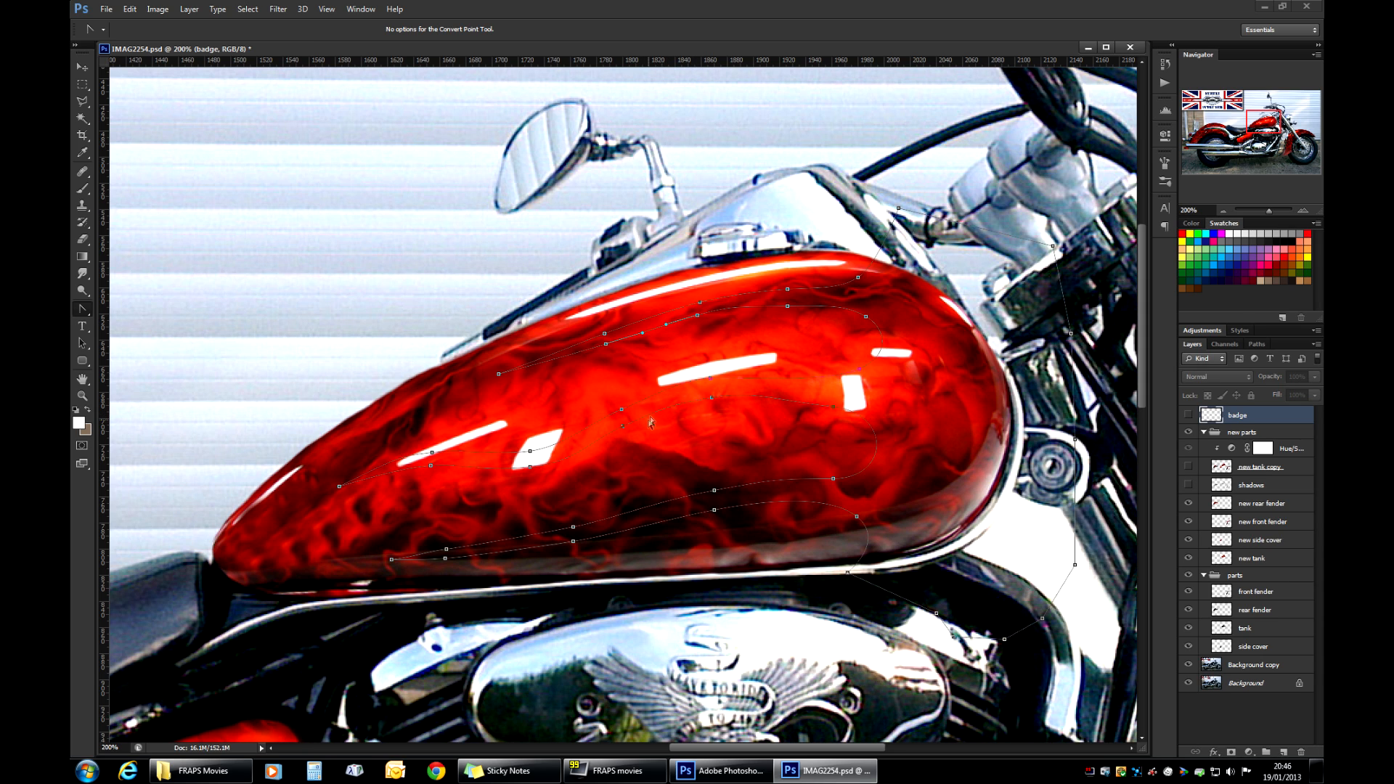
{"action": "mouse_move", "coordinate": [629, 433]}
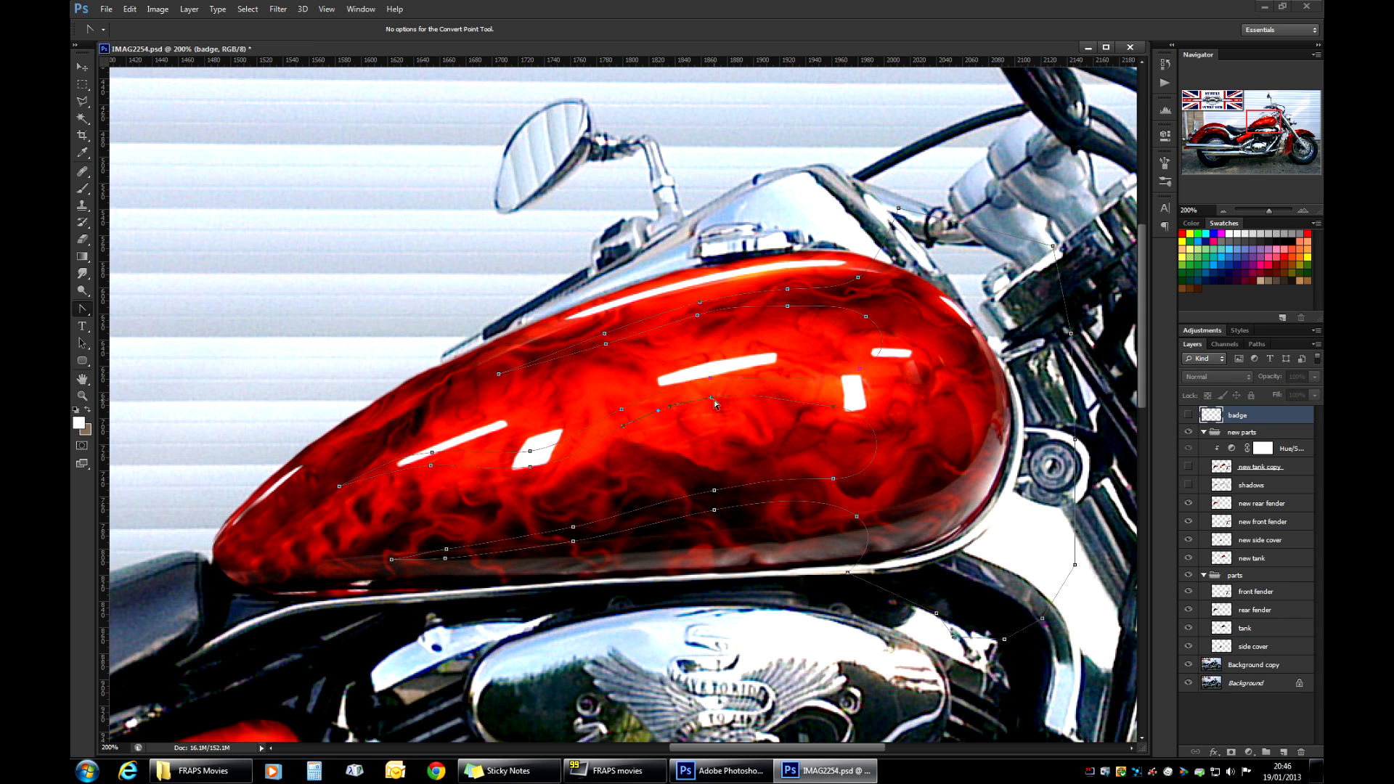
{"action": "mouse_move", "coordinate": [641, 460]}
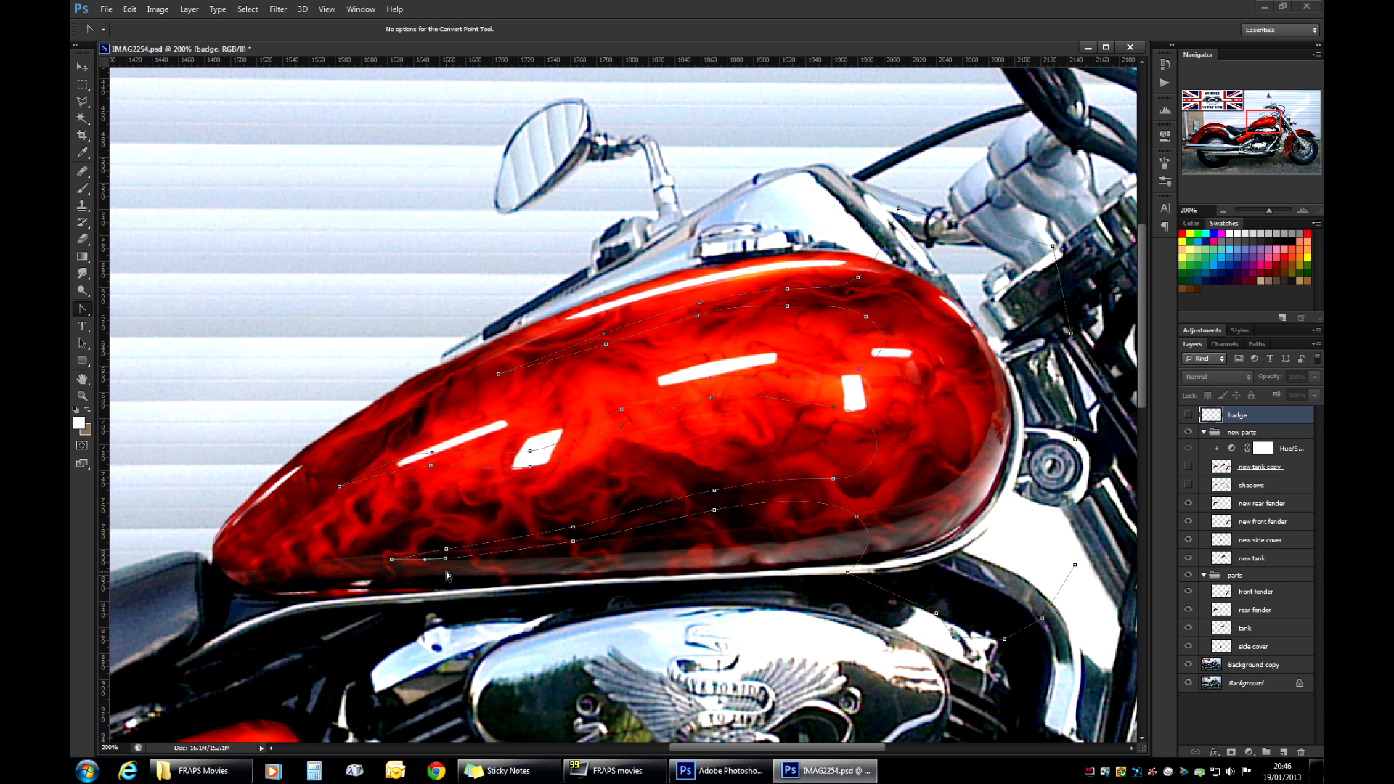
{"action": "mouse_move", "coordinate": [394, 566]}
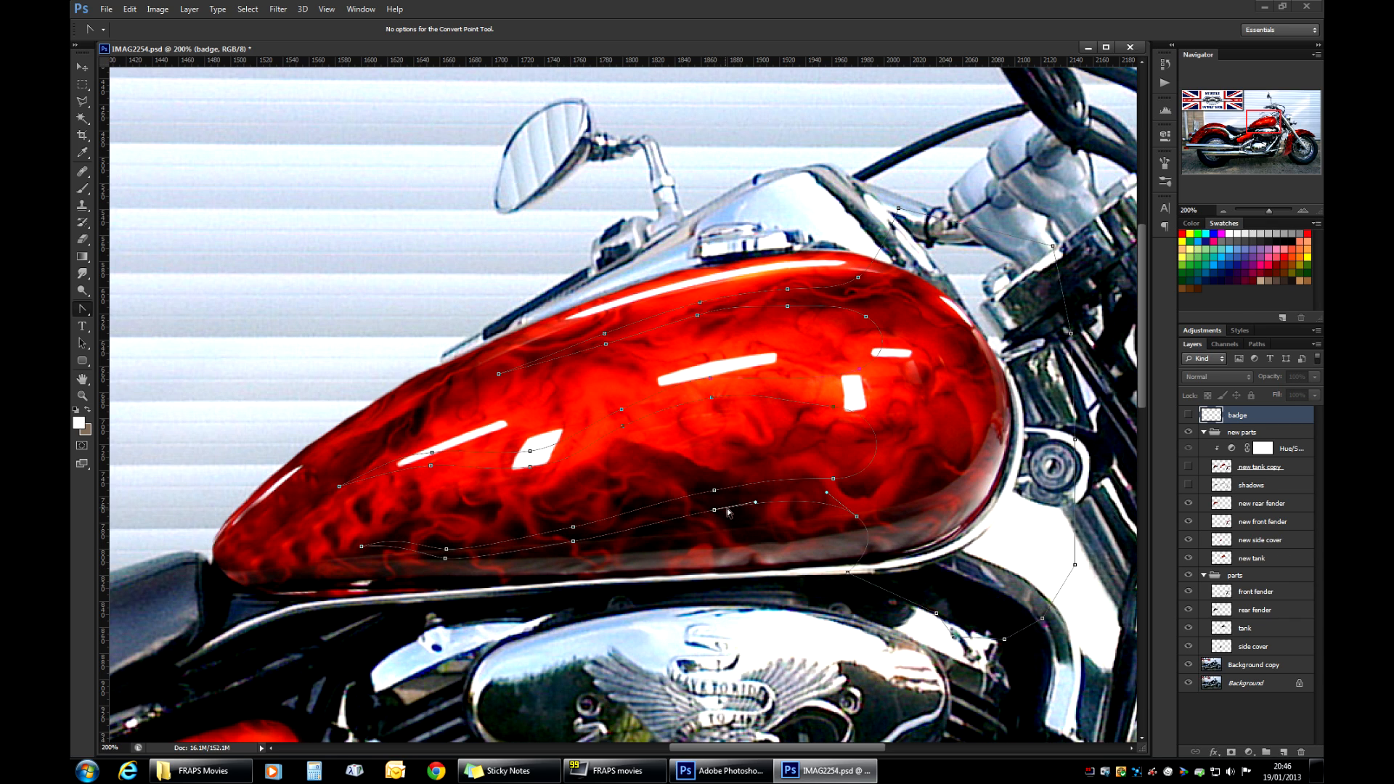
{"action": "mouse_move", "coordinate": [649, 533]}
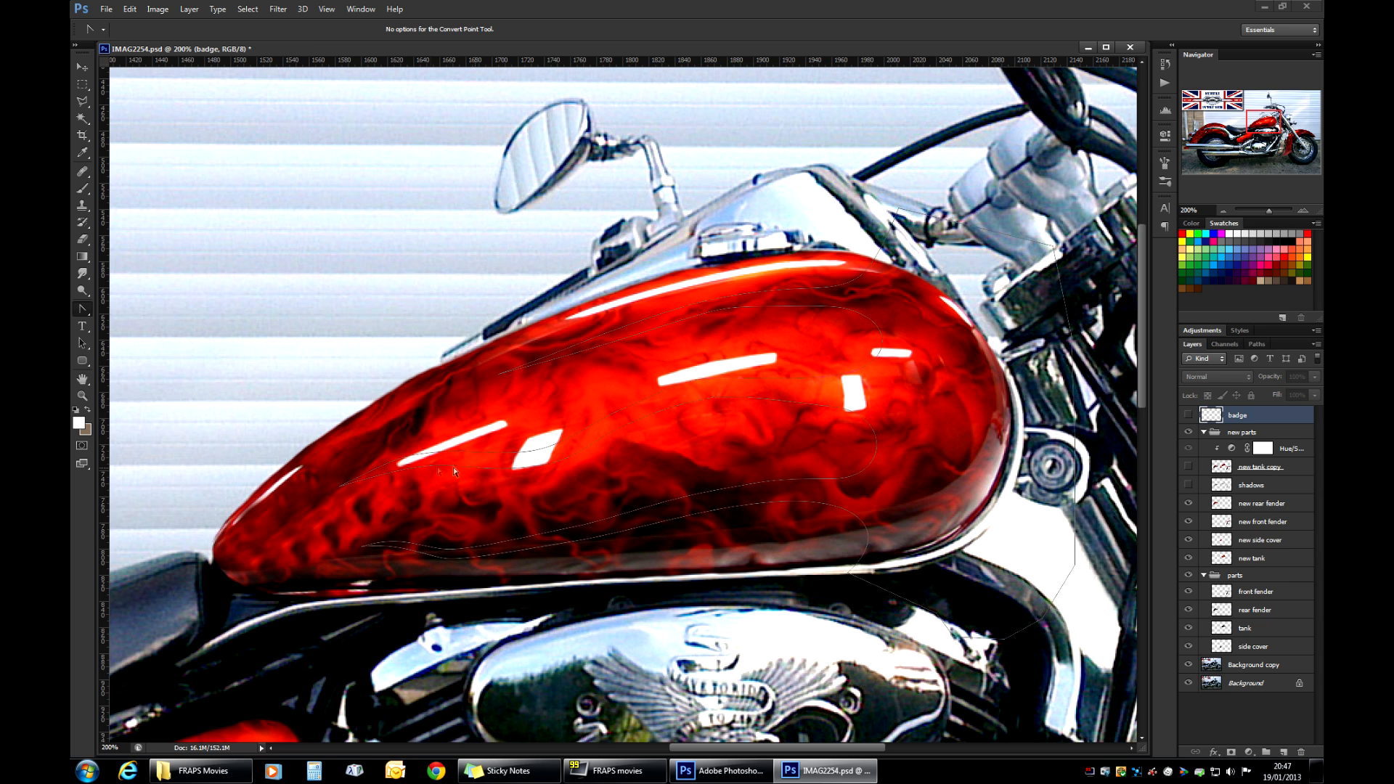
{"action": "mouse_move", "coordinate": [831, 450]}
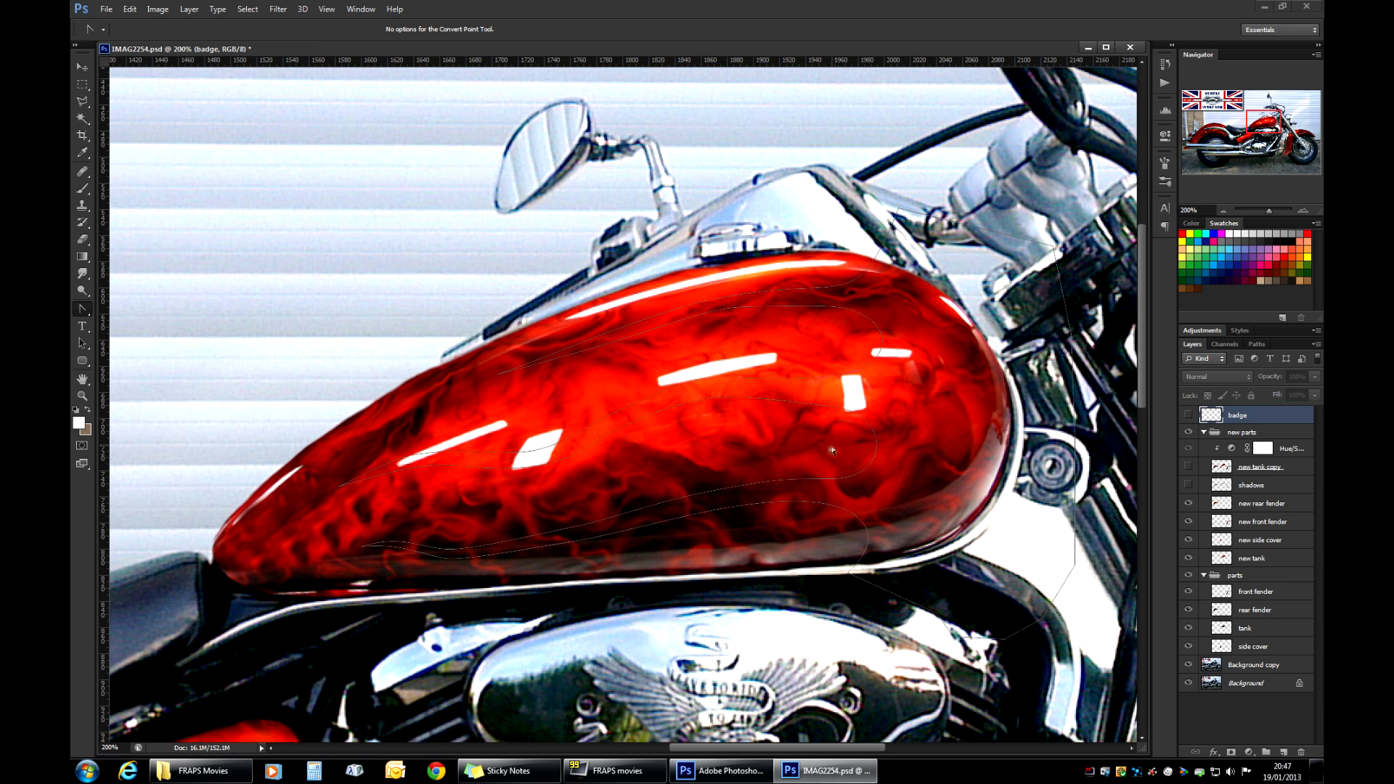
{"action": "mouse_move", "coordinate": [887, 453]}
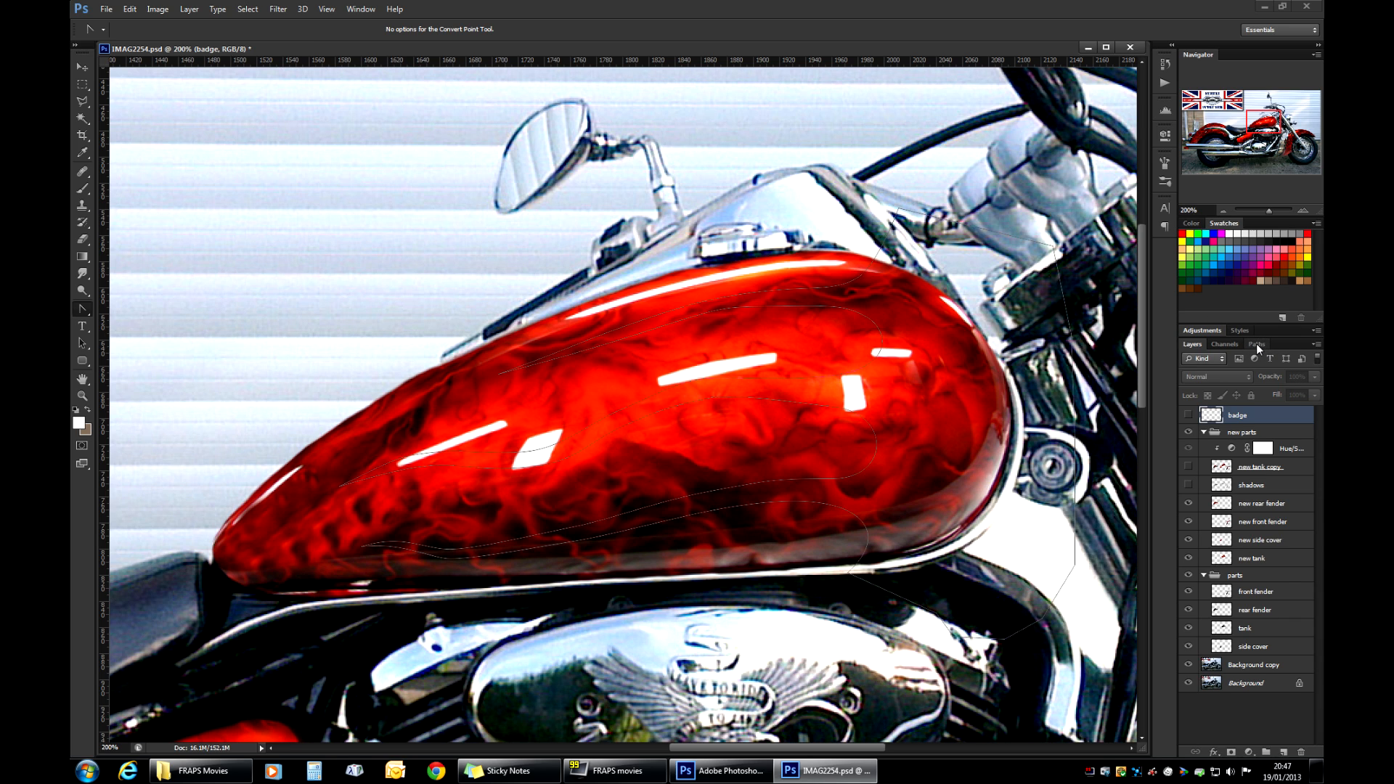
Make a selection from the Work Path in the Paths panel with 0 feather.
{"action": "left_click", "coordinate": [1255, 344]}
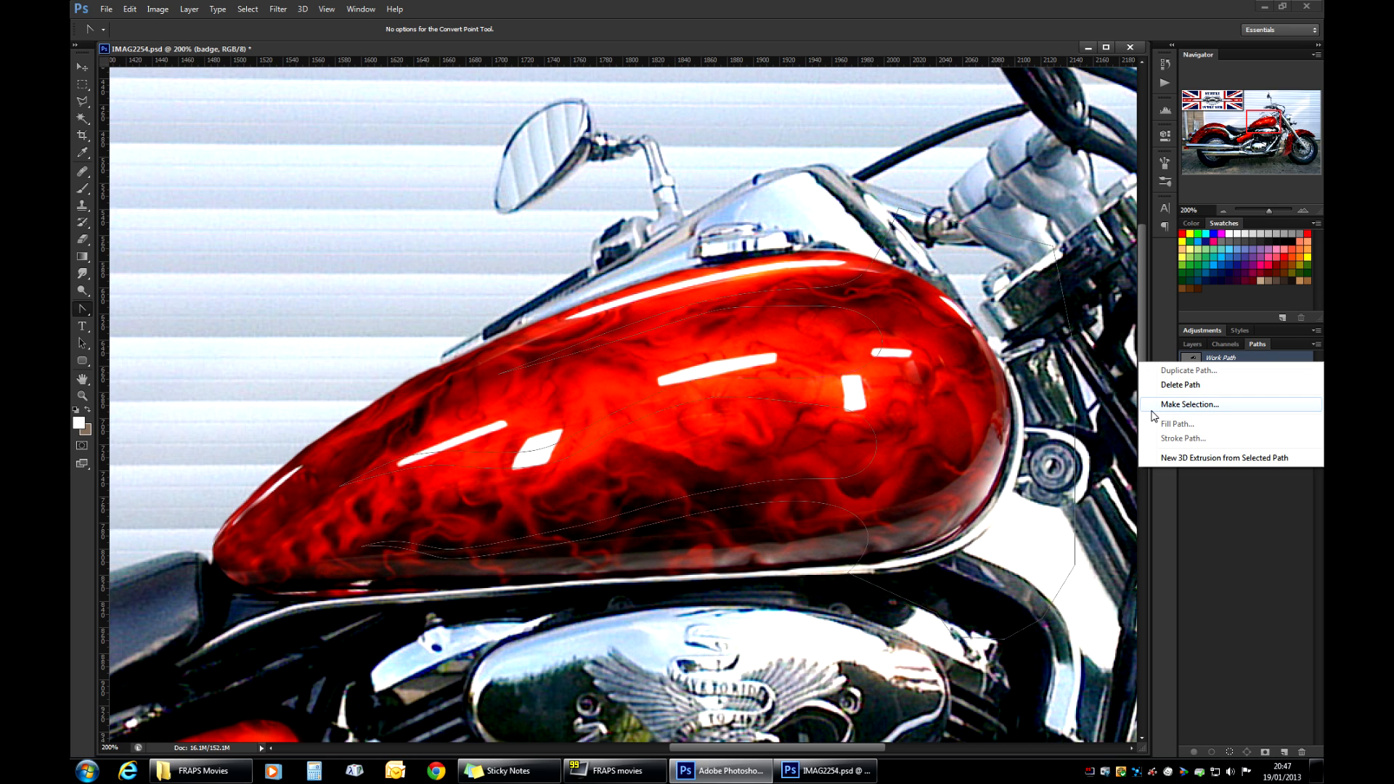
{"action": "left_click", "coordinate": [1189, 405]}
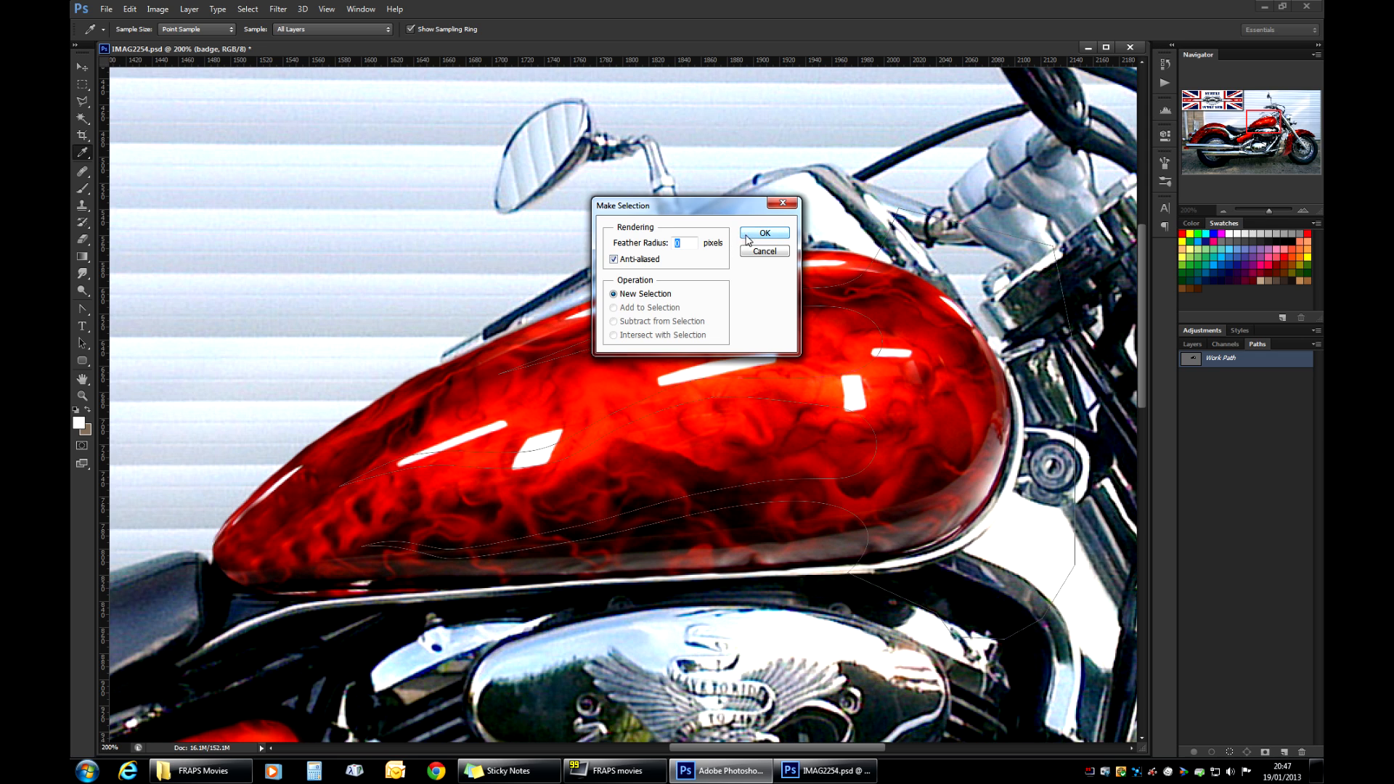
{"action": "left_click", "coordinate": [762, 232]}
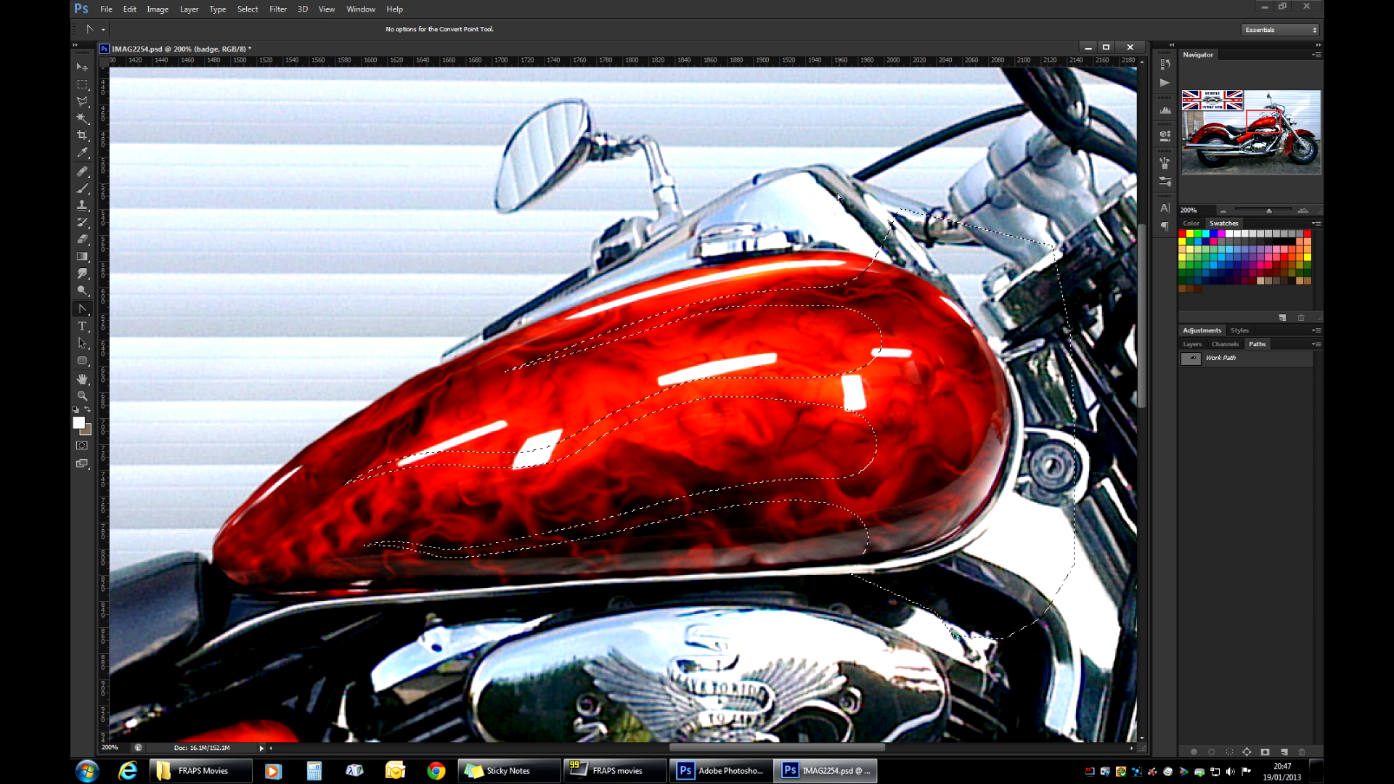
Add a new layer and fill the flame selection with white via Edit > Fill.
{"action": "left_click", "coordinate": [1190, 344]}
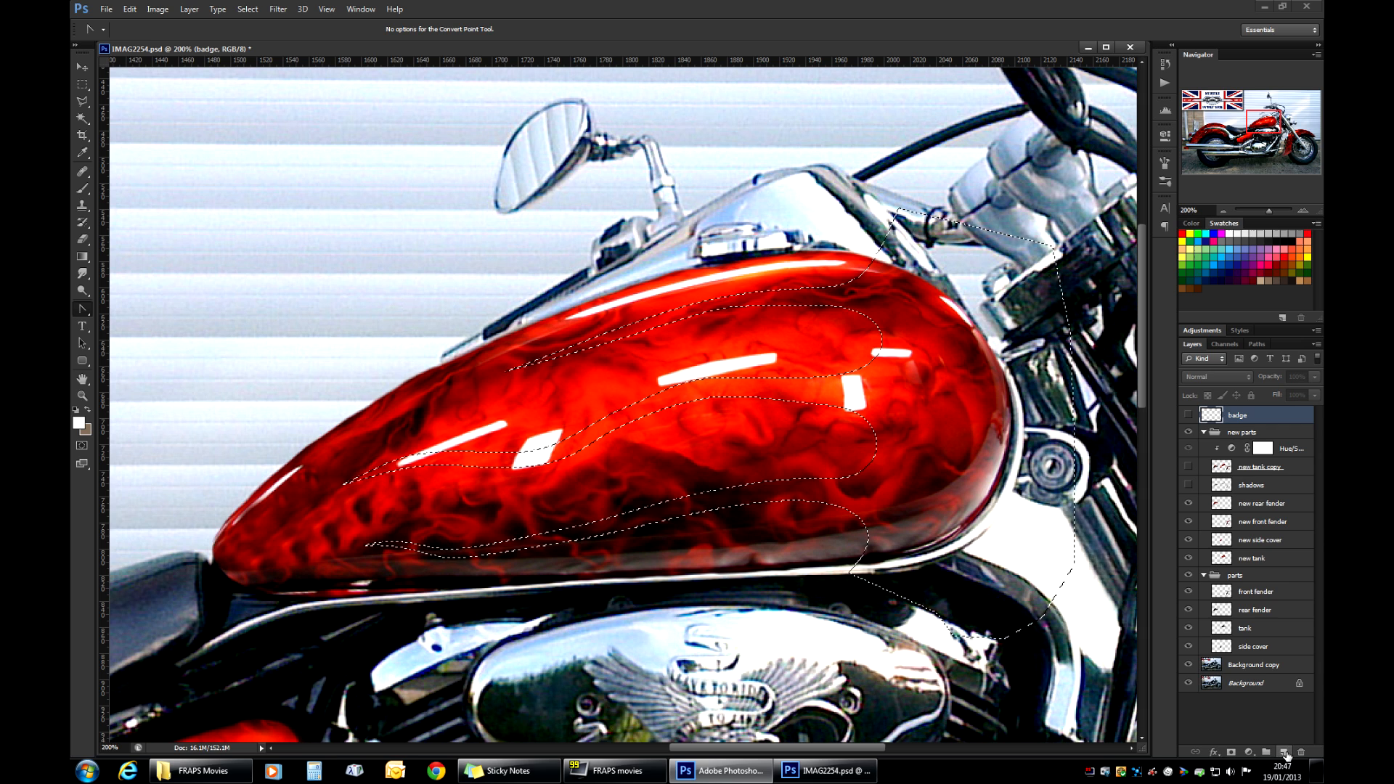
{"action": "left_click", "coordinate": [1284, 751]}
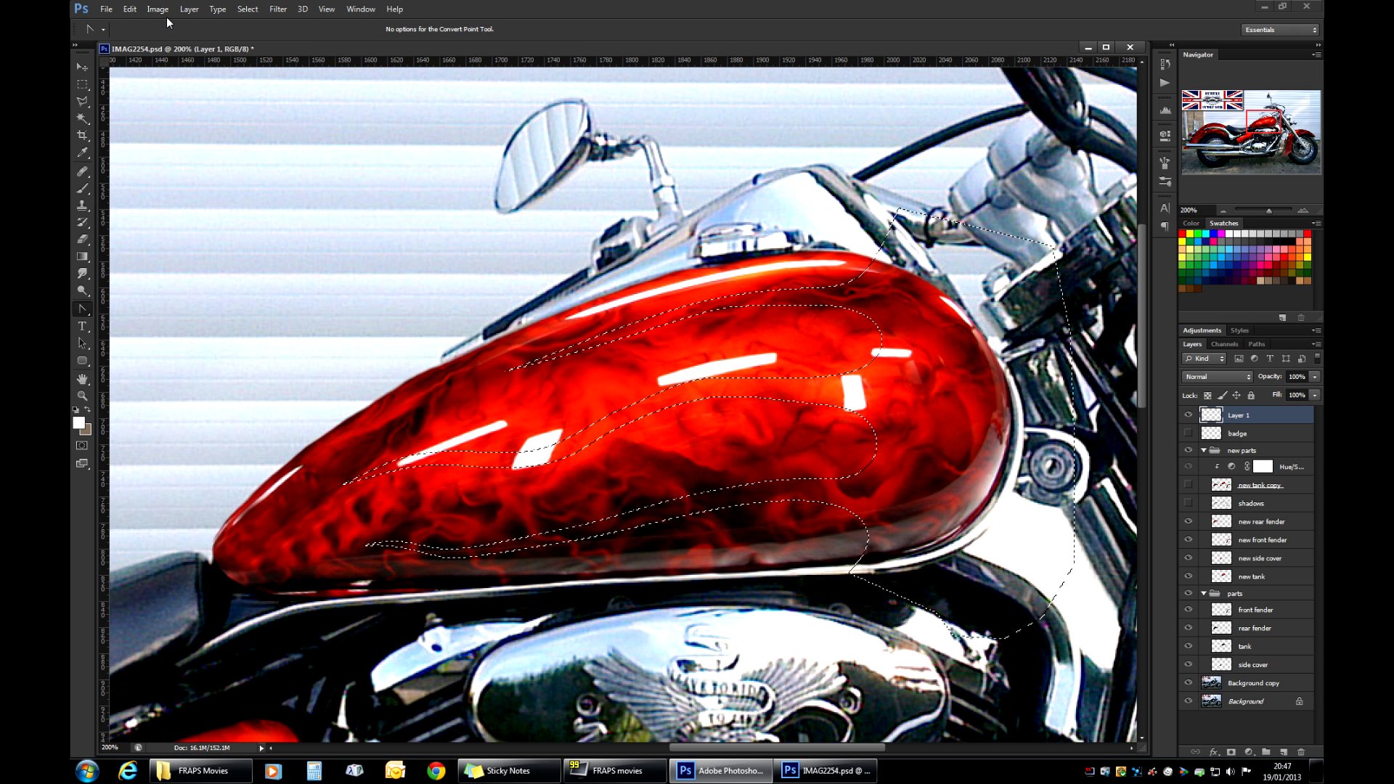
{"action": "left_click", "coordinate": [130, 9]}
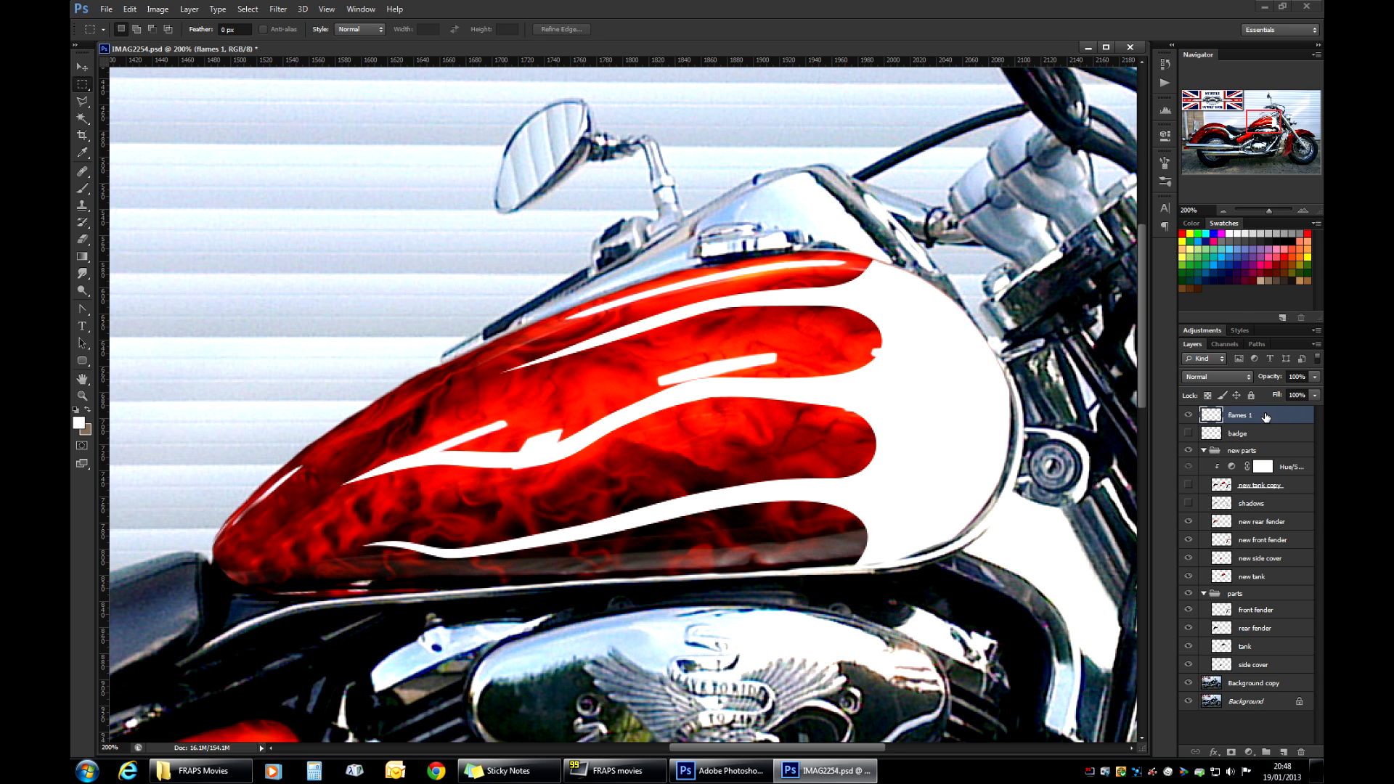
Give flames 1 a 2 px outside stroke in dark blue through its Layer Style.
{"action": "double_click", "coordinate": [1240, 416]}
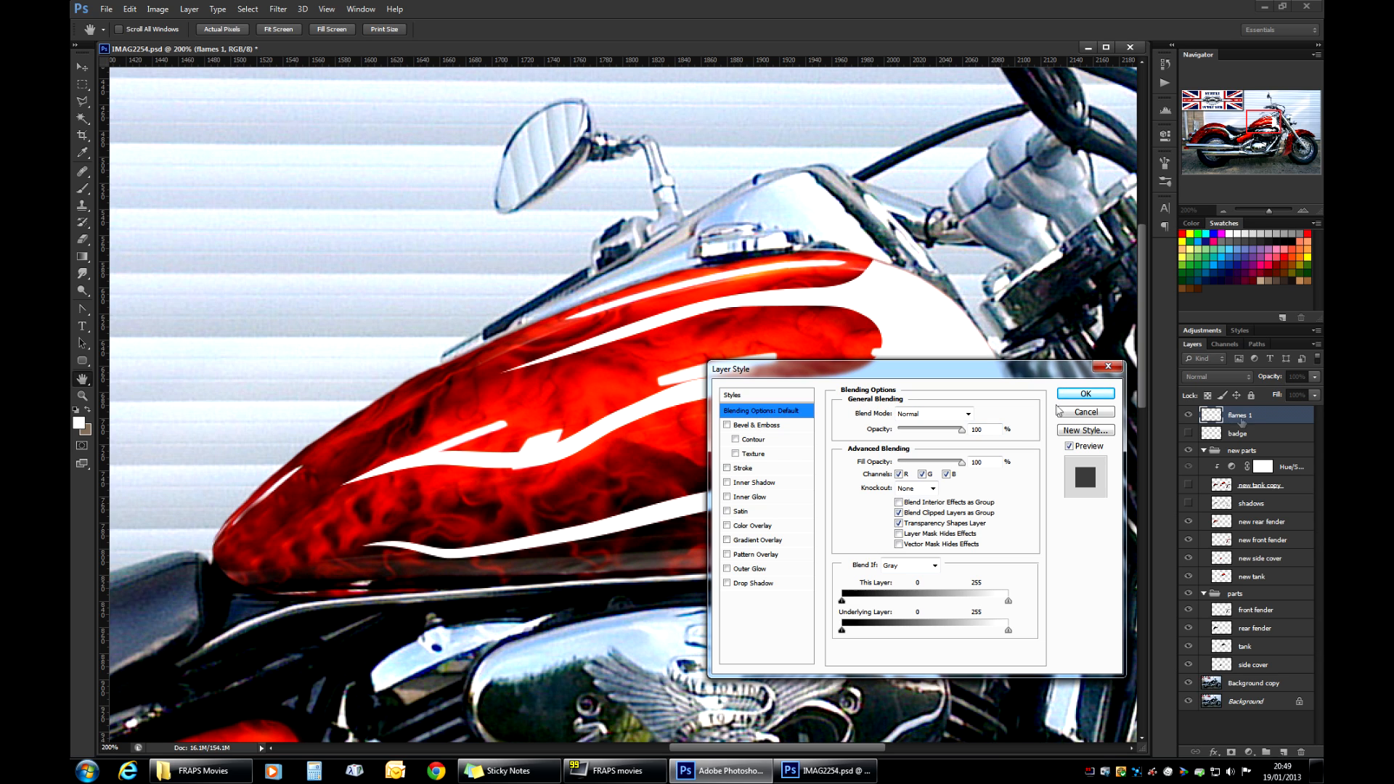
{"action": "left_click", "coordinate": [1084, 393]}
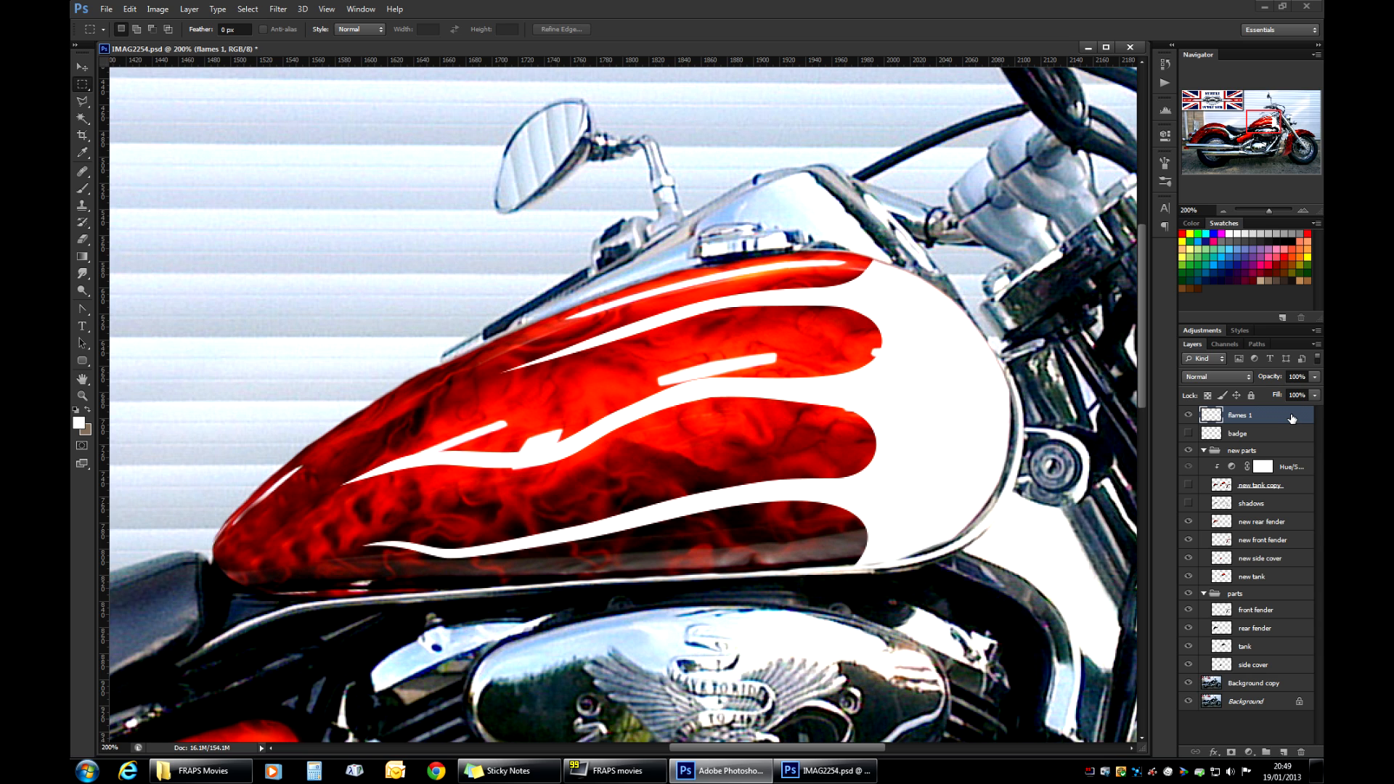
{"action": "double_click", "coordinate": [1244, 415]}
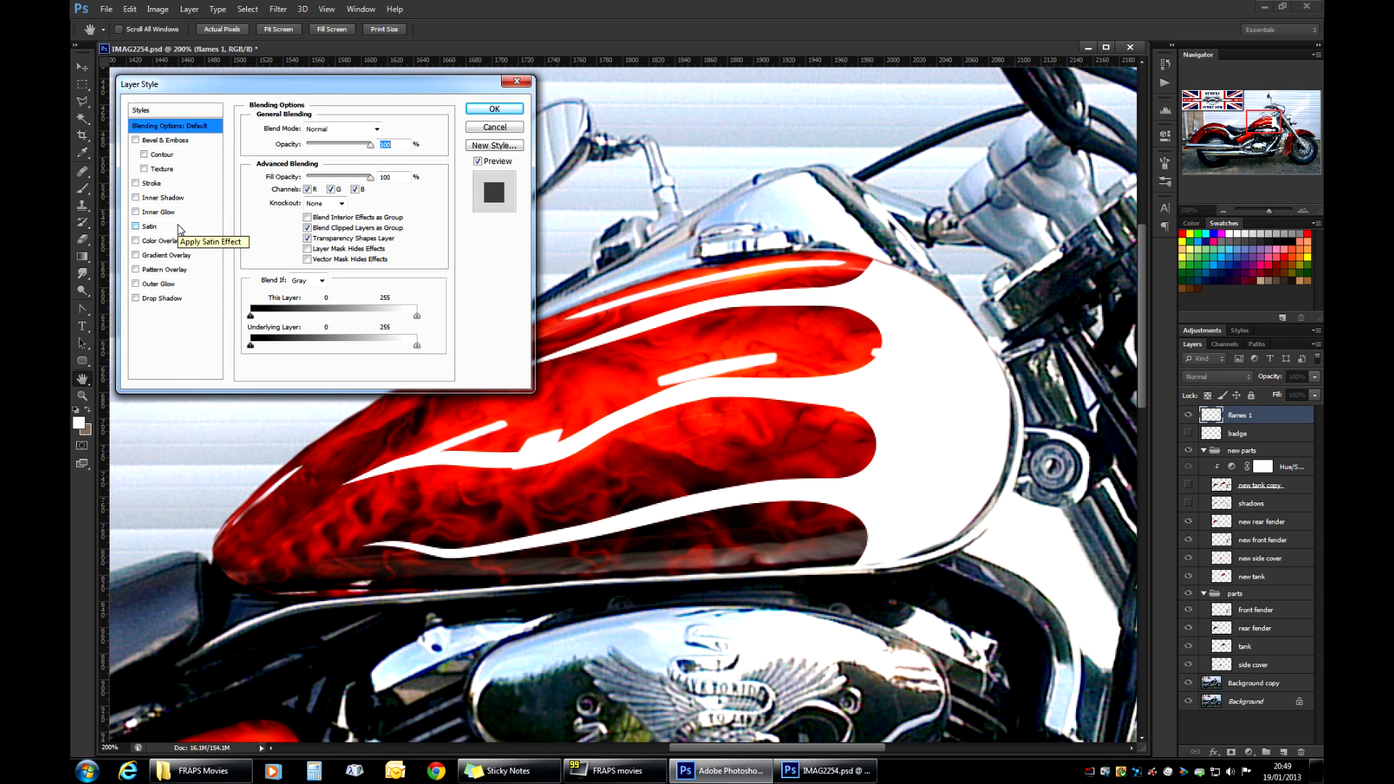
{"action": "left_click", "coordinate": [151, 182]}
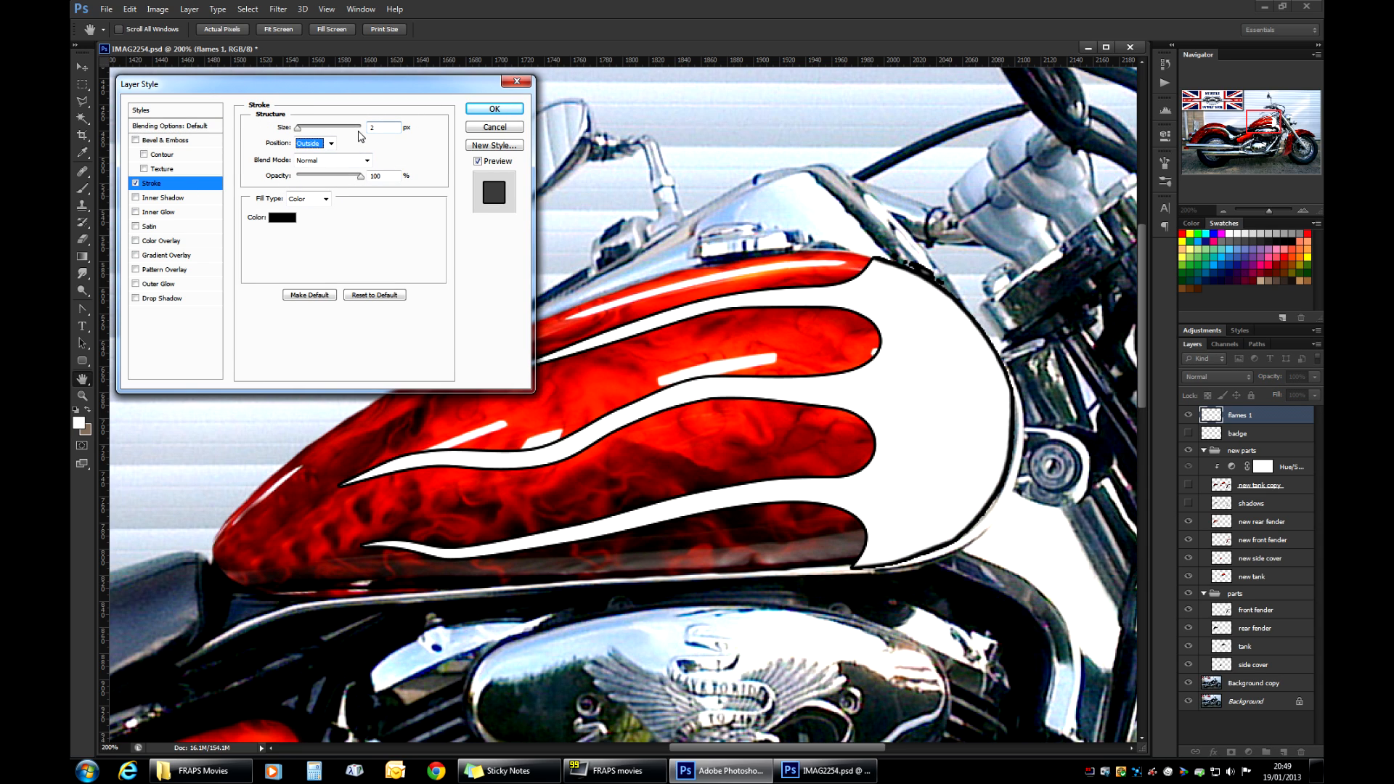
{"action": "left_click", "coordinate": [280, 218]}
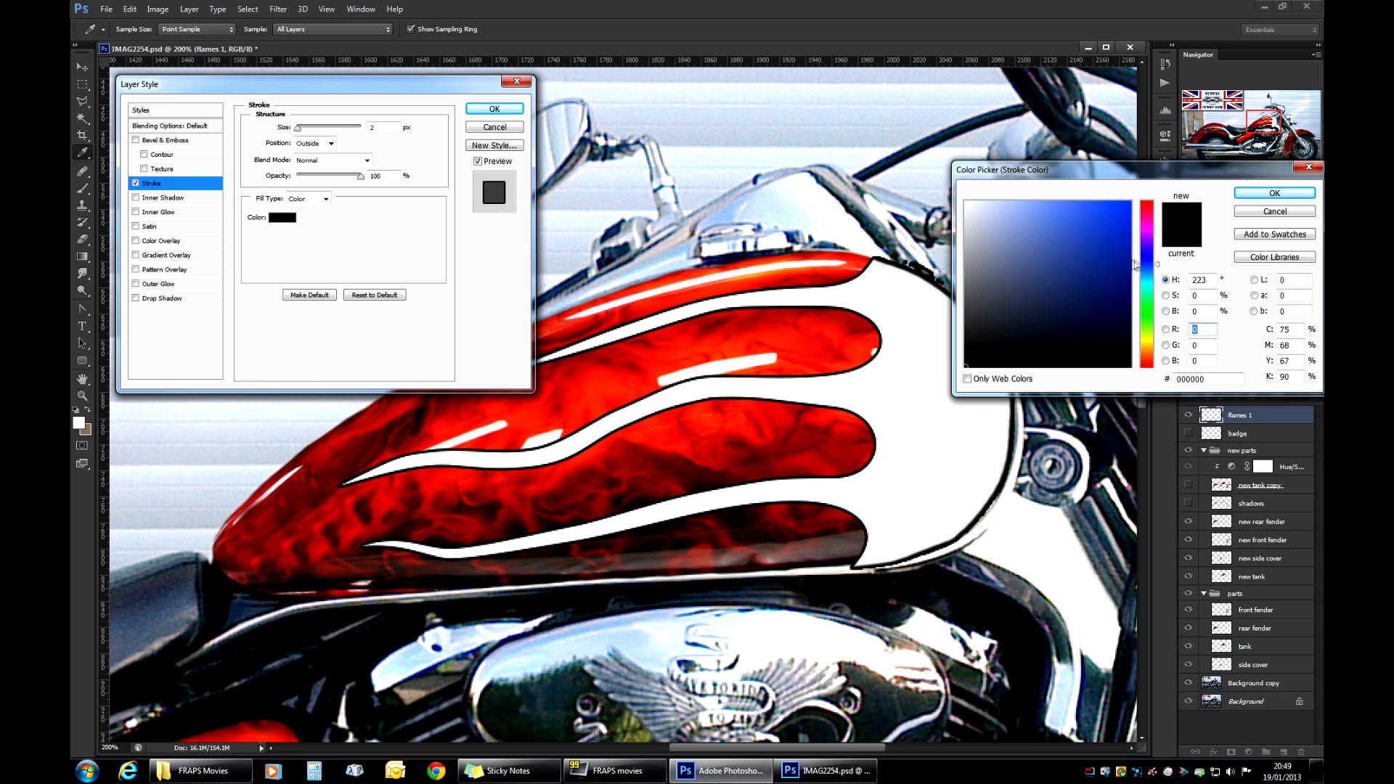
{"action": "left_click", "coordinate": [1124, 243]}
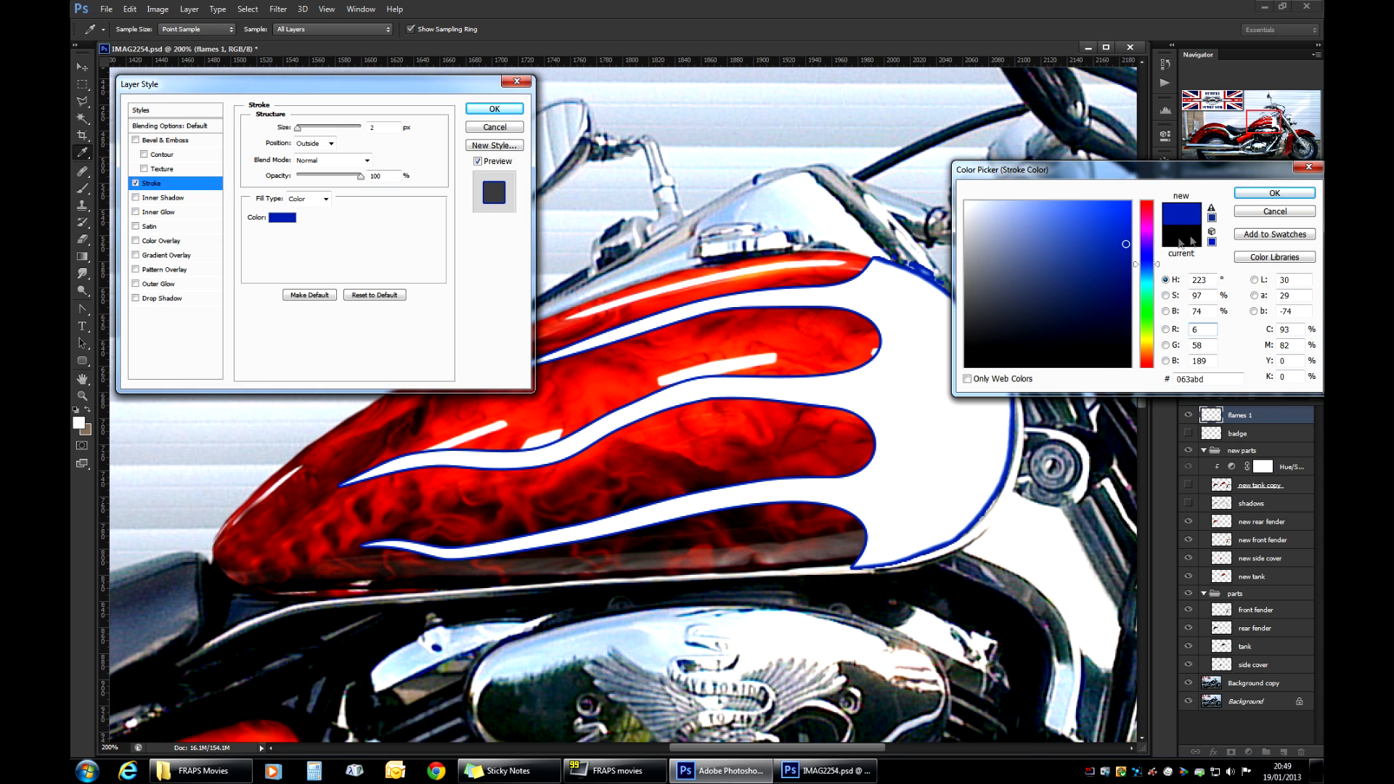
{"action": "left_click", "coordinate": [1273, 194]}
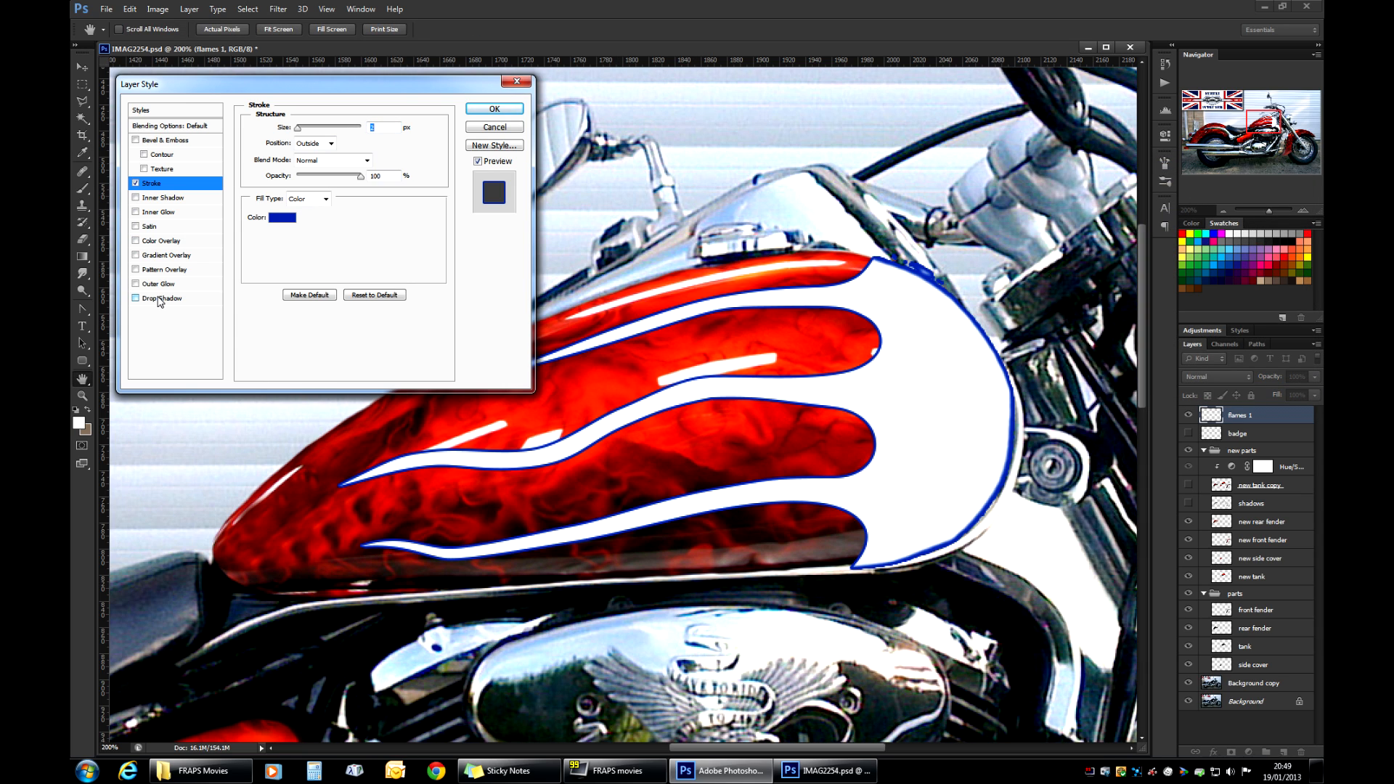
Add a drop shadow to flames 1 and apply the layer styles.
{"action": "left_click", "coordinate": [163, 297]}
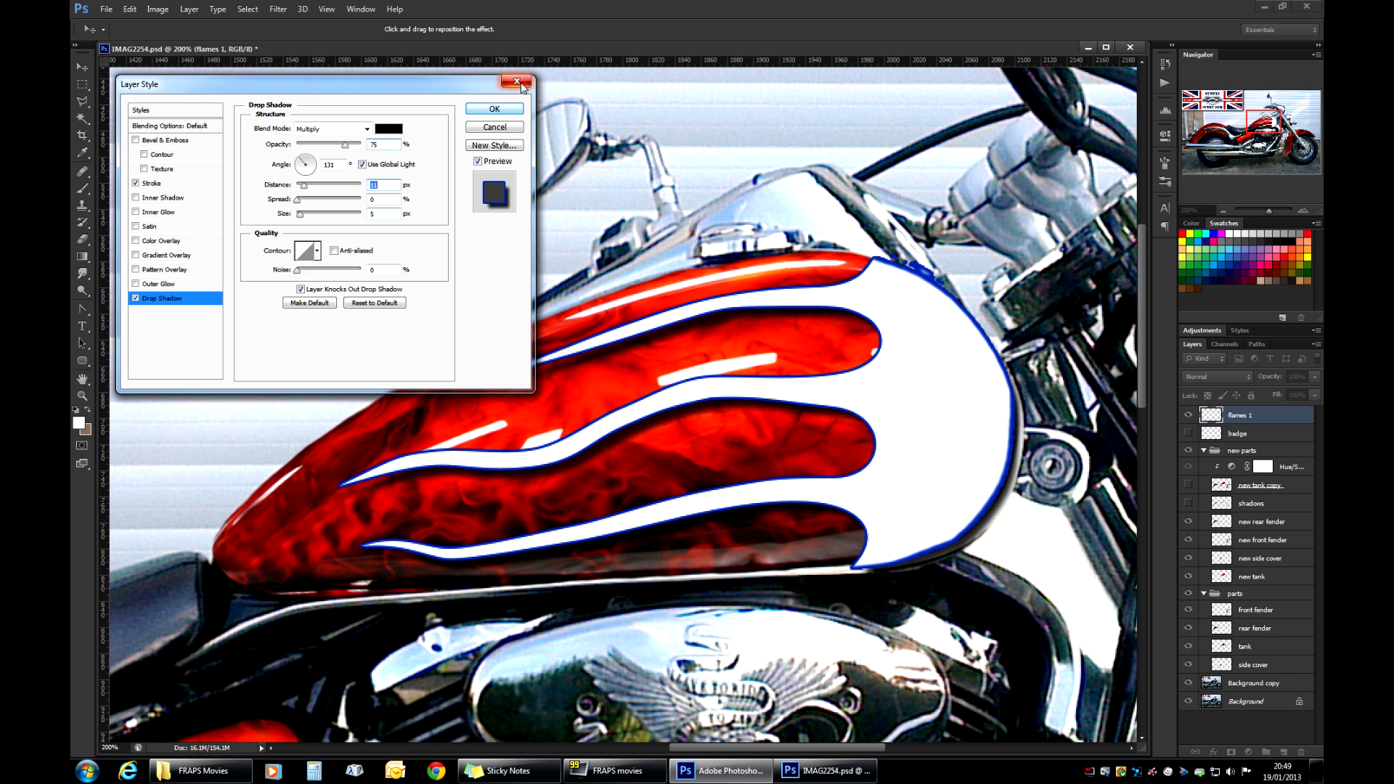
{"action": "left_click", "coordinate": [493, 109]}
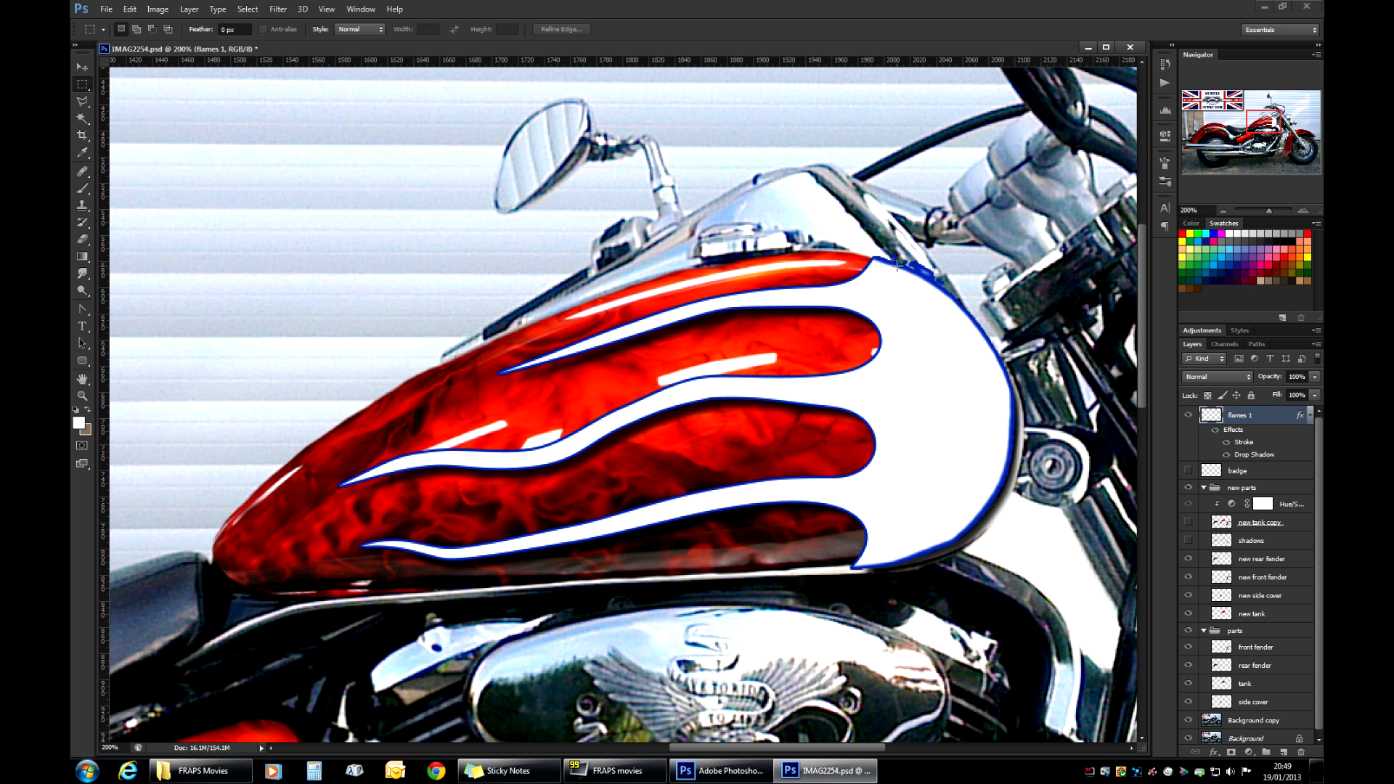
{"action": "mouse_move", "coordinate": [871, 579]}
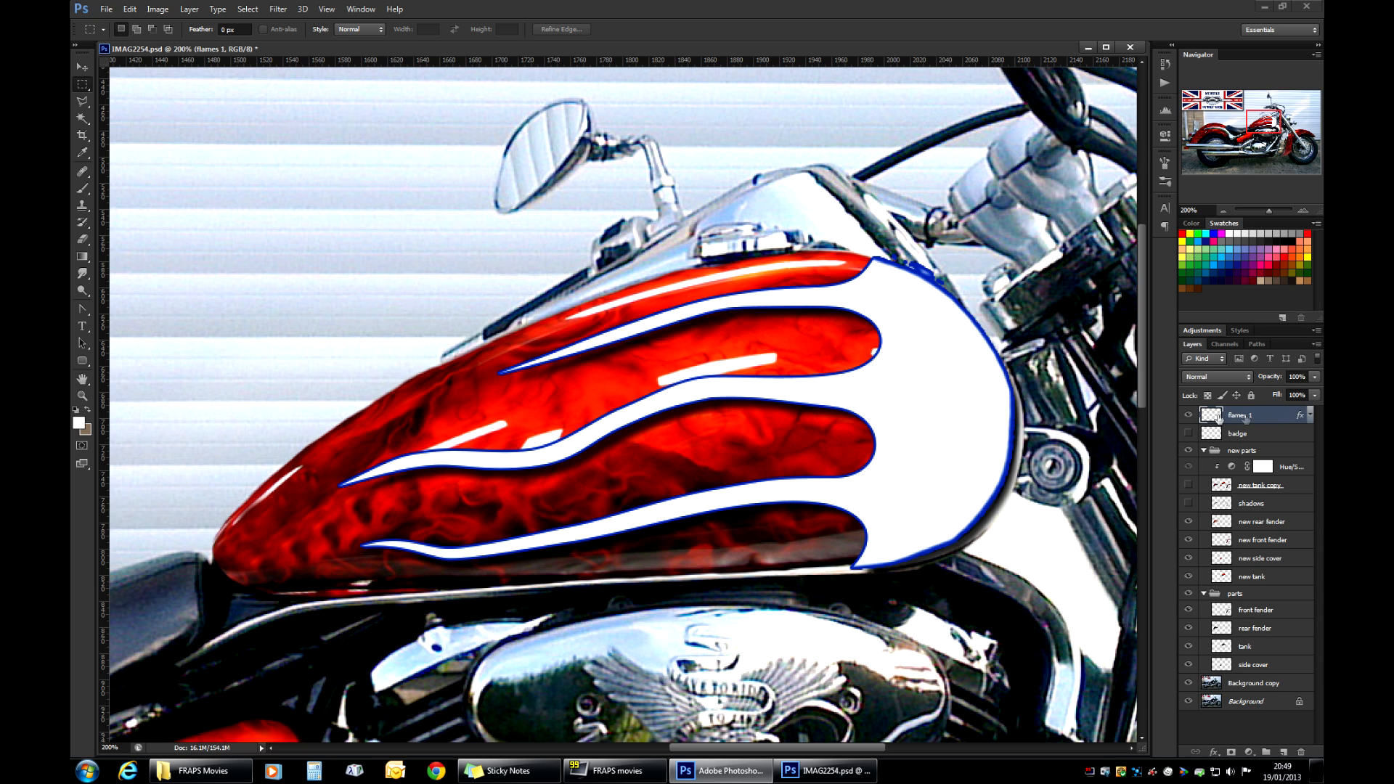
{"action": "mouse_move", "coordinate": [1276, 418]}
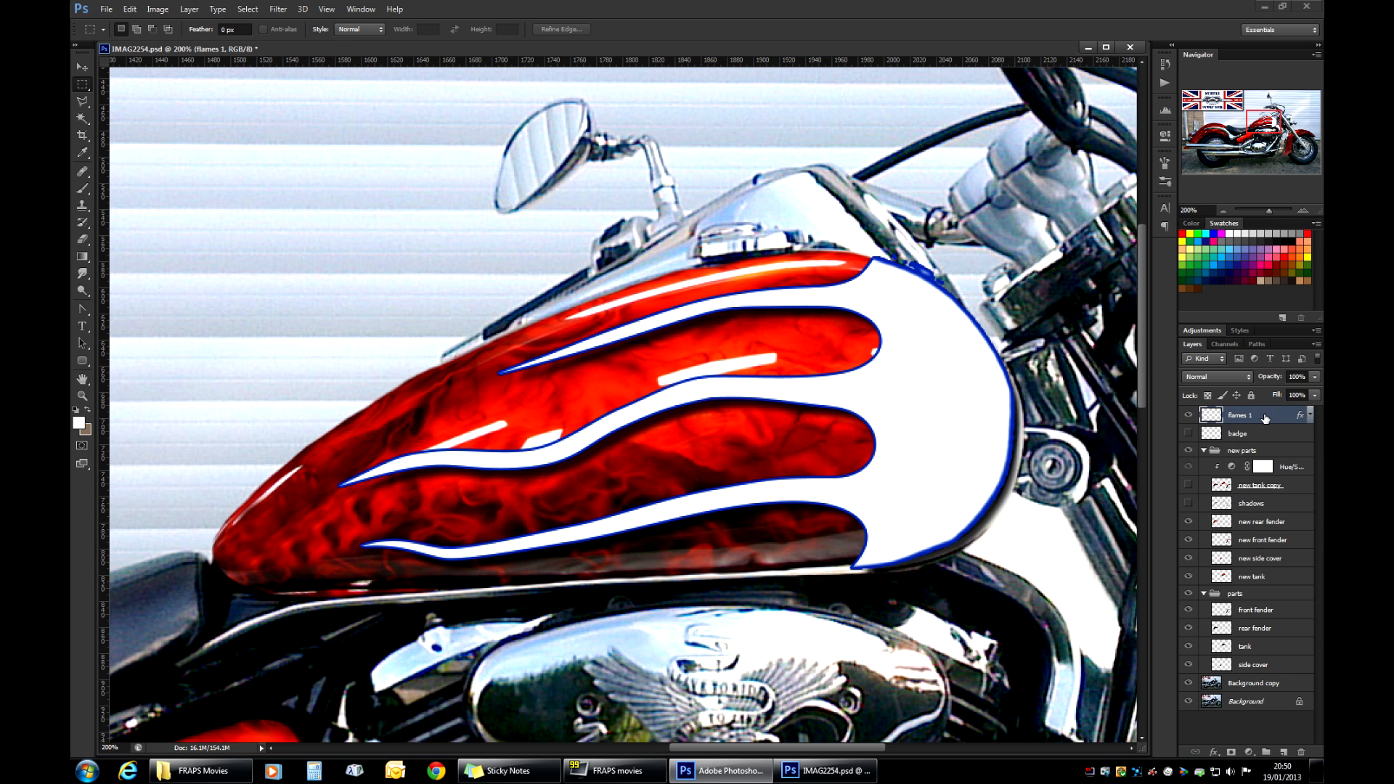
Bring up the context menu for the flames 1 layer.
{"action": "right_click", "coordinate": [1238, 415]}
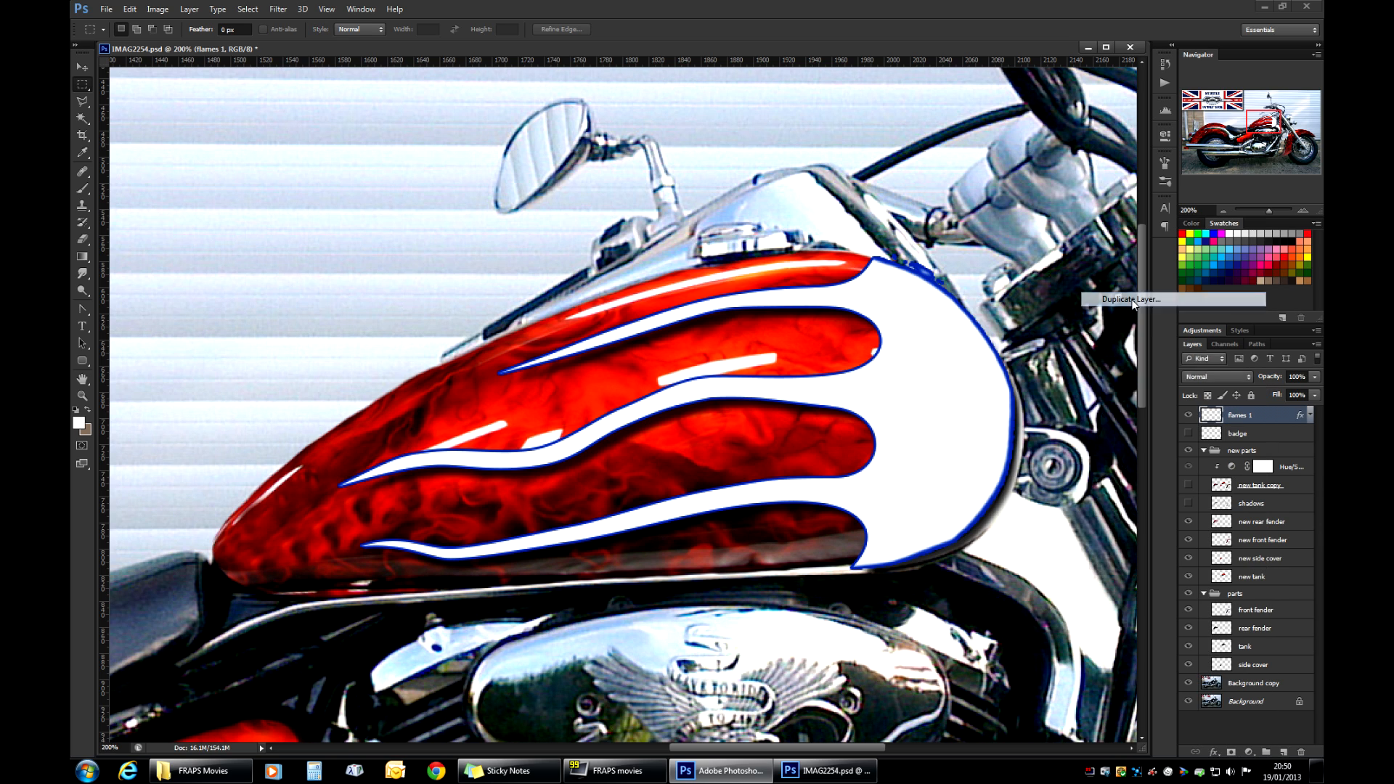
Duplicate flames 1 as a new layer named 'flames 2'.
{"action": "left_click", "coordinate": [1131, 299]}
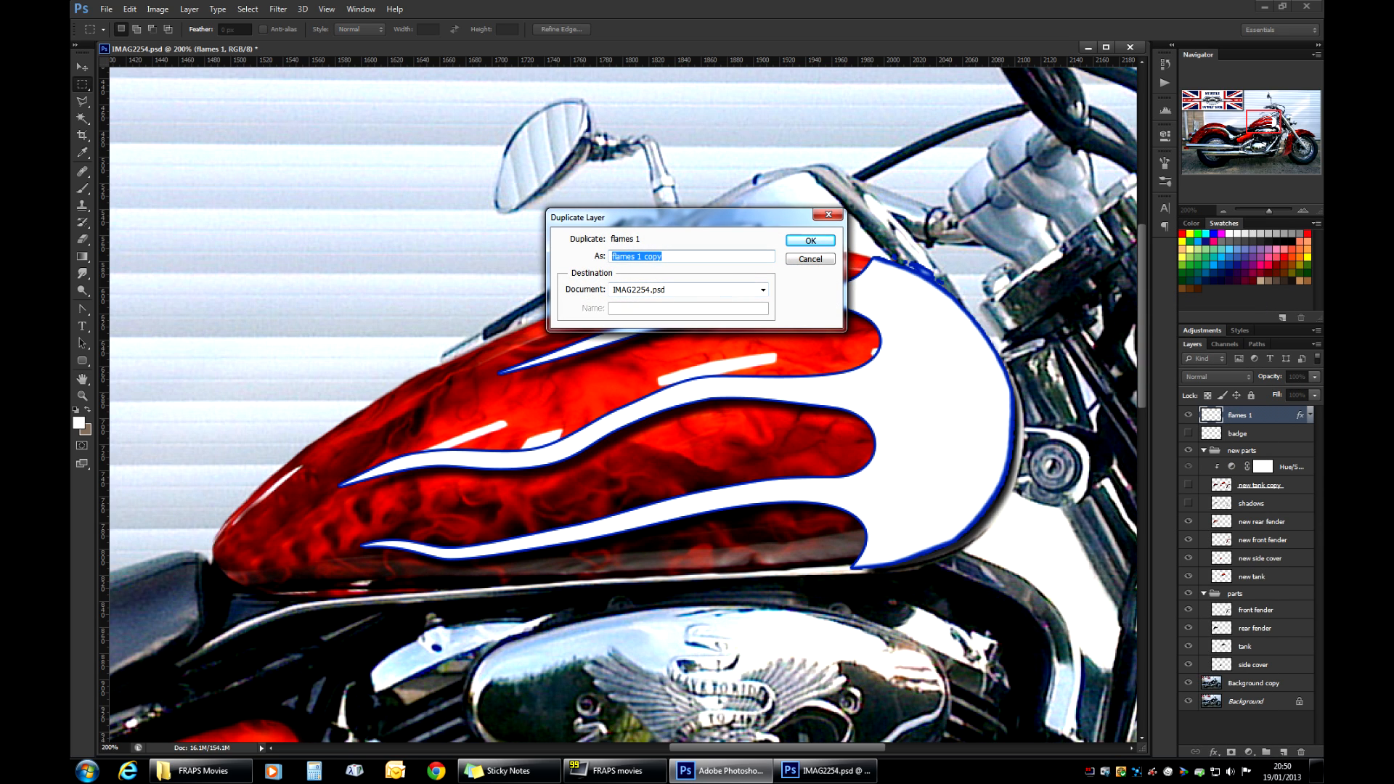
{"action": "type", "text": "flames 2"}
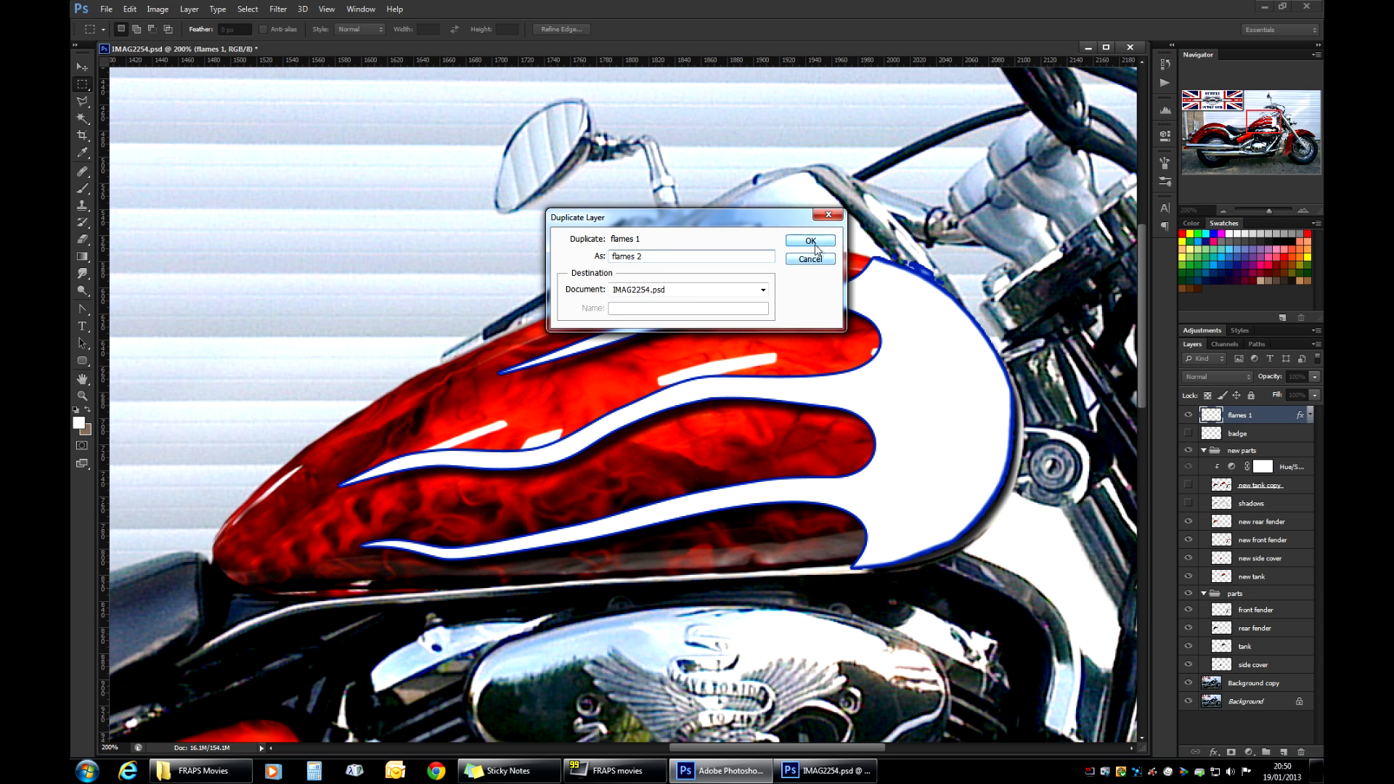
{"action": "left_click", "coordinate": [809, 240]}
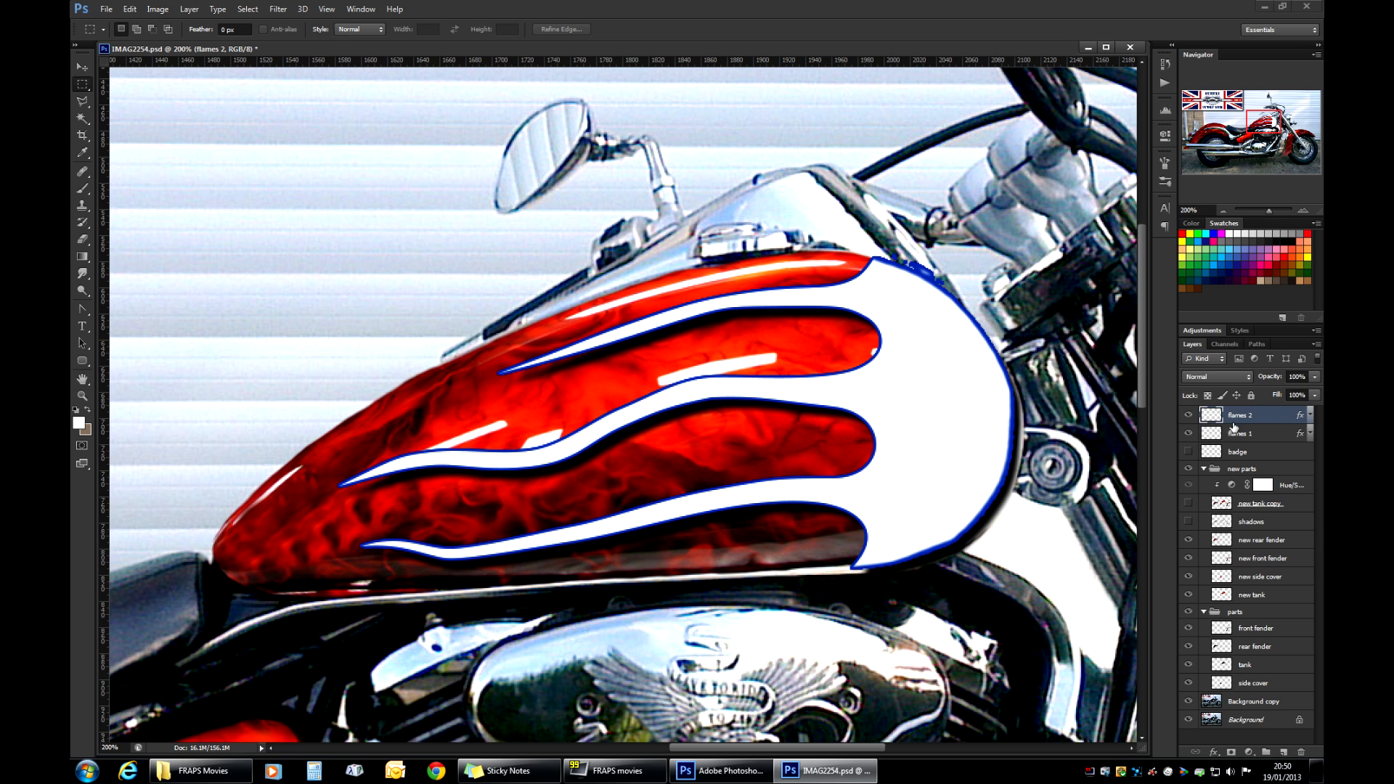
Clear the layer style from flames 2 and show the outlined flames 1 again.
{"action": "right_click", "coordinate": [1236, 415]}
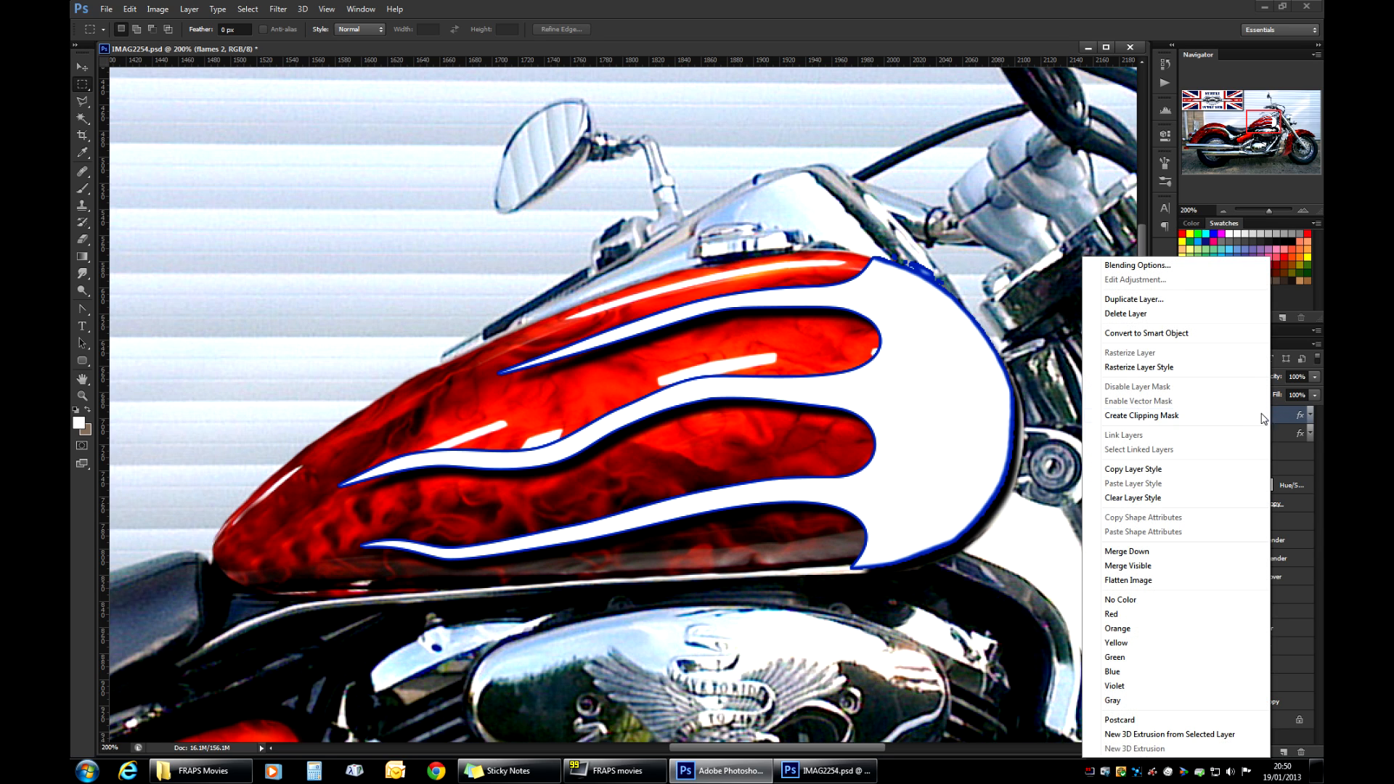
{"action": "mouse_move", "coordinate": [1122, 498]}
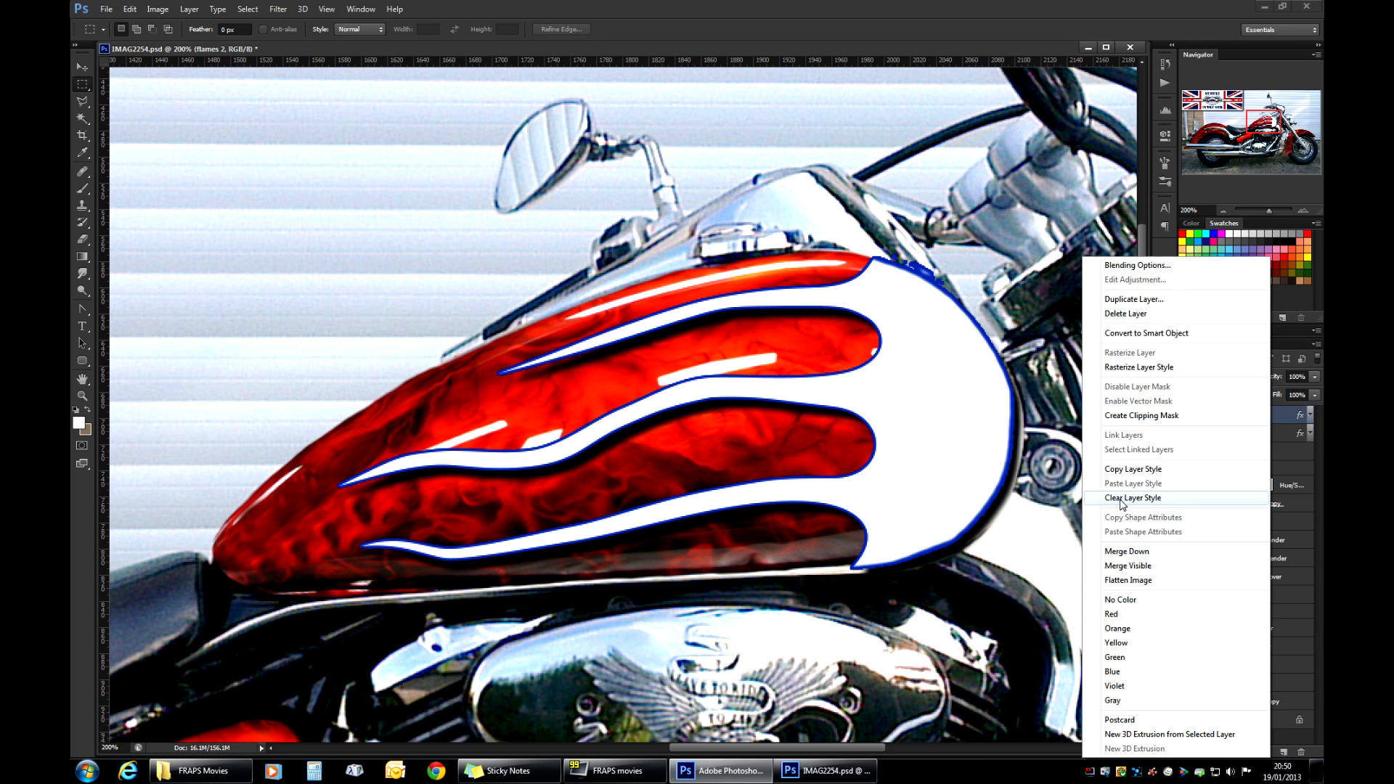
{"action": "left_click", "coordinate": [1133, 496]}
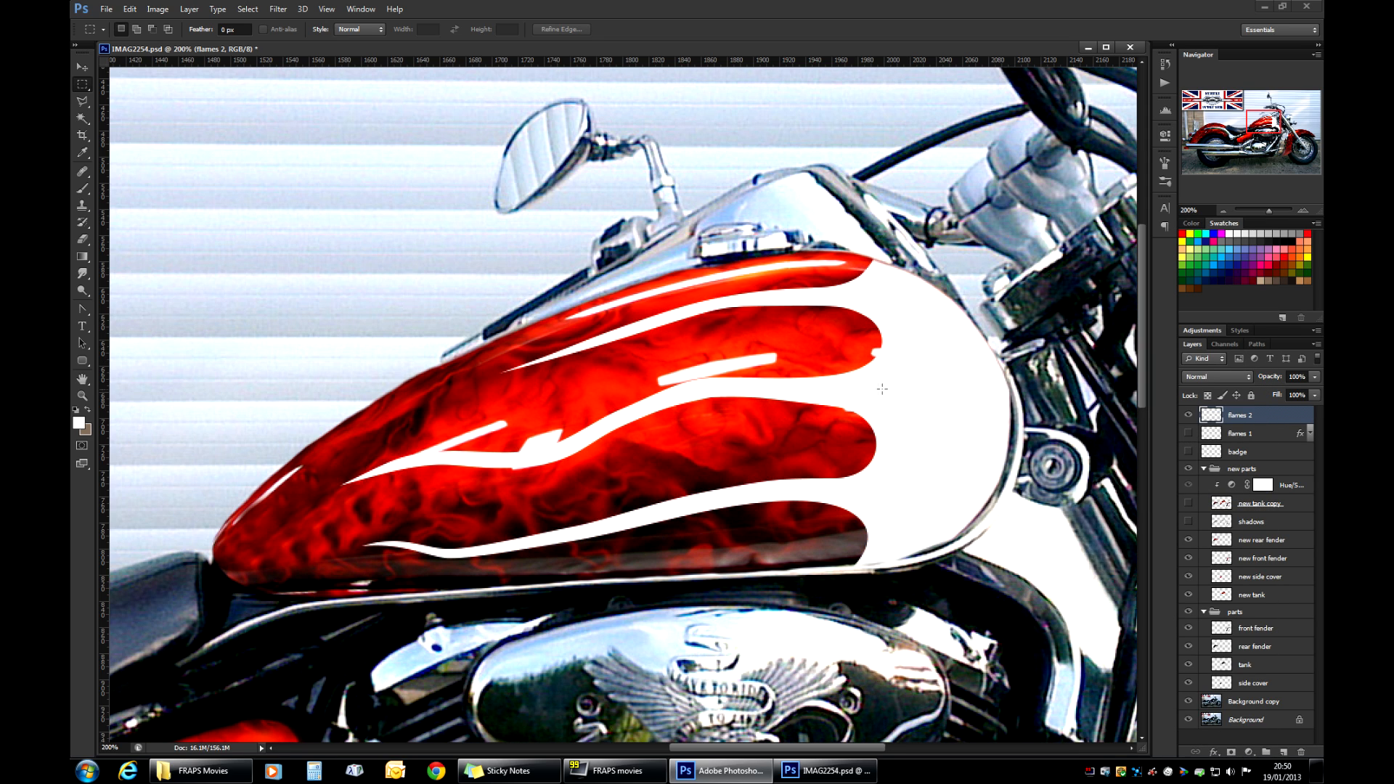
{"action": "left_click", "coordinate": [1187, 434]}
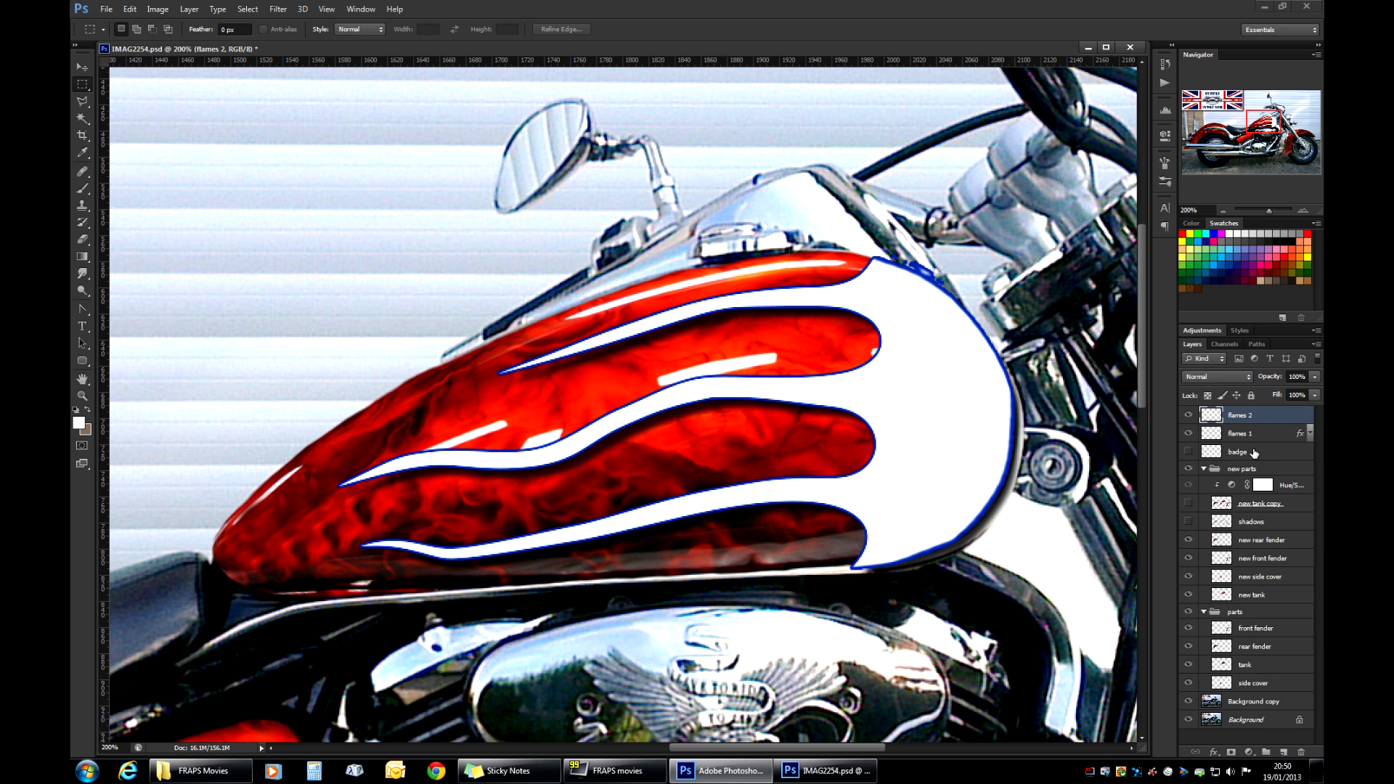
Create an empty Layer 1 beneath flames 1 and merge flames 1 down into it.
{"action": "left_click", "coordinate": [1237, 452]}
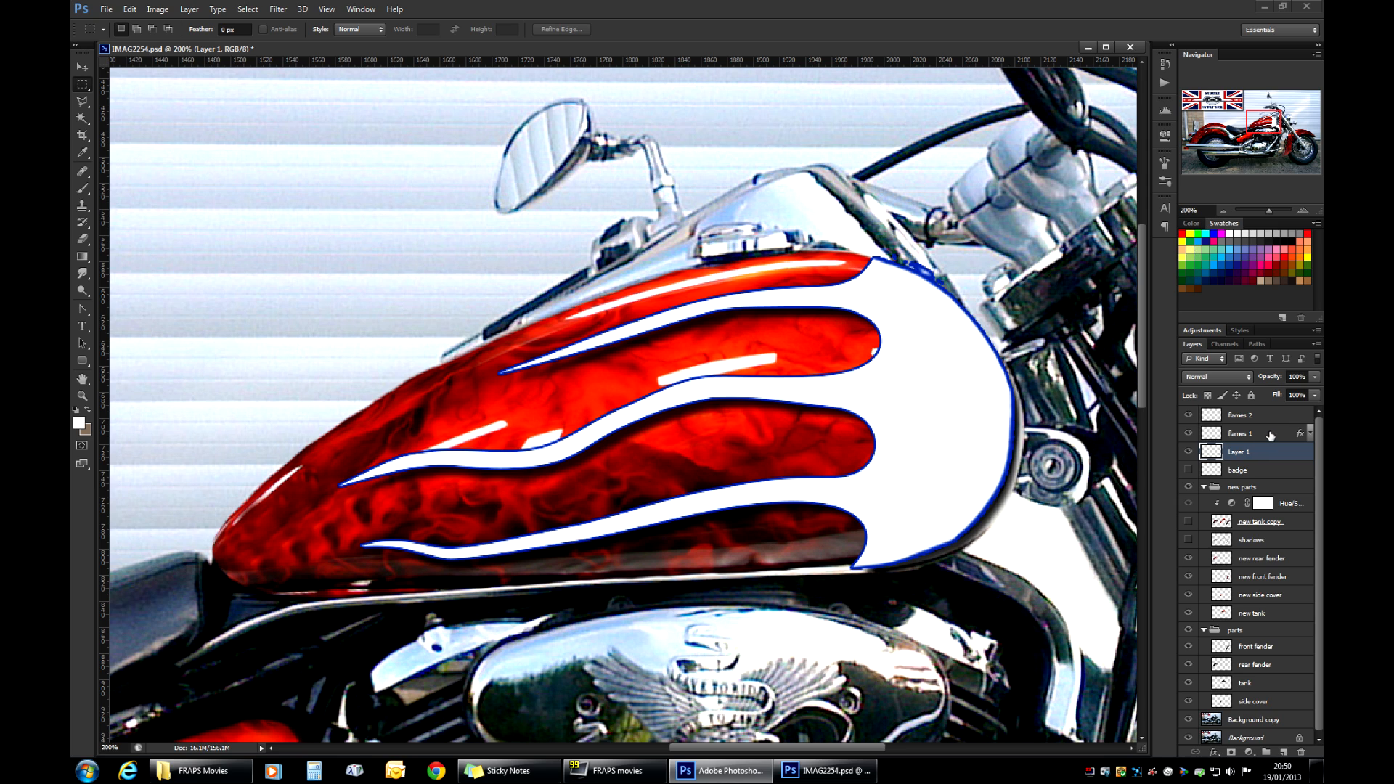
{"action": "left_click", "coordinate": [1240, 432]}
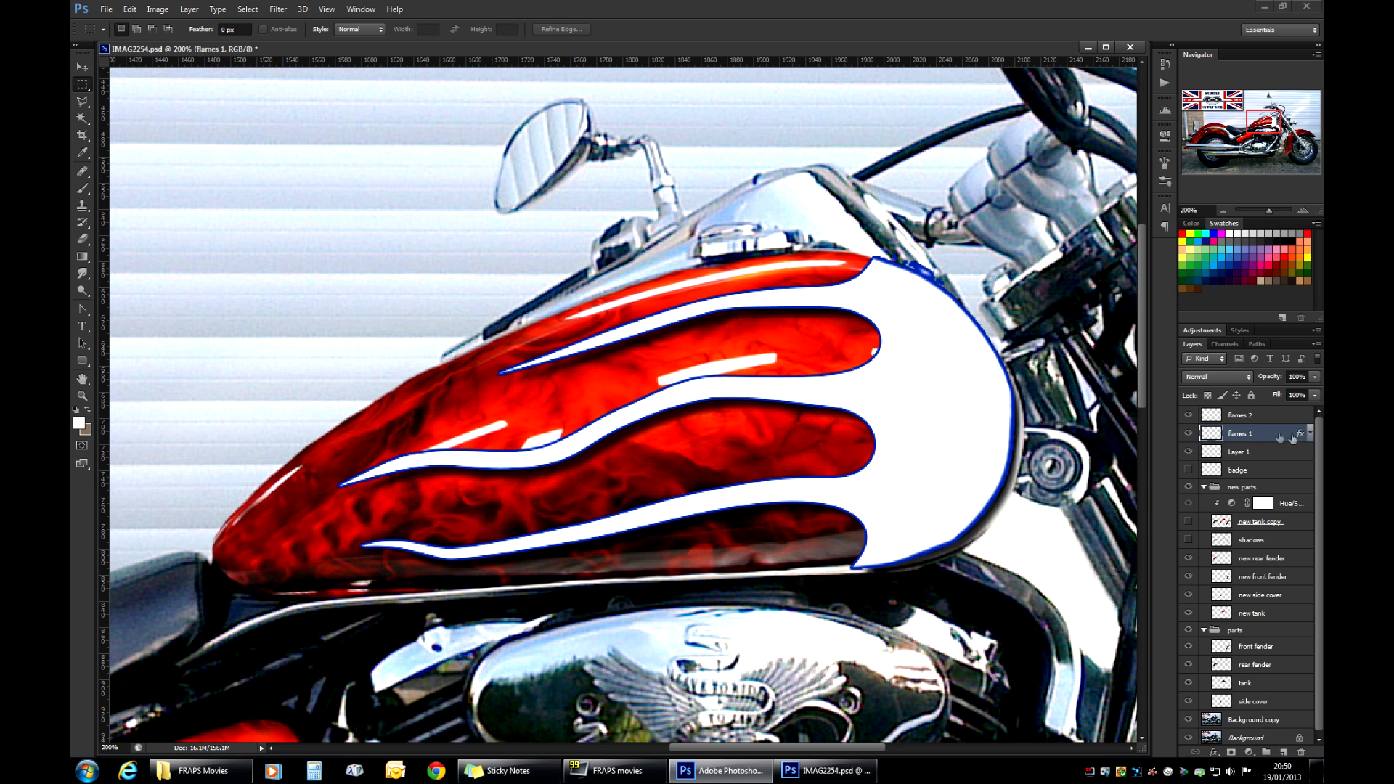
{"action": "left_click", "coordinate": [1309, 432]}
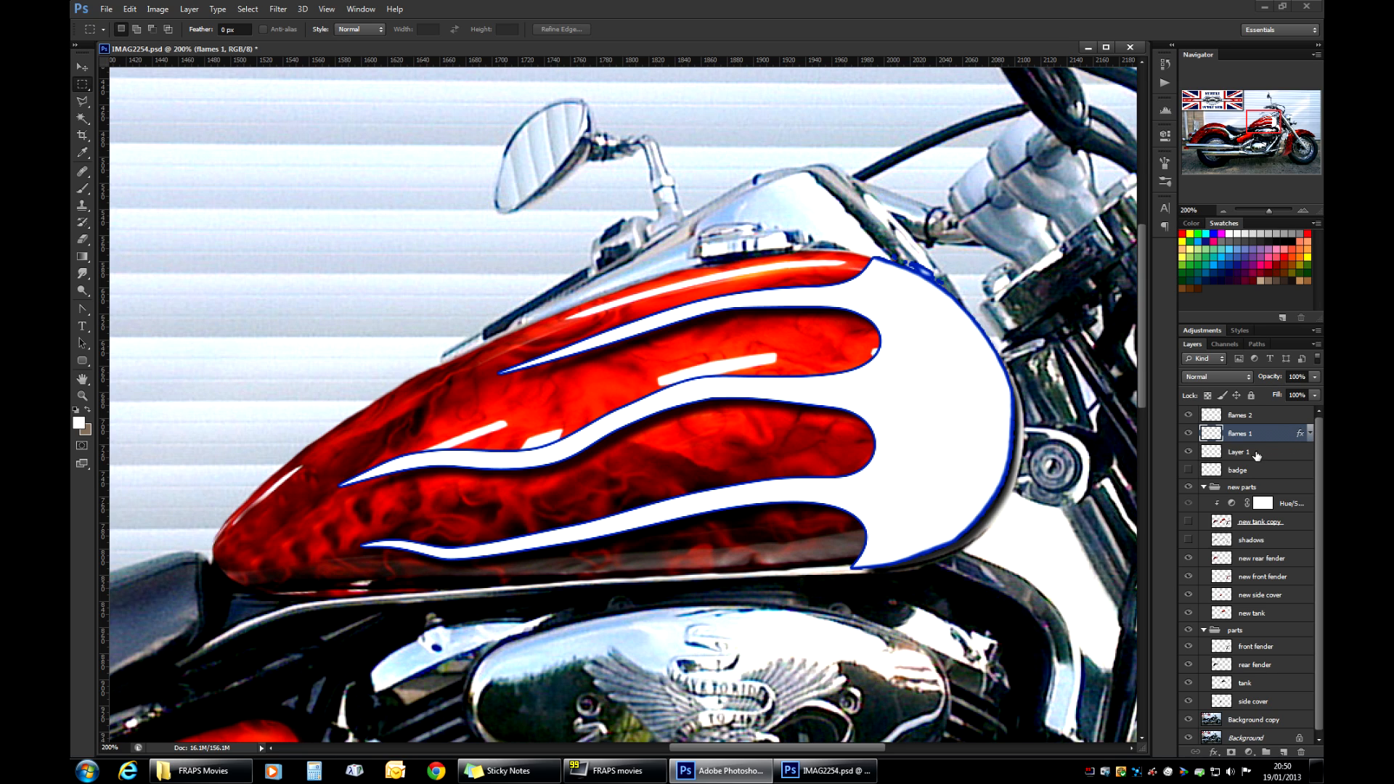
{"action": "left_click", "coordinate": [1249, 450]}
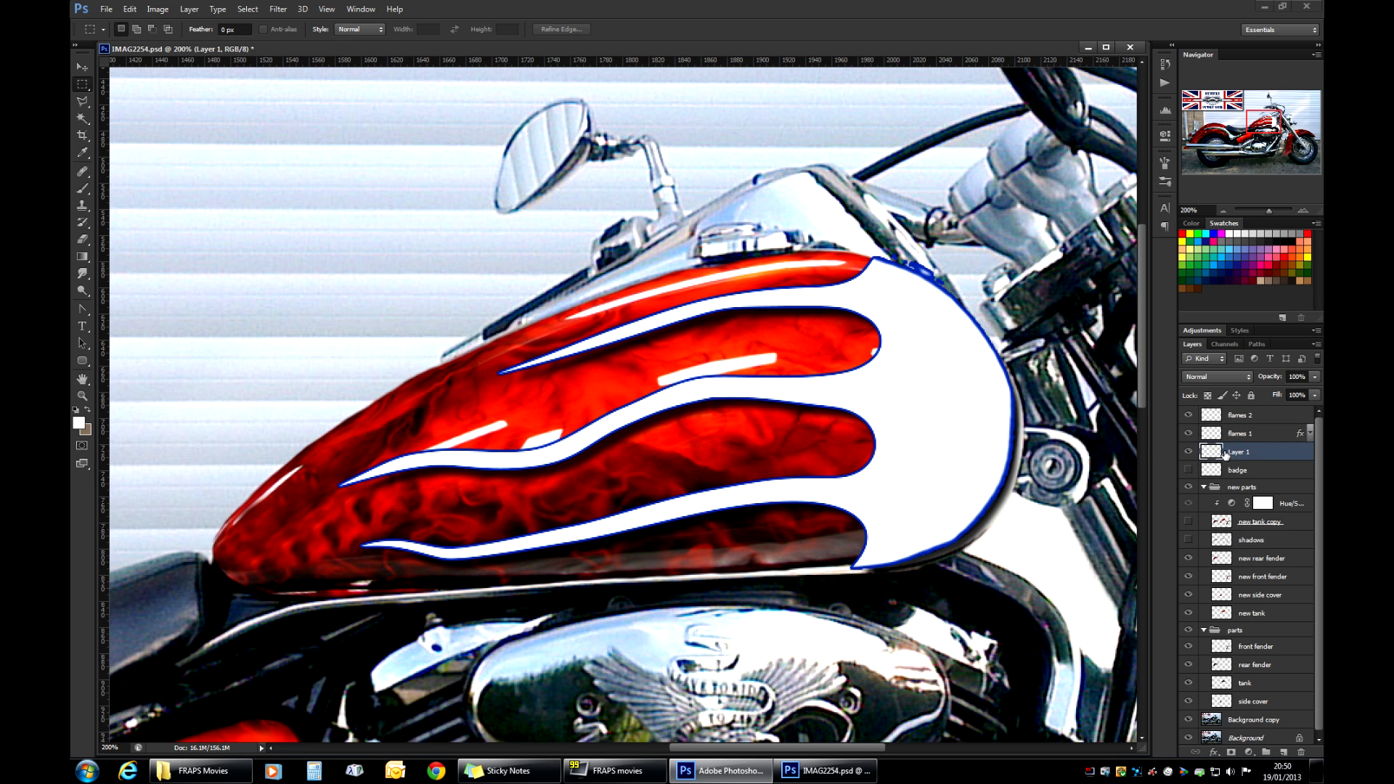
{"action": "left_click", "coordinate": [1240, 433]}
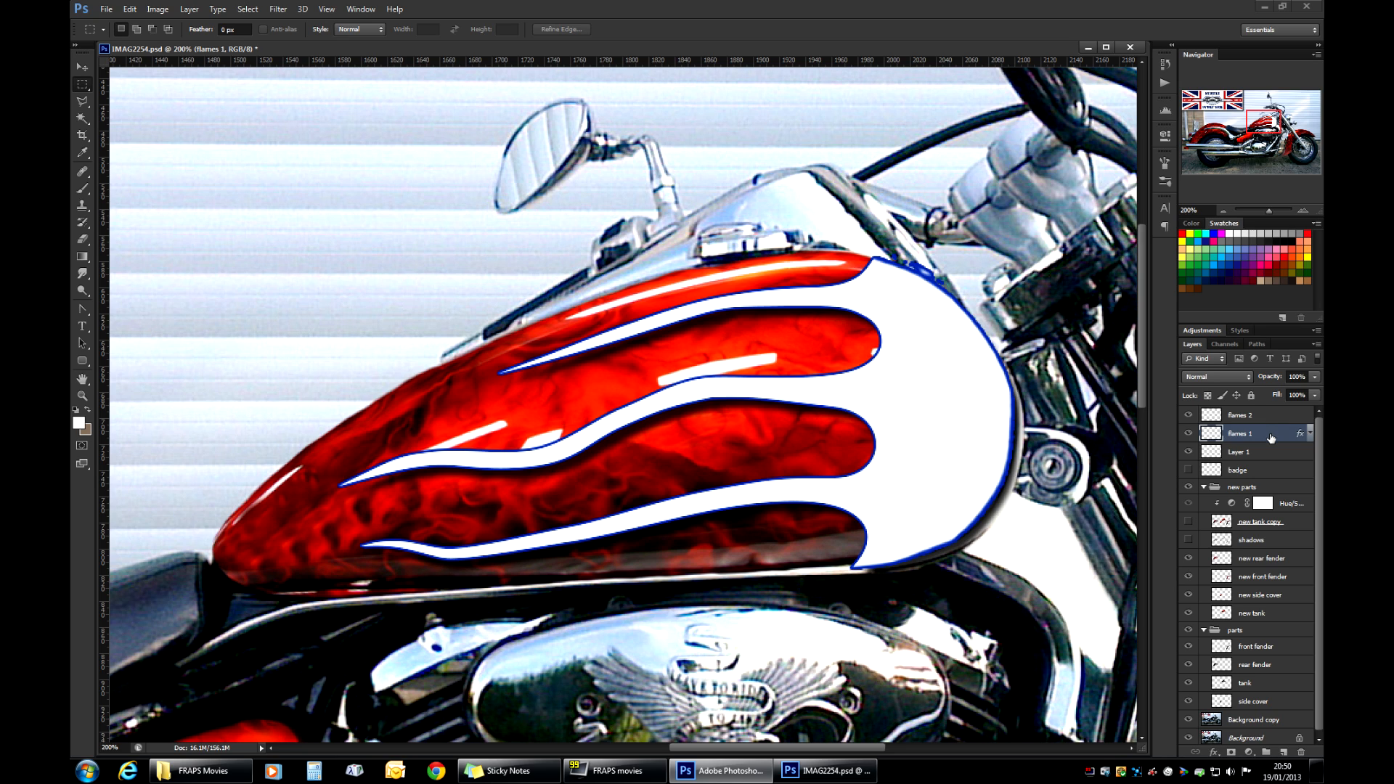
{"action": "mouse_move", "coordinate": [1271, 444]}
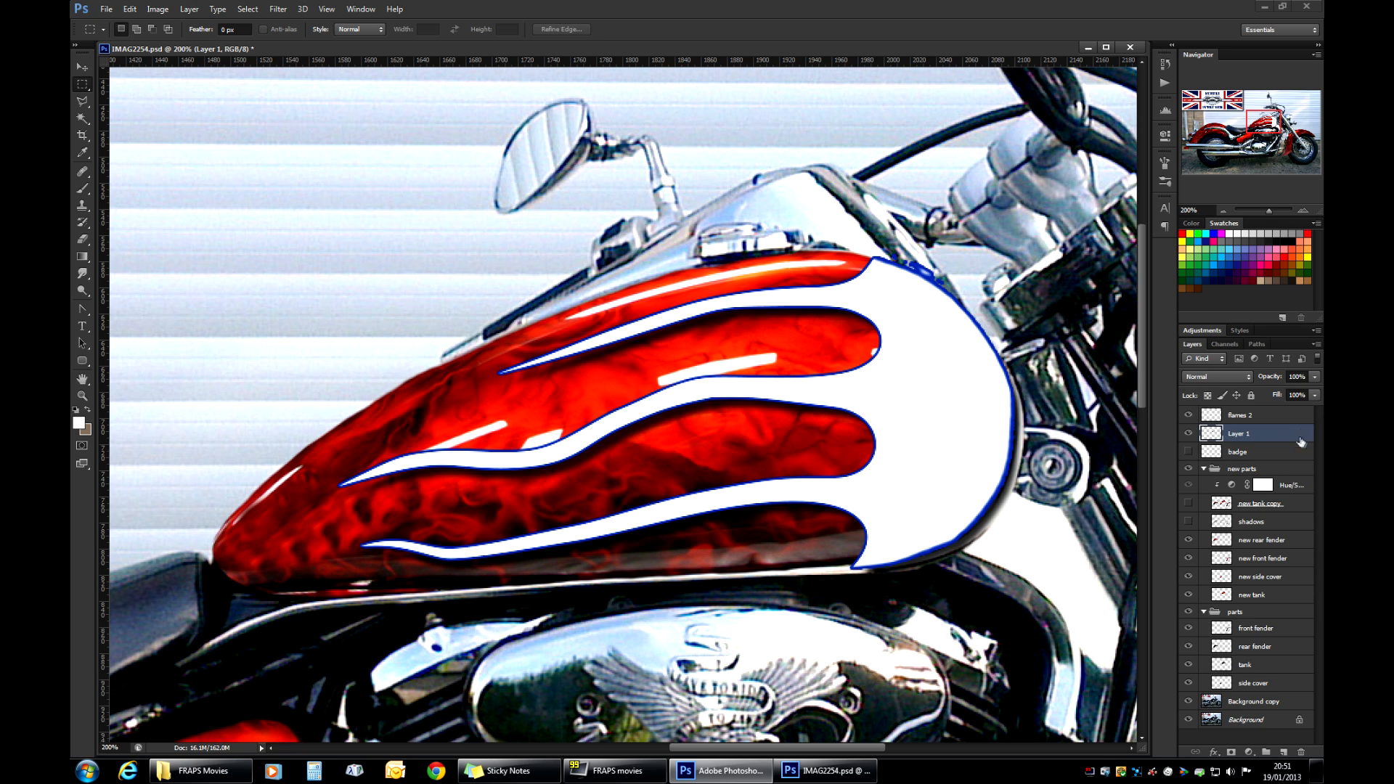
Toggle the merged flame layer's visibility to check the bare tank, then pick the Eraser.
{"action": "left_click", "coordinate": [1189, 437]}
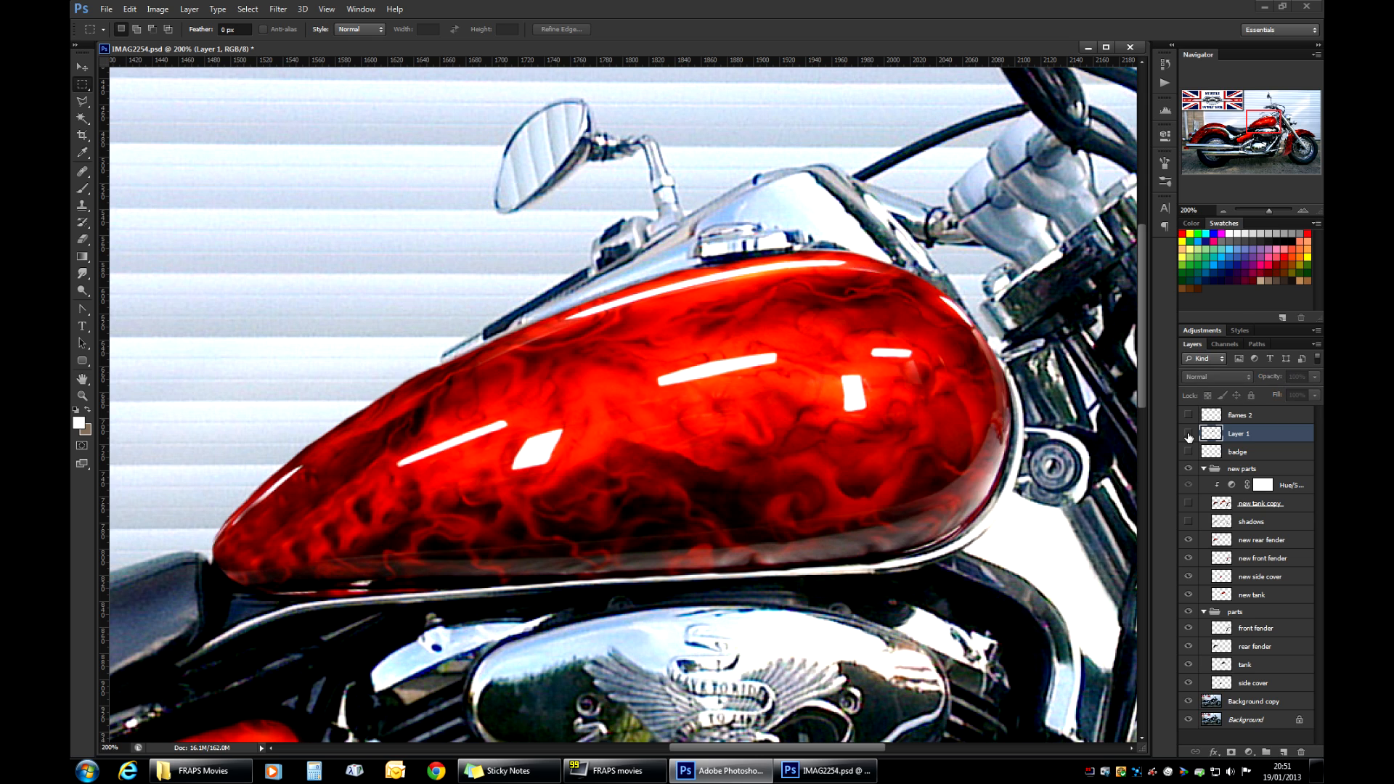
{"action": "left_click", "coordinate": [1189, 434]}
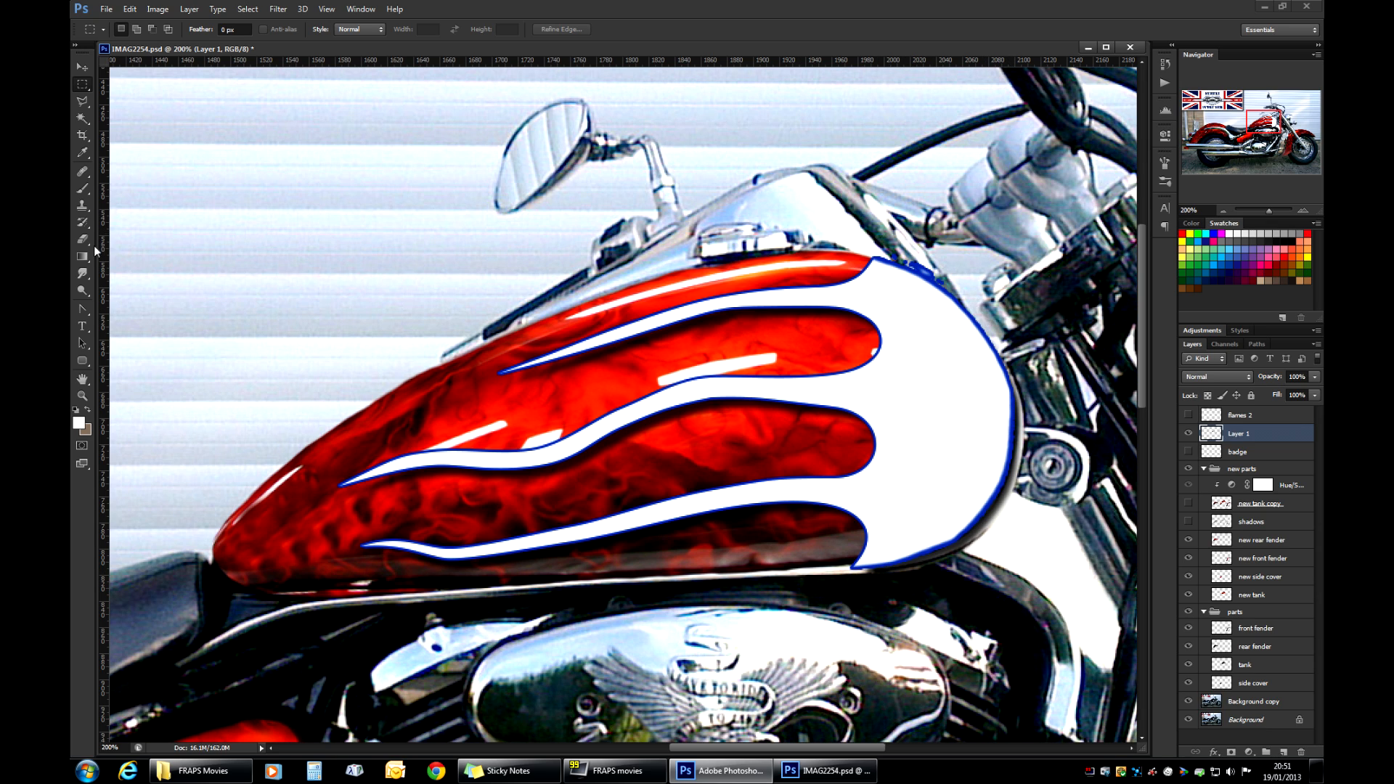
{"action": "left_click", "coordinate": [1189, 414]}
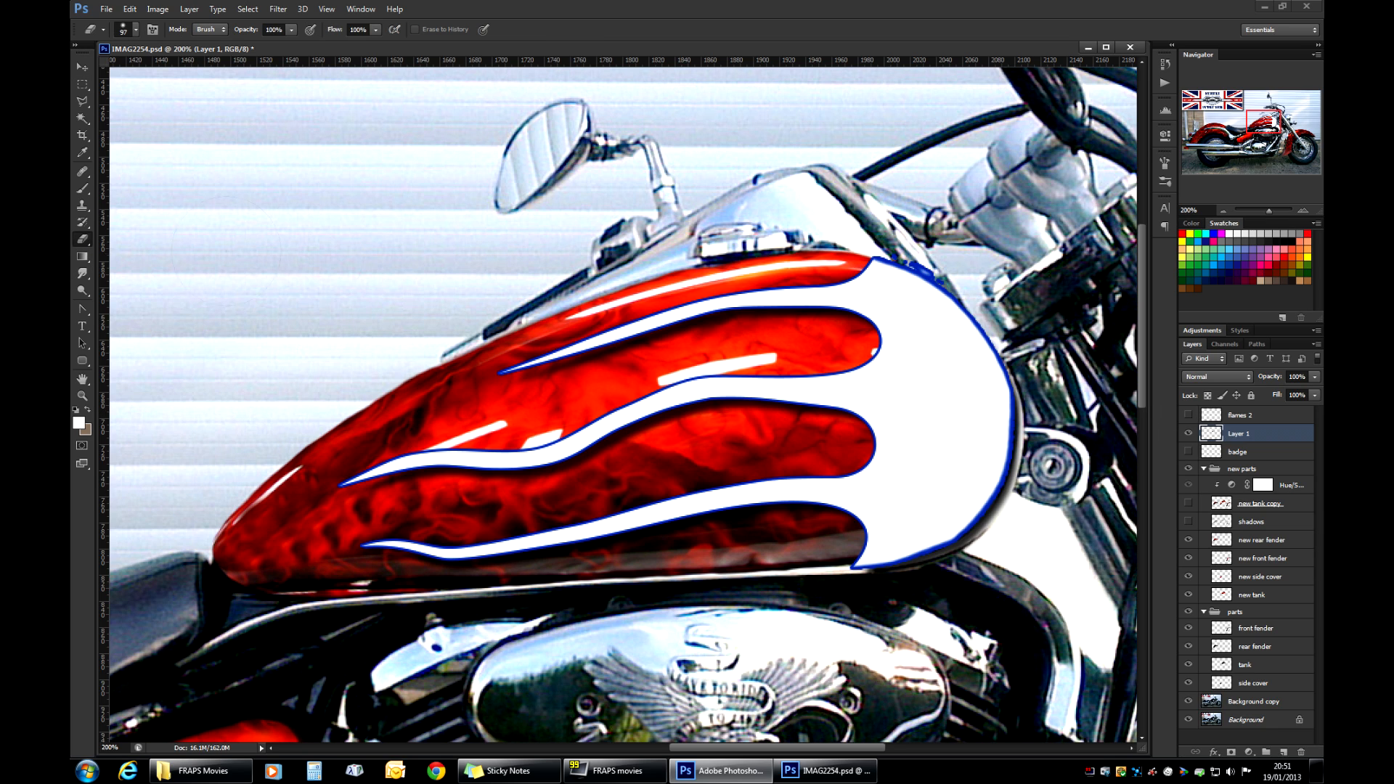
{"action": "mouse_move", "coordinate": [947, 256]}
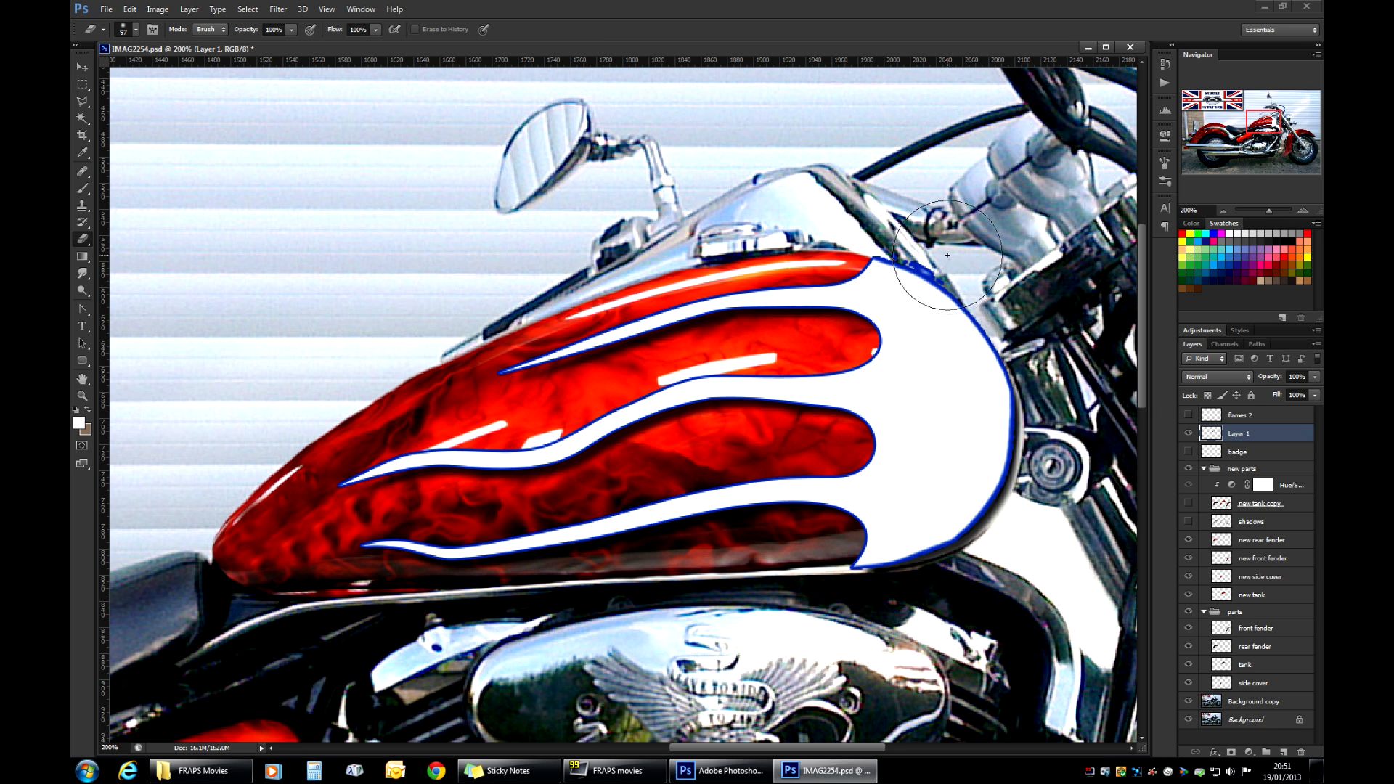
Erase the blue outline along the tank's rear flame edge, then select the flames 2 layer.
{"action": "left_click_drag", "start_coordinate": [947, 256], "coordinate": [992, 436]}
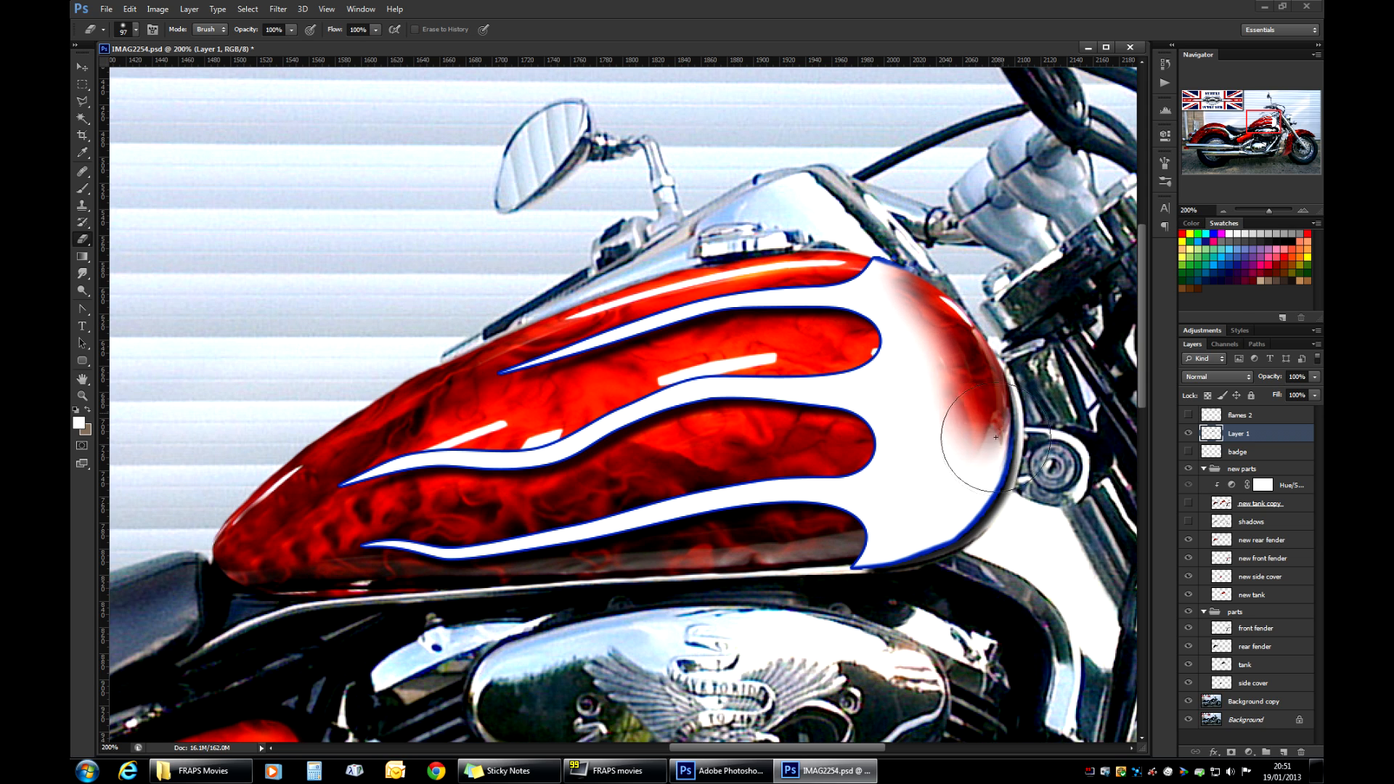
{"action": "left_click_drag", "start_coordinate": [977, 444], "coordinate": [968, 569]}
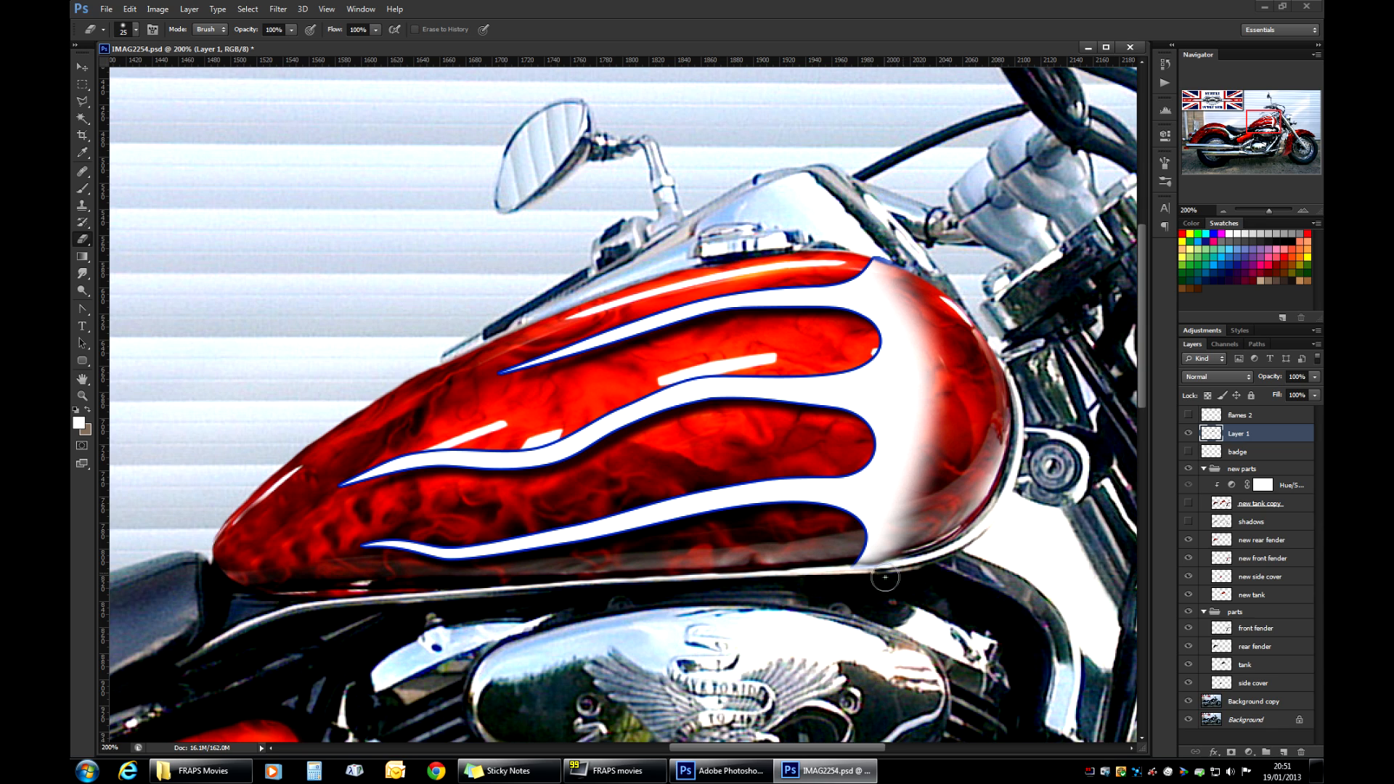
{"action": "mouse_move", "coordinate": [871, 243]}
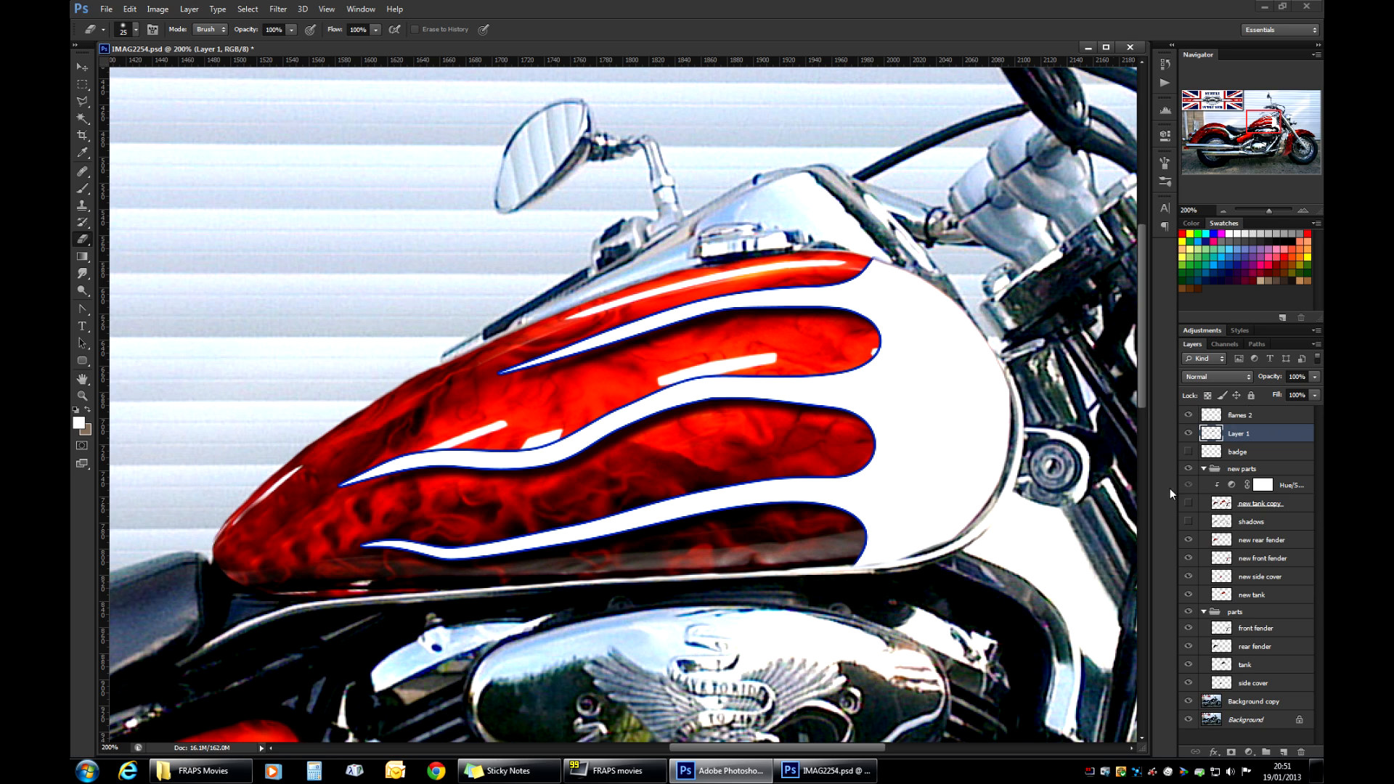
{"action": "mouse_move", "coordinate": [1012, 386]}
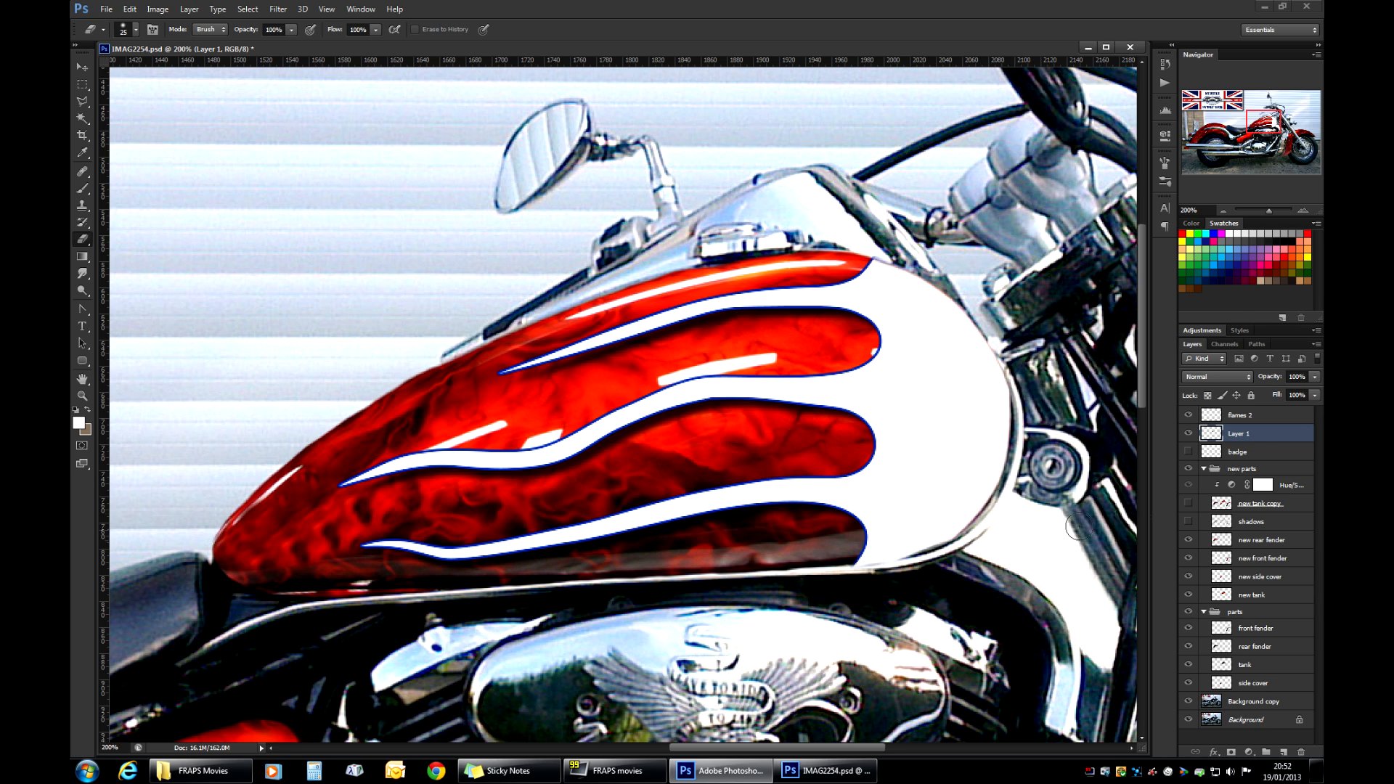
{"action": "left_click", "coordinate": [1239, 415]}
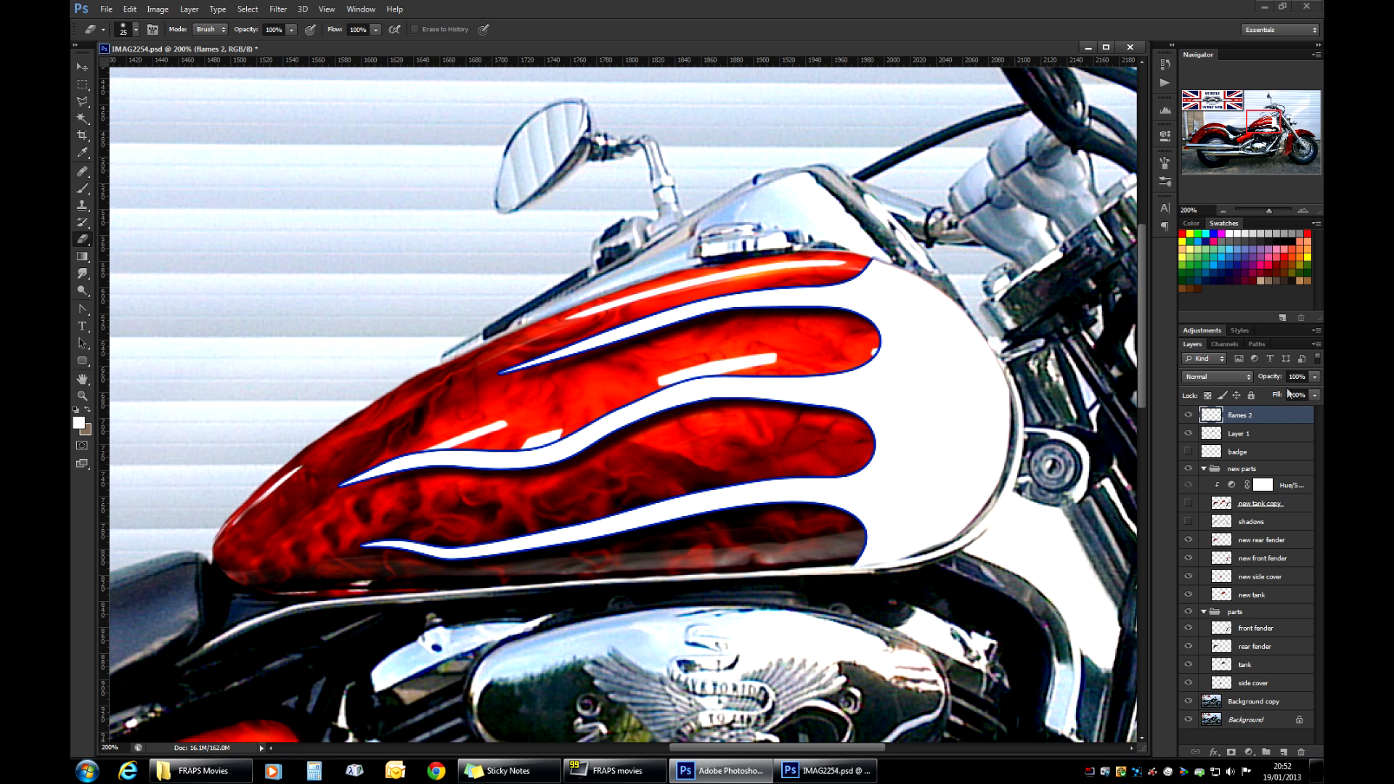
Lower the flames 2 layer opacity to about 74% so tank reflections show through.
{"action": "left_click_drag", "start_coordinate": [1296, 395], "coordinate": [1289, 395]}
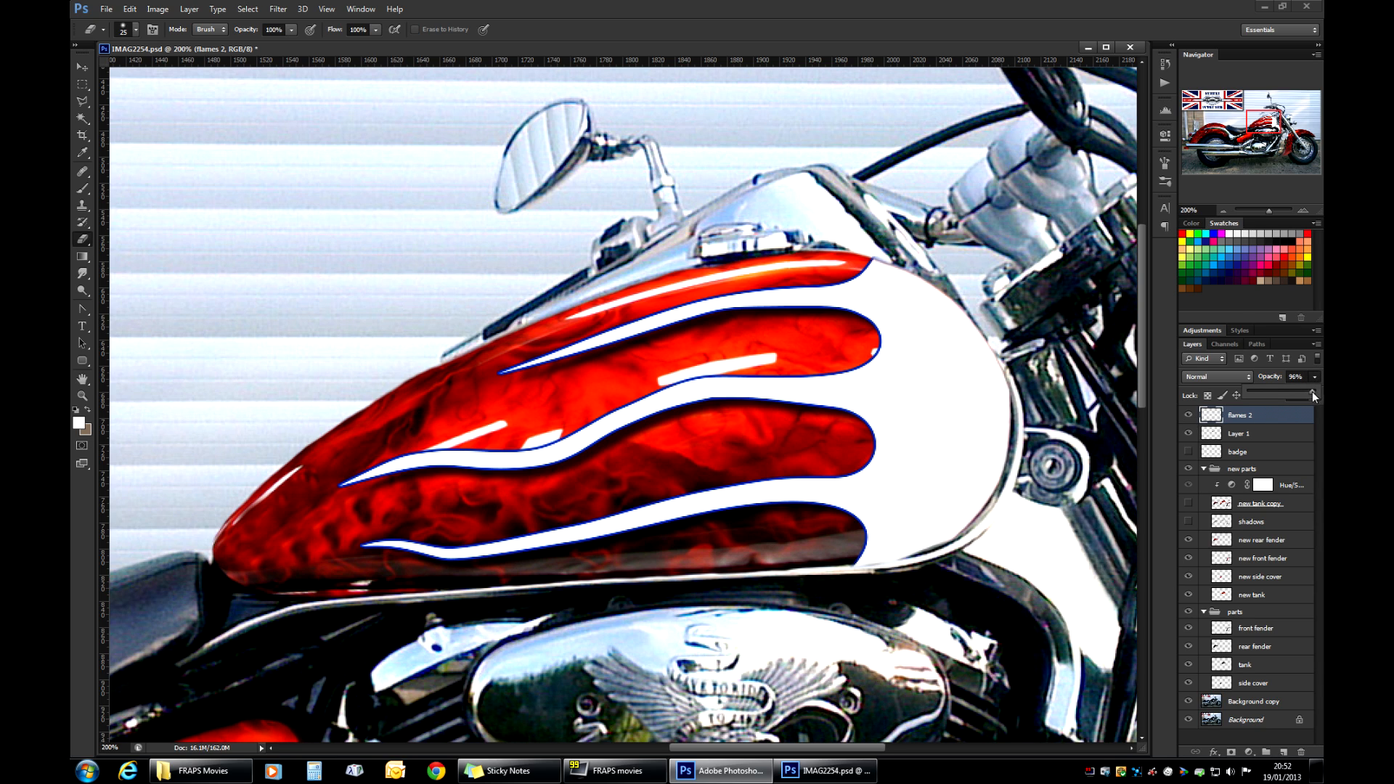
{"action": "left_click_drag", "start_coordinate": [1312, 396], "coordinate": [1298, 396]}
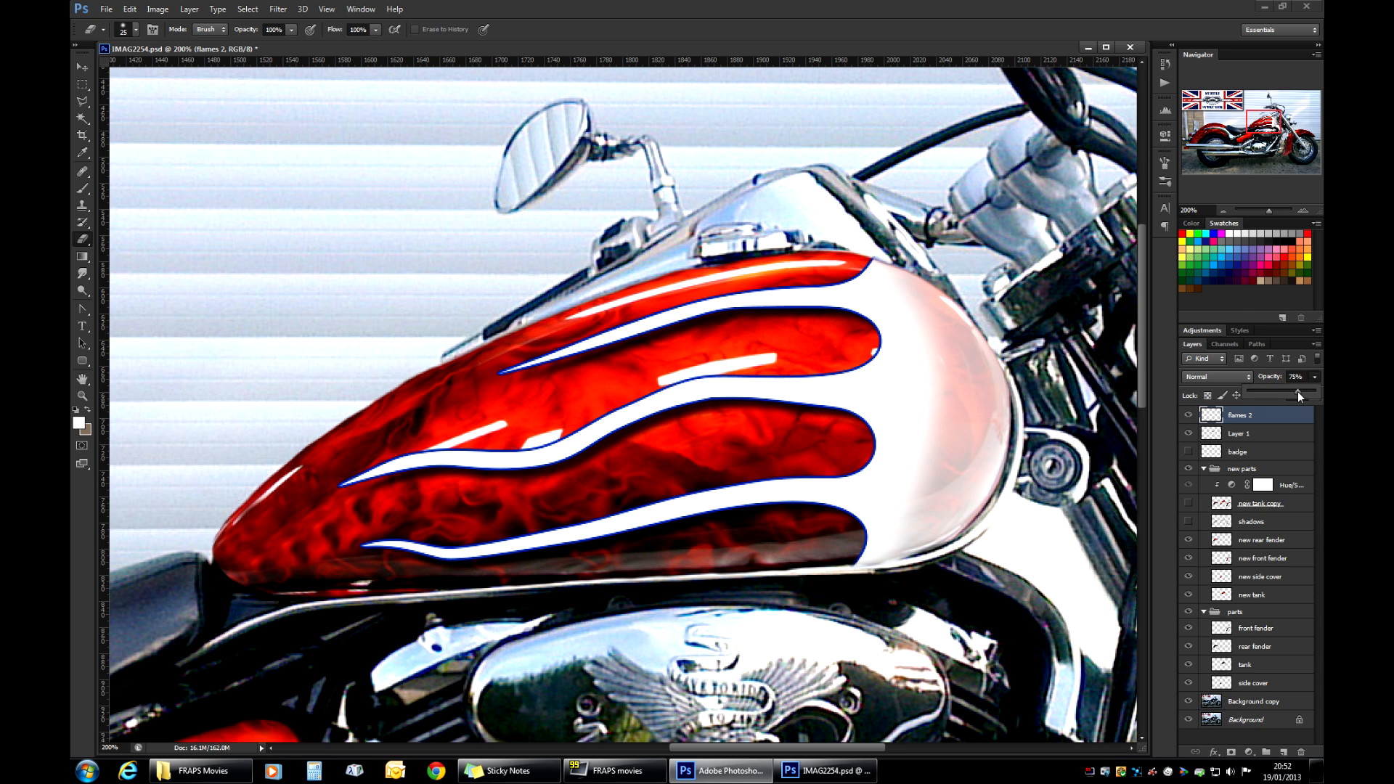
{"action": "left_click_drag", "start_coordinate": [1298, 395], "coordinate": [1297, 395]}
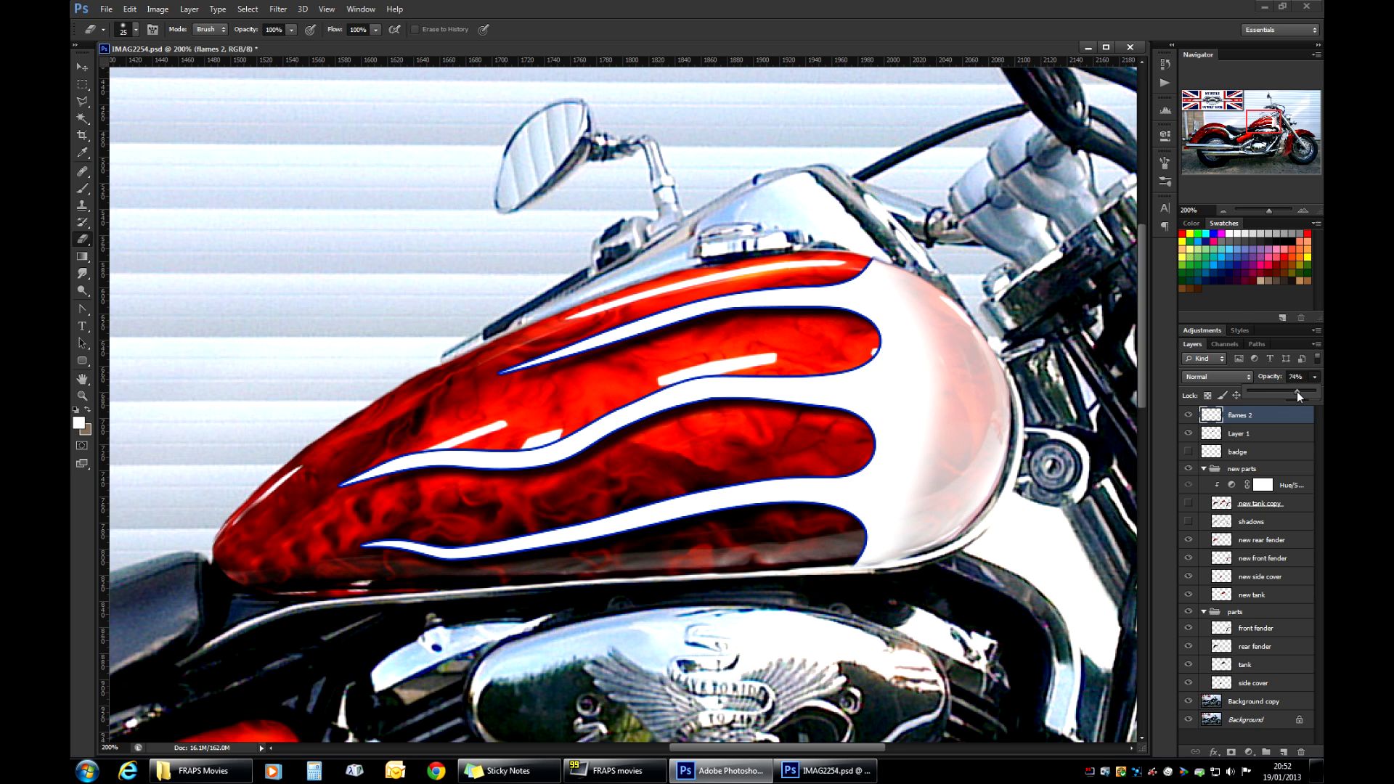